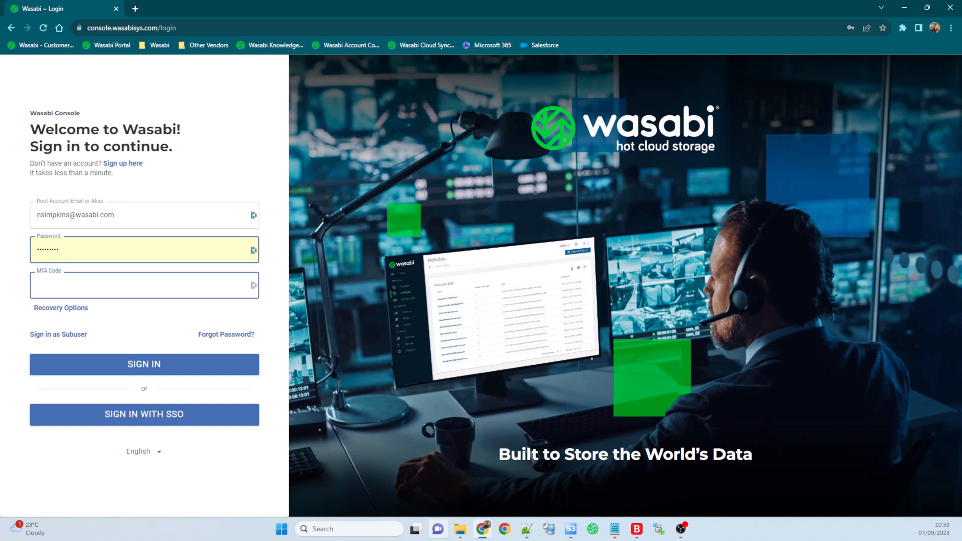
Step: Sign in to Wasabi Console with the MFA code, reaching the Buckets list
click(145, 284)
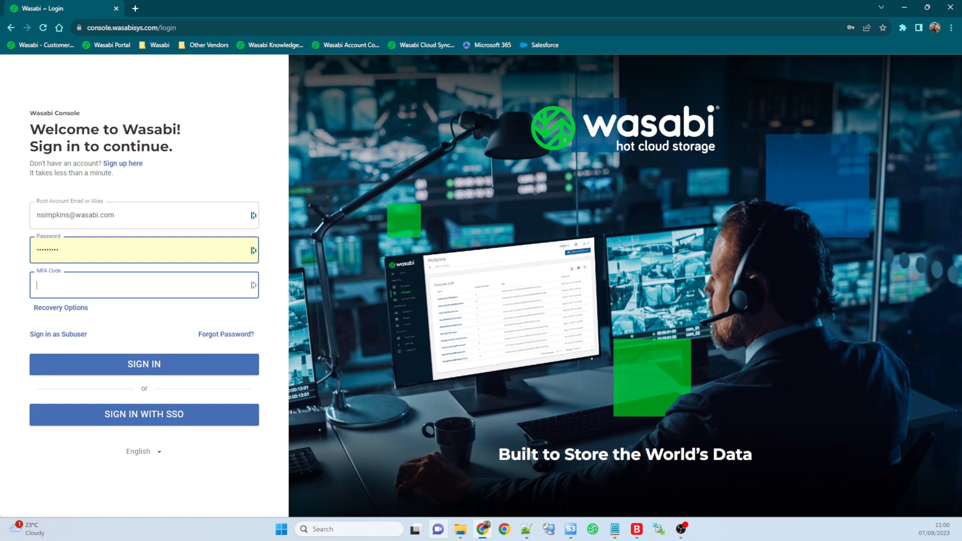
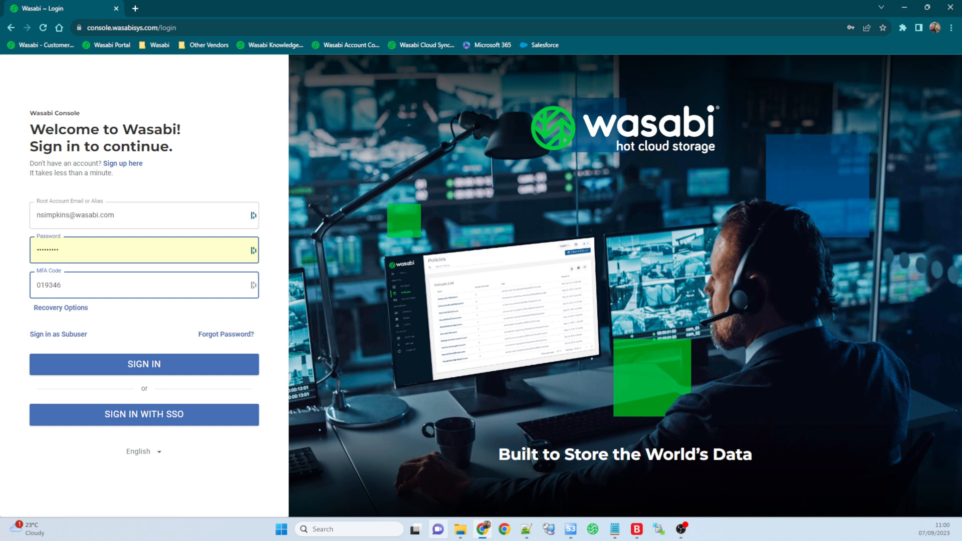
click(144, 364)
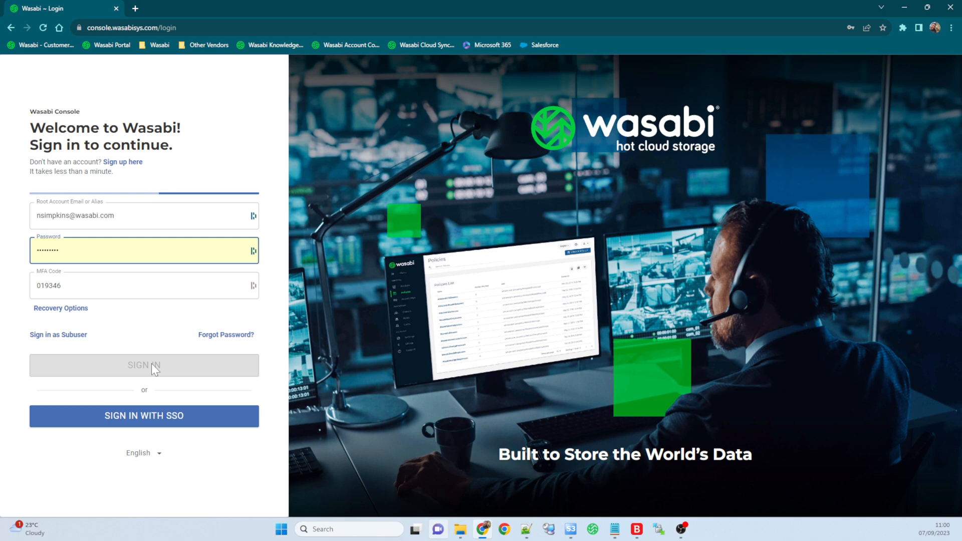
click(144, 366)
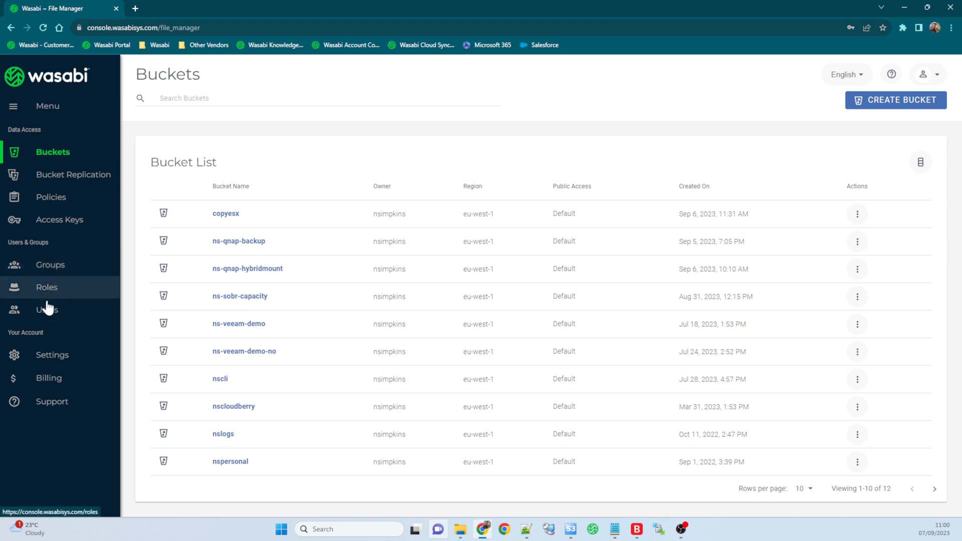
click(47, 310)
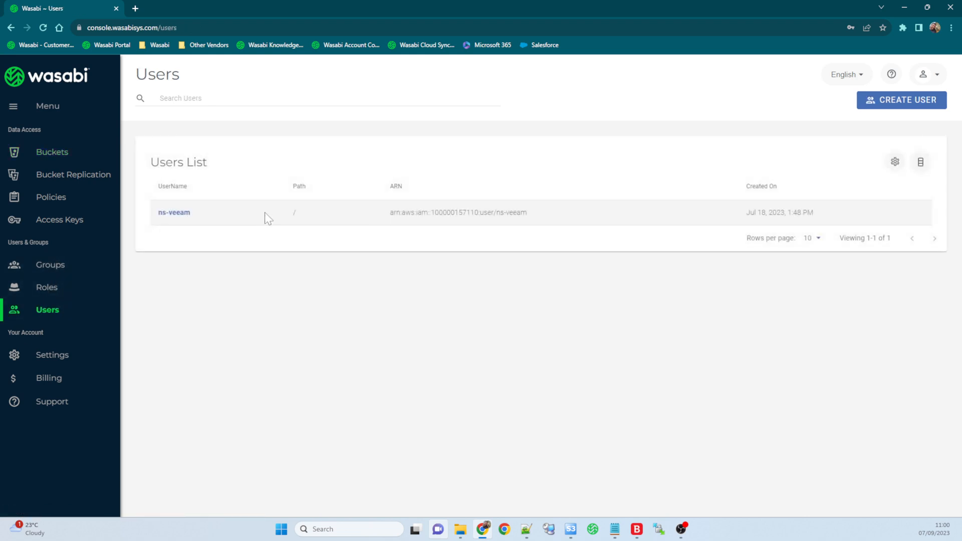
mouse_move(256, 219)
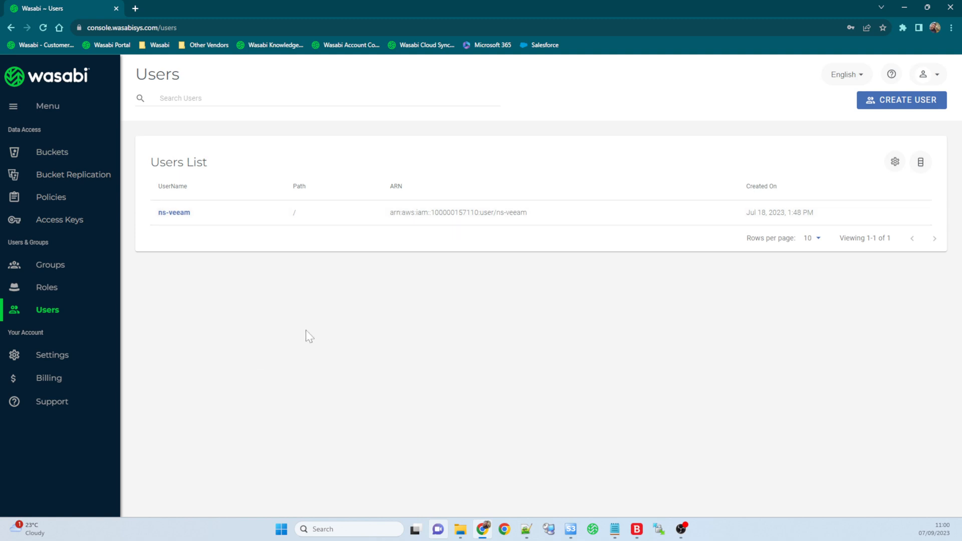
mouse_move(364, 124)
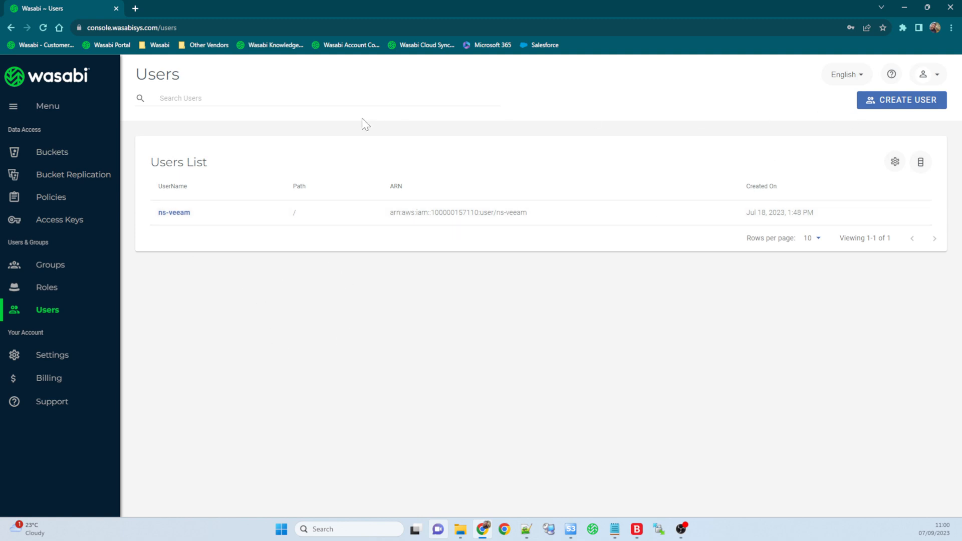
mouse_move(64, 174)
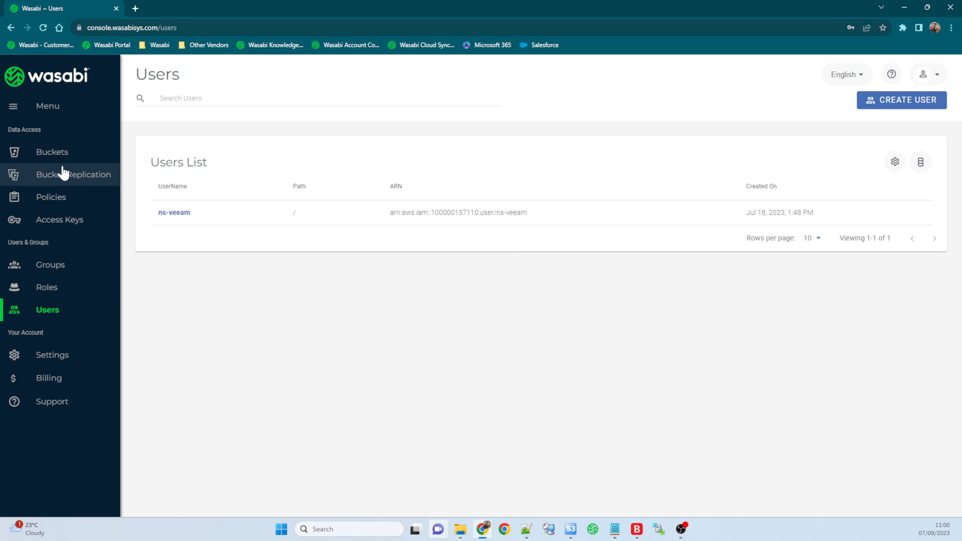
click(52, 151)
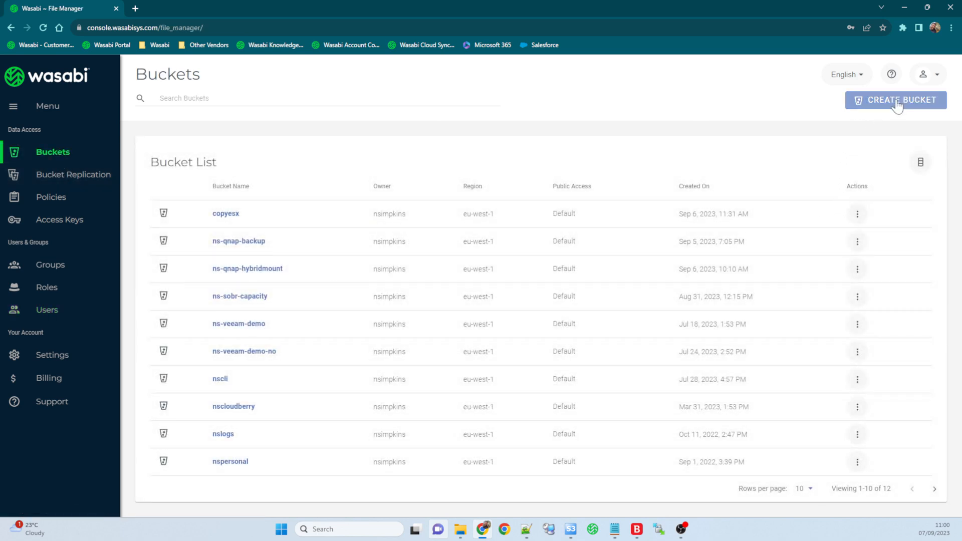
Step: Create bucket bucket-for-barley in the London eu-west-1 region
click(896, 100)
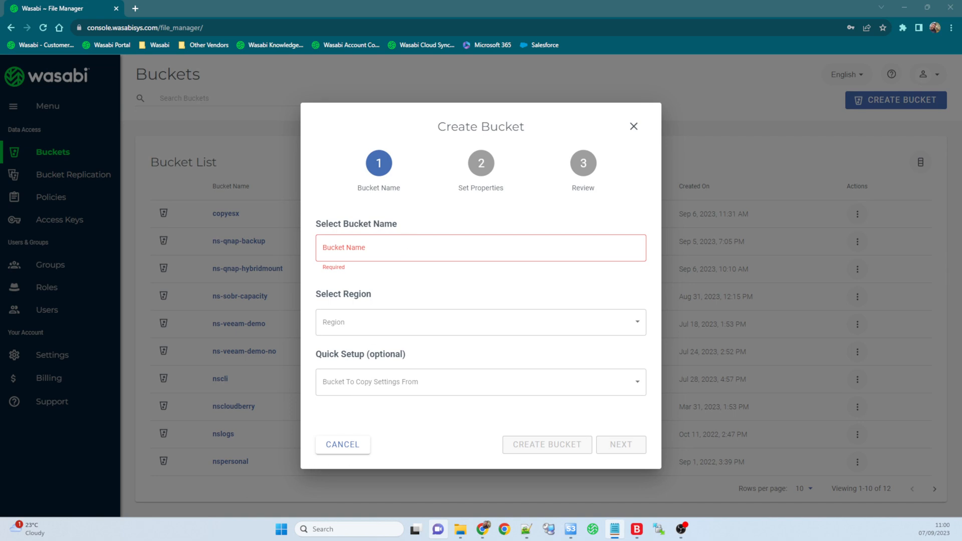
text(bucket-for-barley)
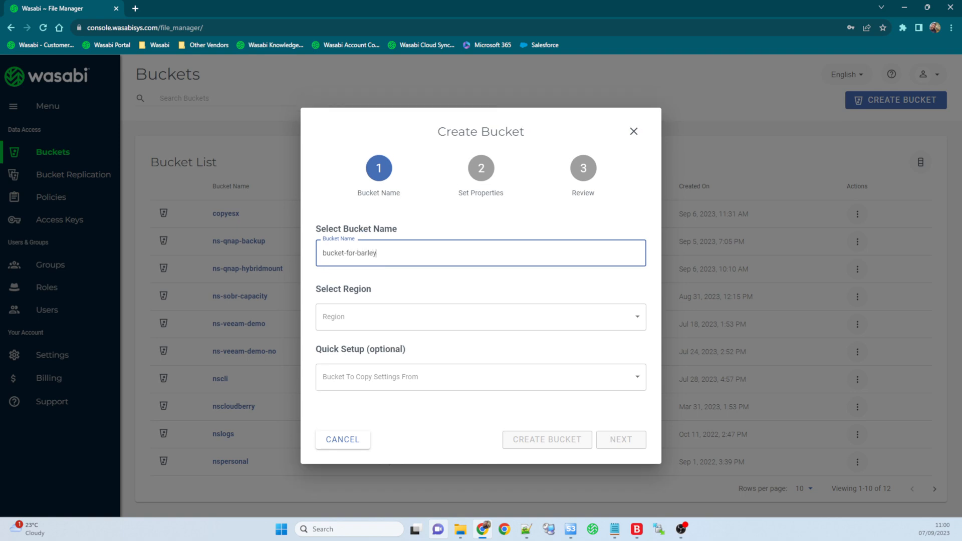
click(480, 317)
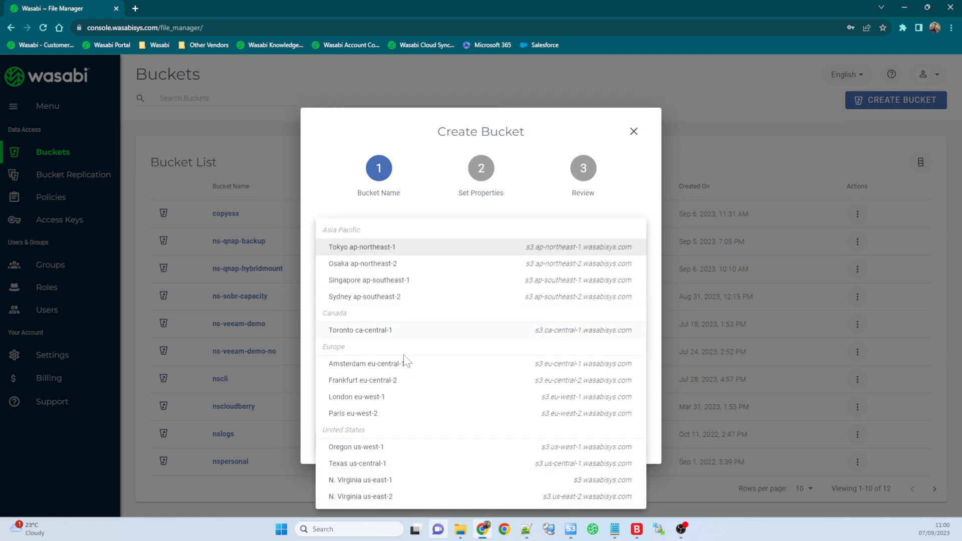
click(357, 397)
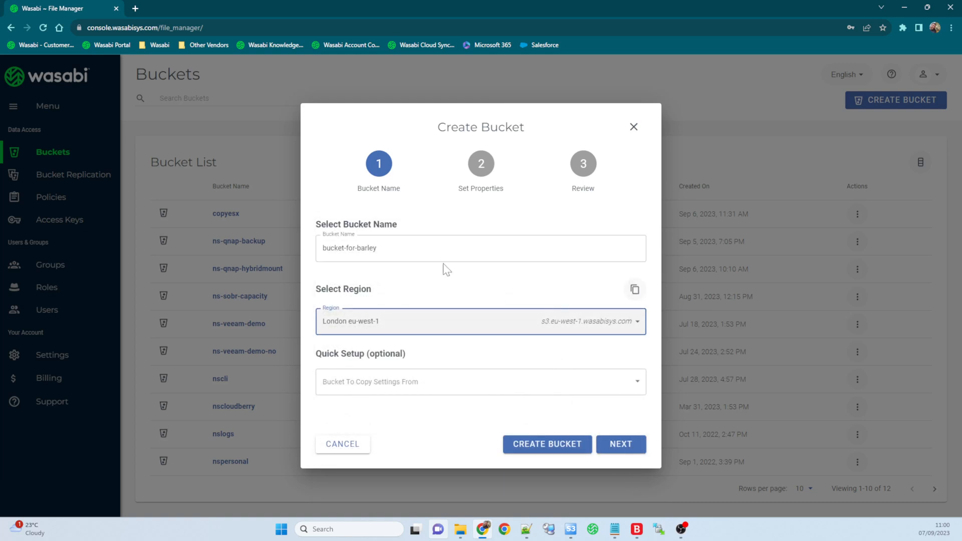
mouse_move(451, 292)
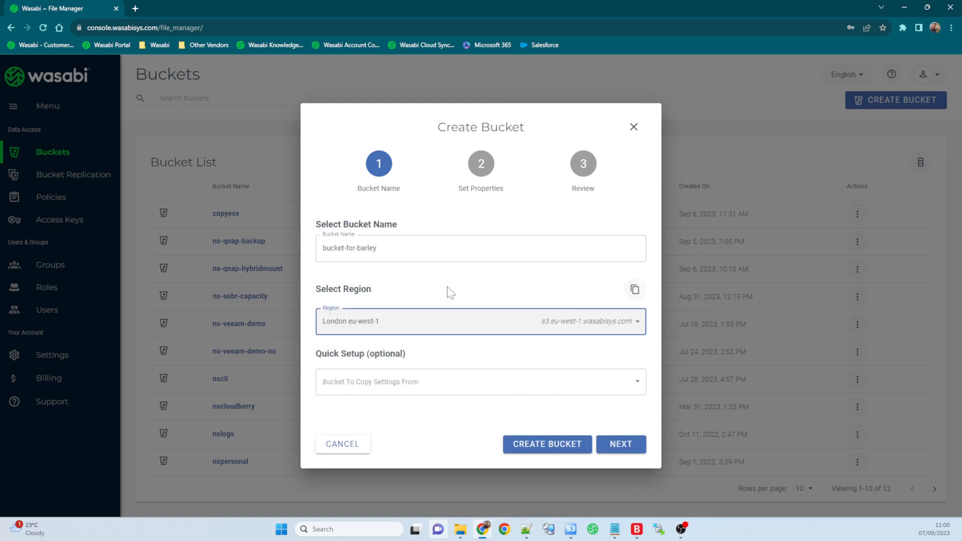
mouse_move(463, 338)
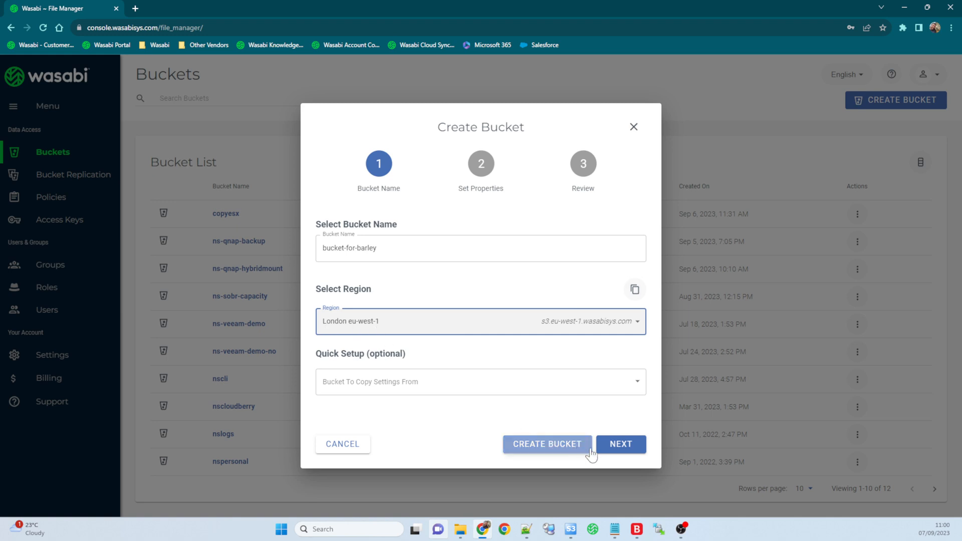
click(547, 444)
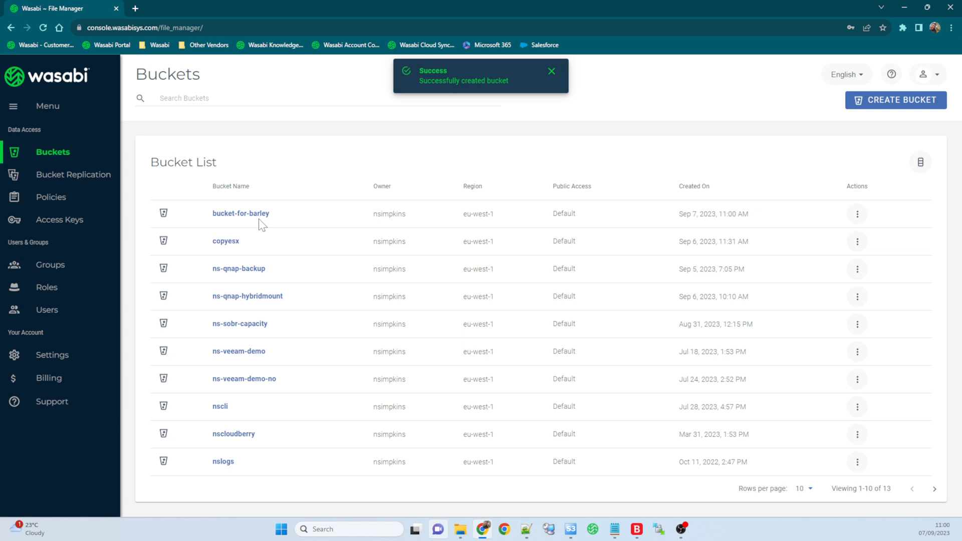
mouse_move(232, 224)
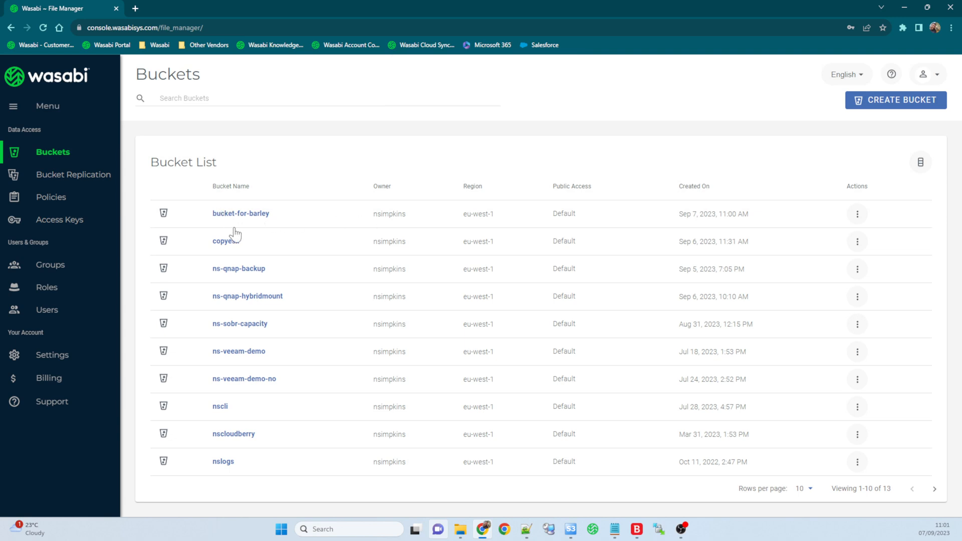
mouse_move(260, 297)
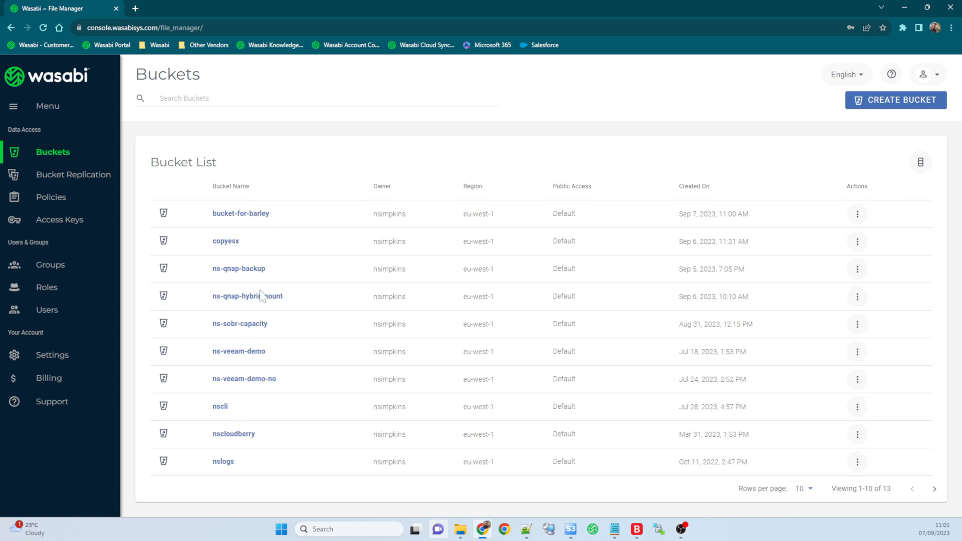
mouse_move(211, 220)
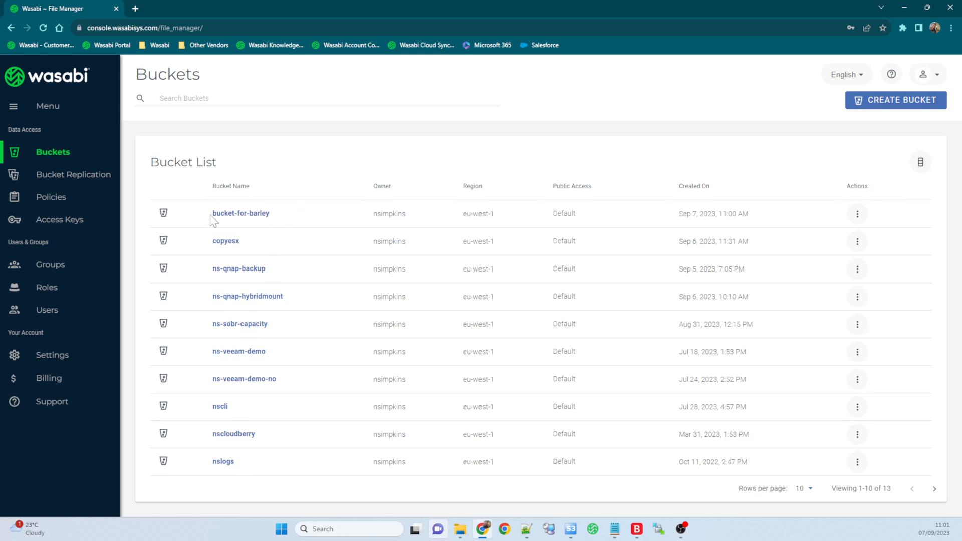
mouse_move(265, 206)
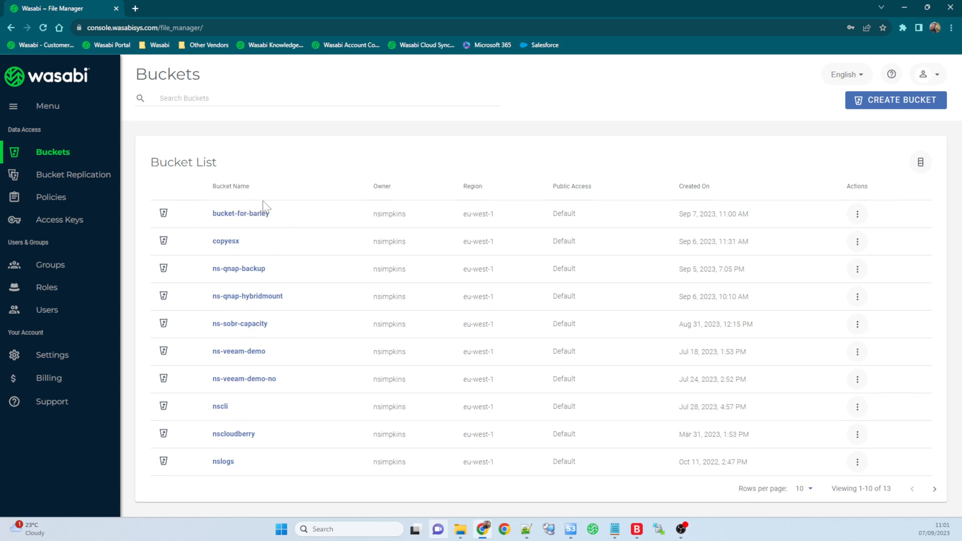
mouse_move(47, 288)
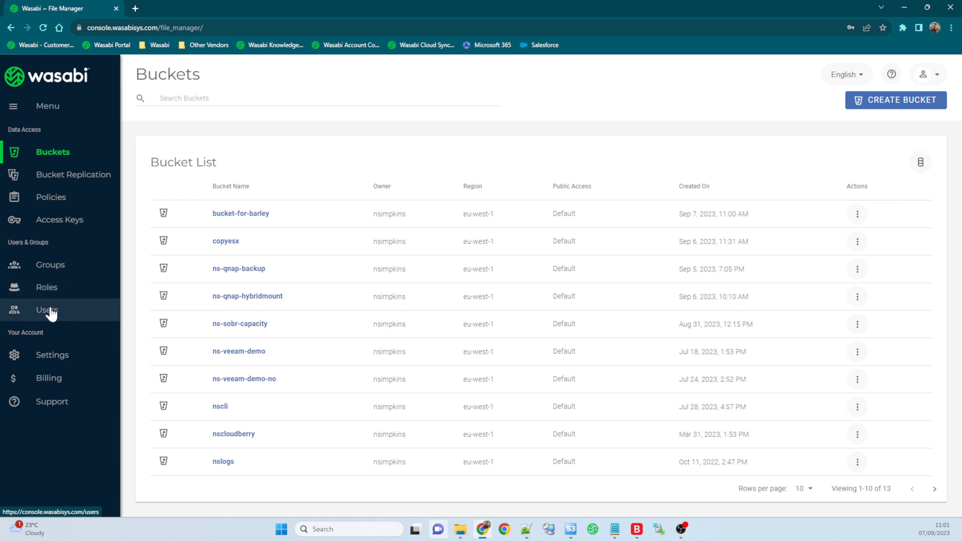
Step: Start a new user named barley with programmatic API-key access only
click(47, 309)
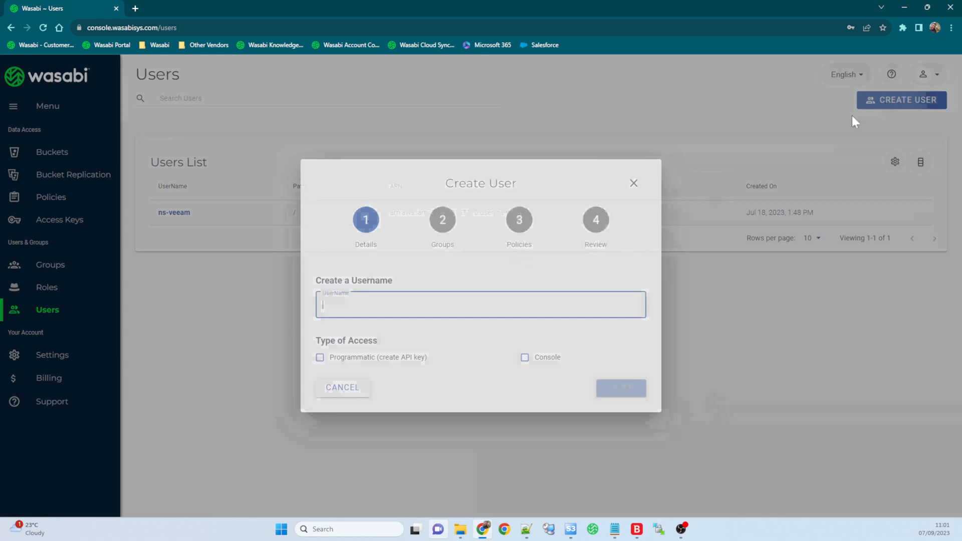
text(barle)
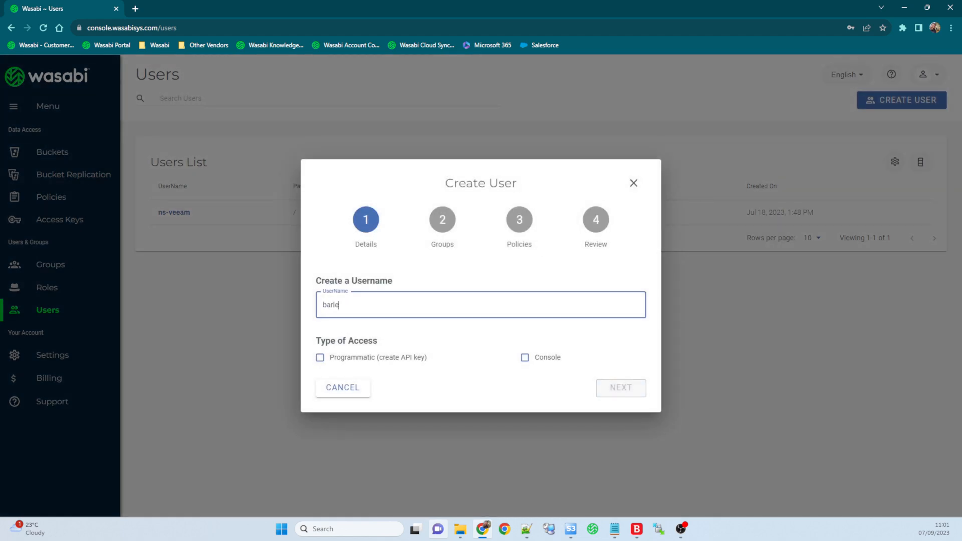
text(y)
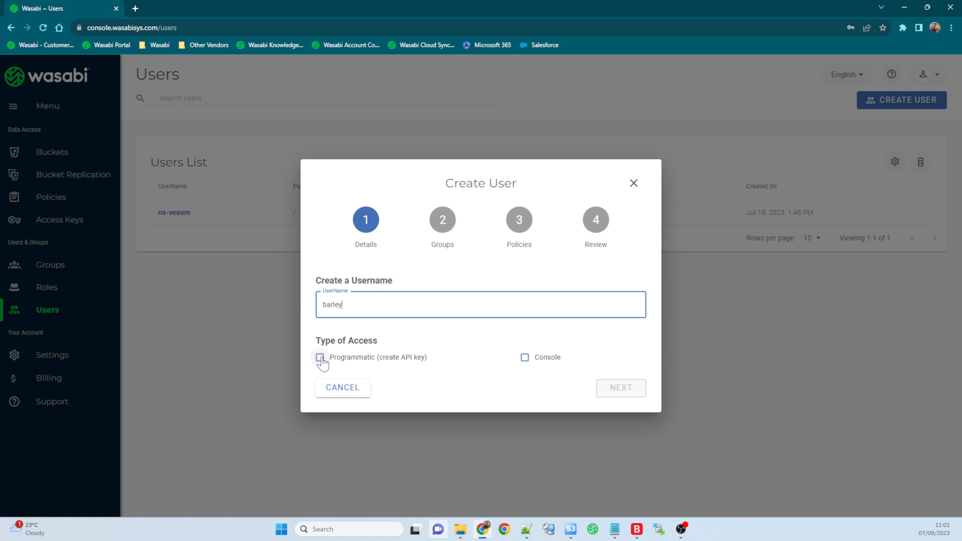
mouse_move(485, 363)
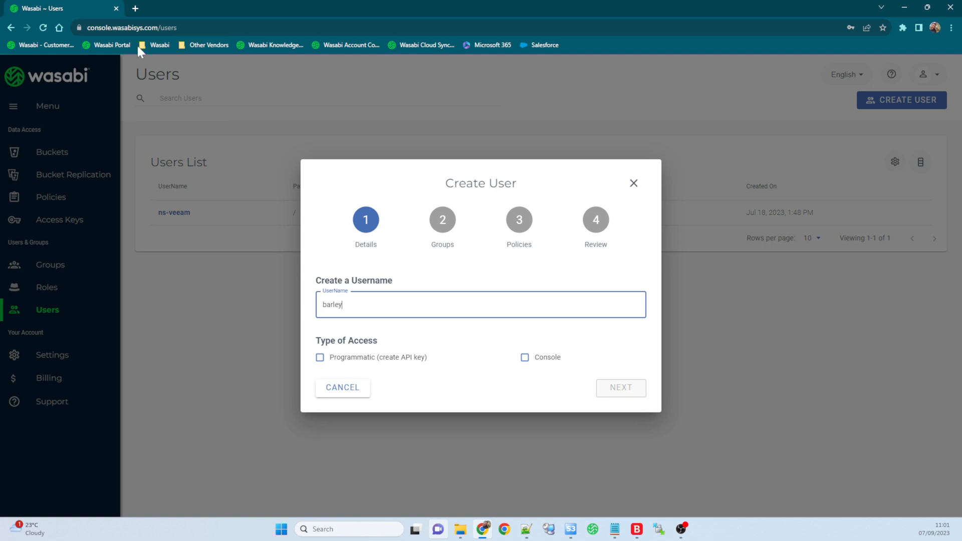
mouse_move(460, 341)
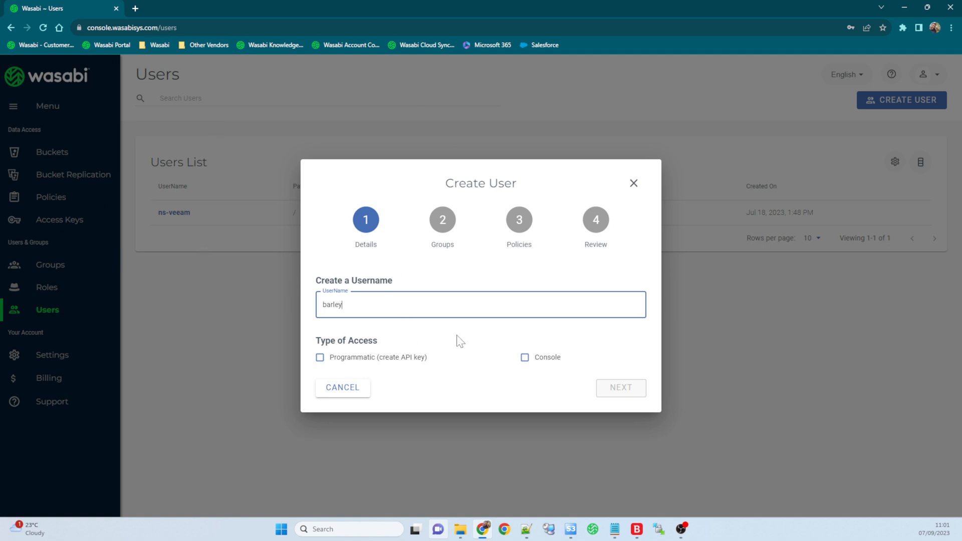
mouse_move(506, 365)
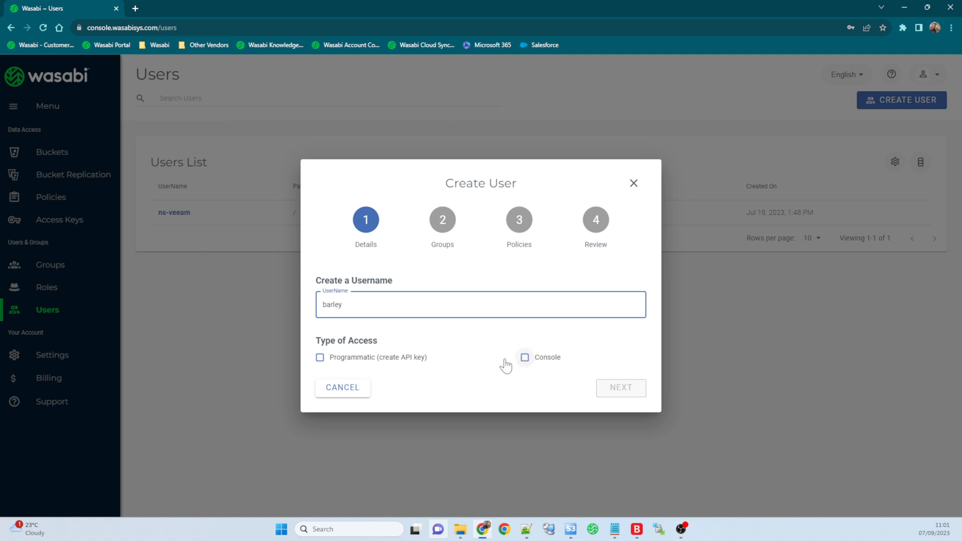
click(320, 357)
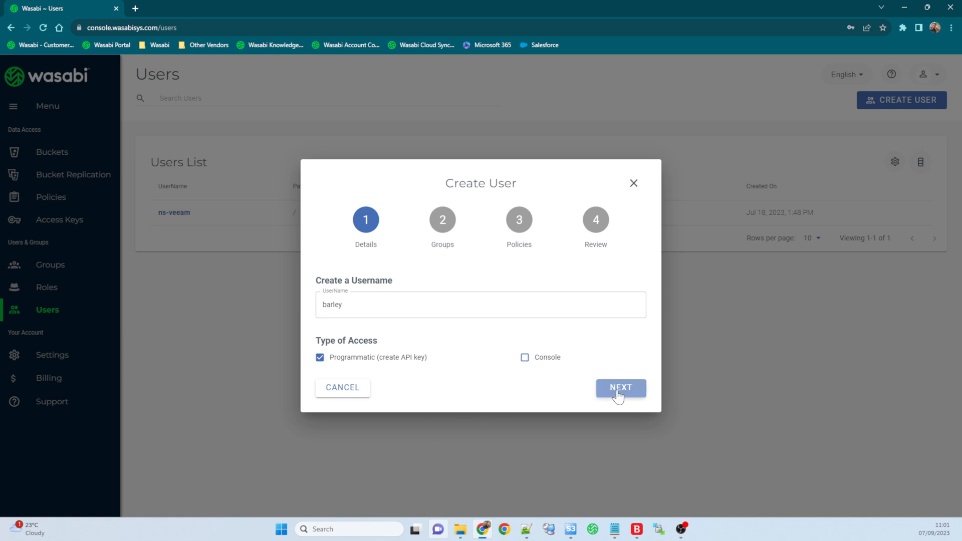
Step: Continue past Groups and Policies without selecting any, reaching the Review step
click(619, 387)
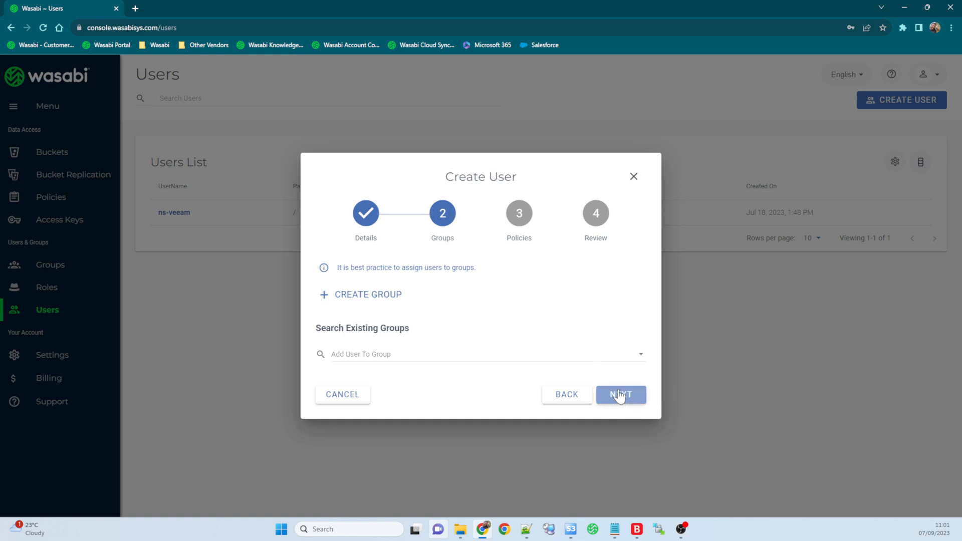
click(620, 395)
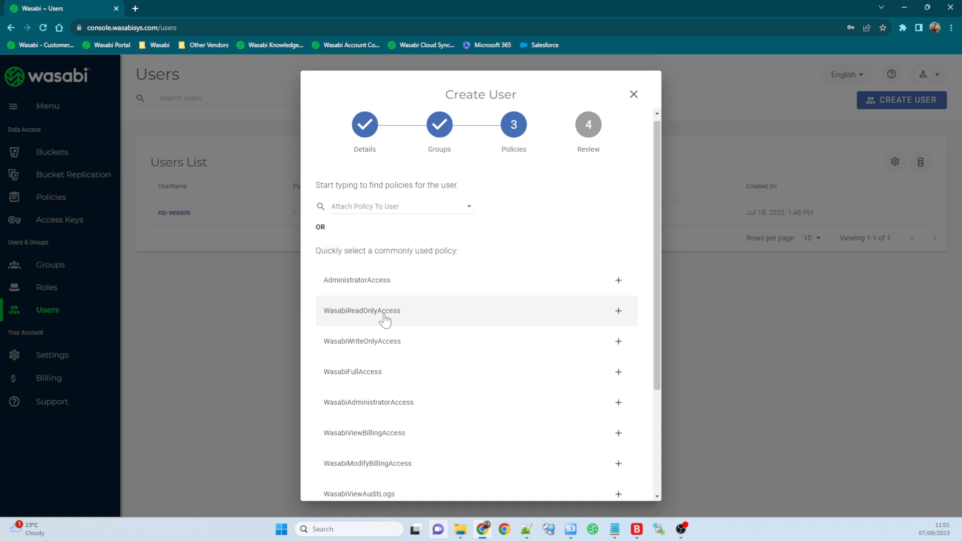
mouse_move(358, 335)
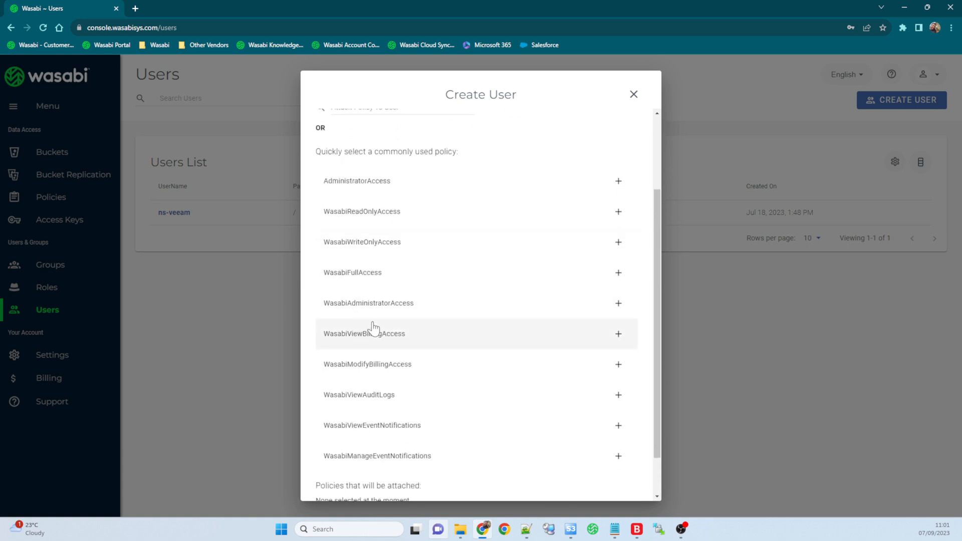
scroll(down, 3)
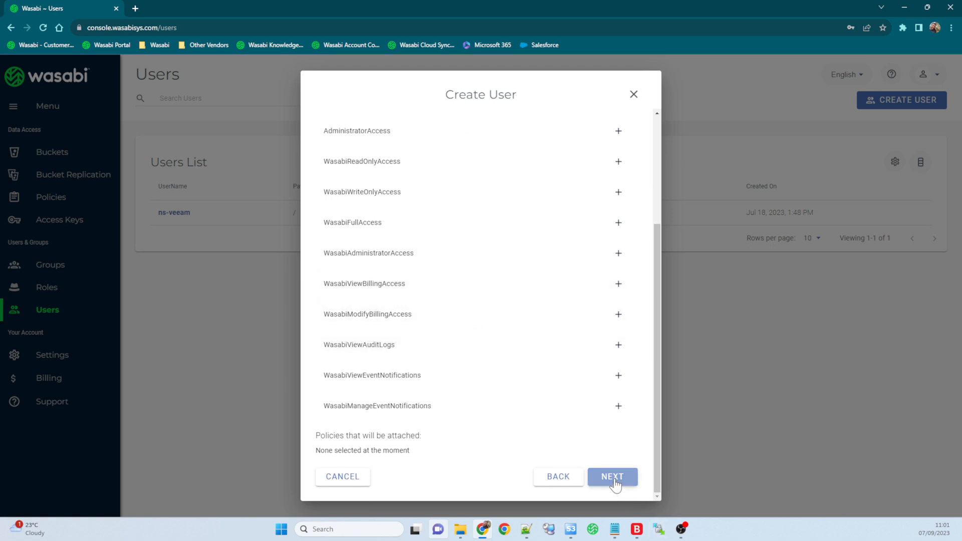
click(612, 477)
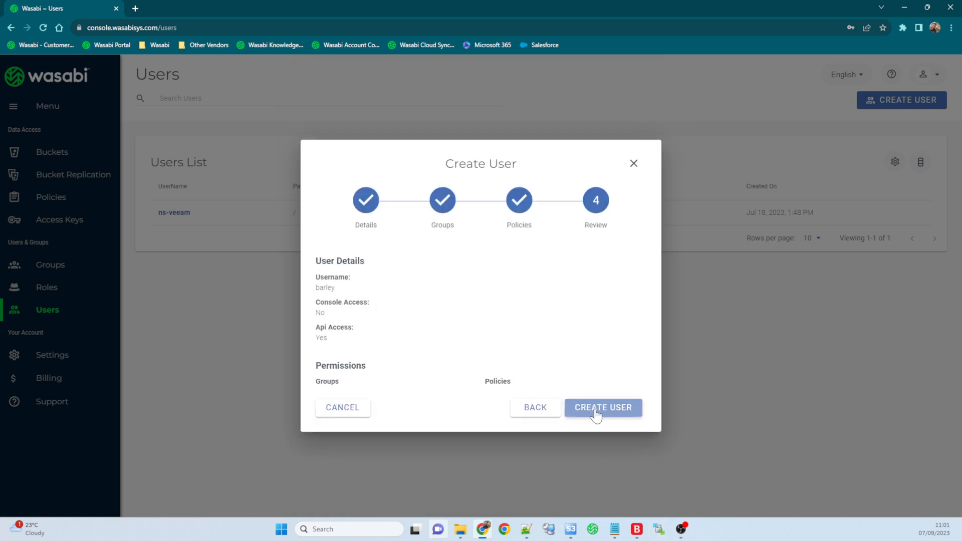
Step: Create user barley and copy its new access keys to the clipboard
click(602, 408)
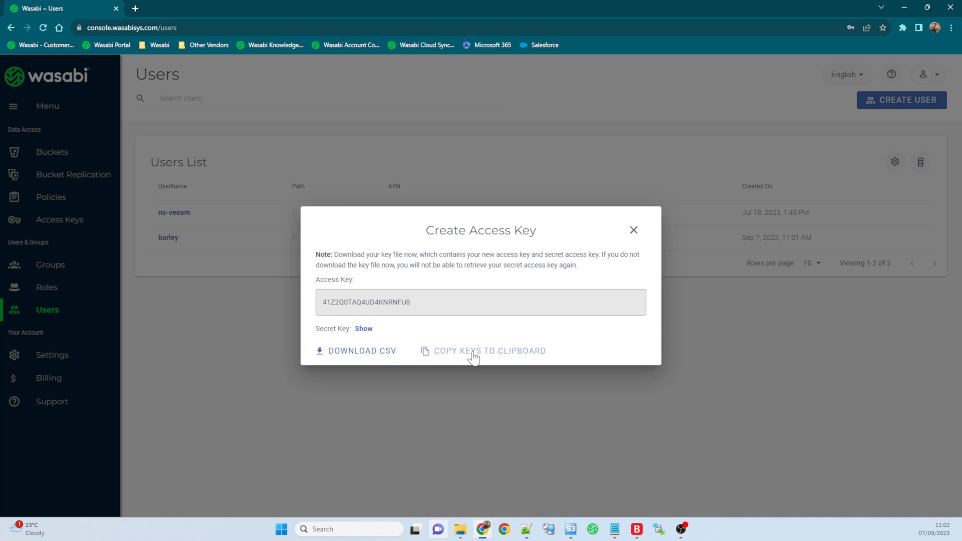
click(489, 351)
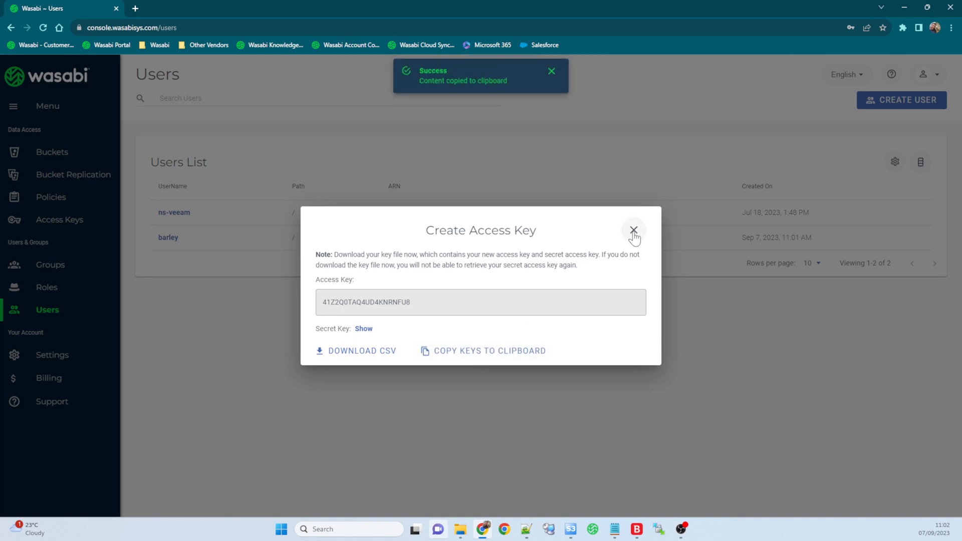
click(634, 230)
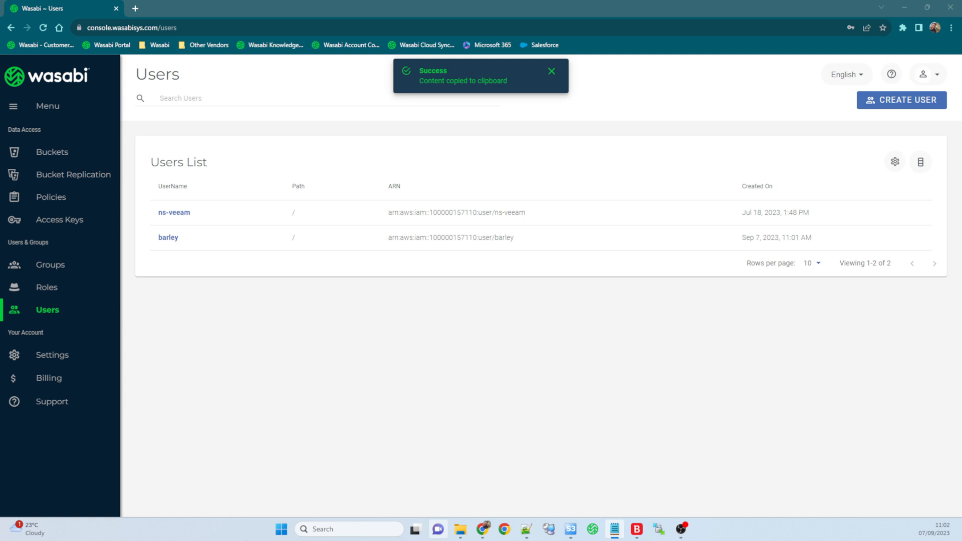
mouse_move(343, 406)
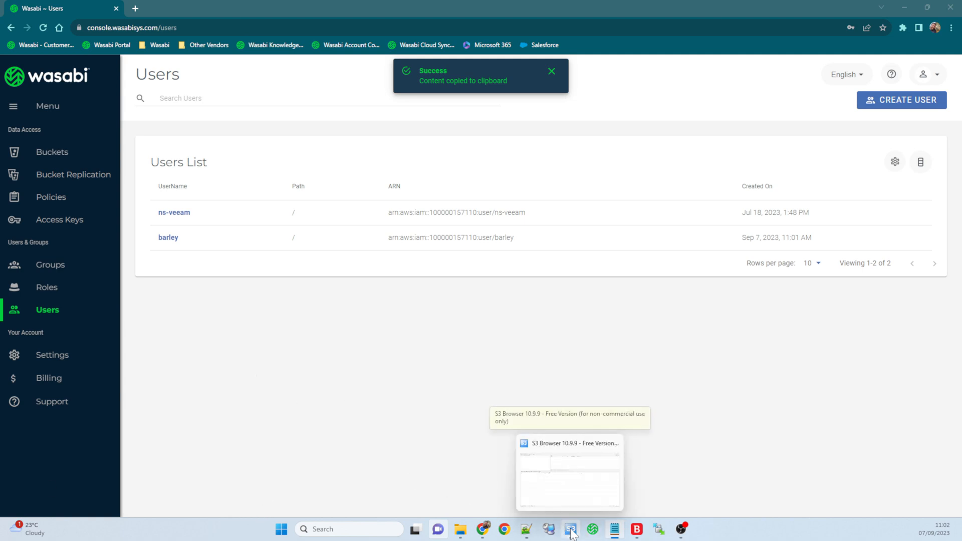
Step: In S3 Browser, add account barley as S3 Compatible Storage at s3.eu-west-1.wasabisys.com
click(571, 529)
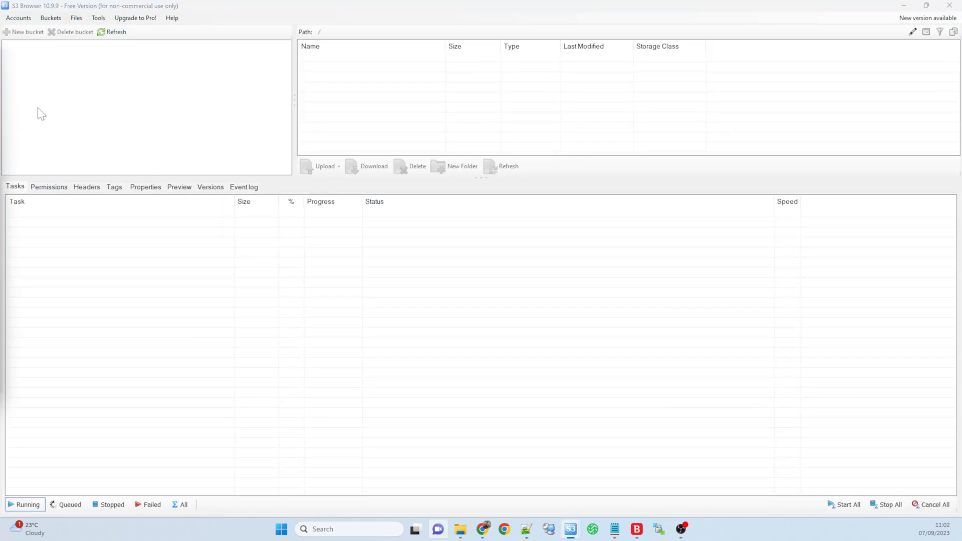
click(18, 17)
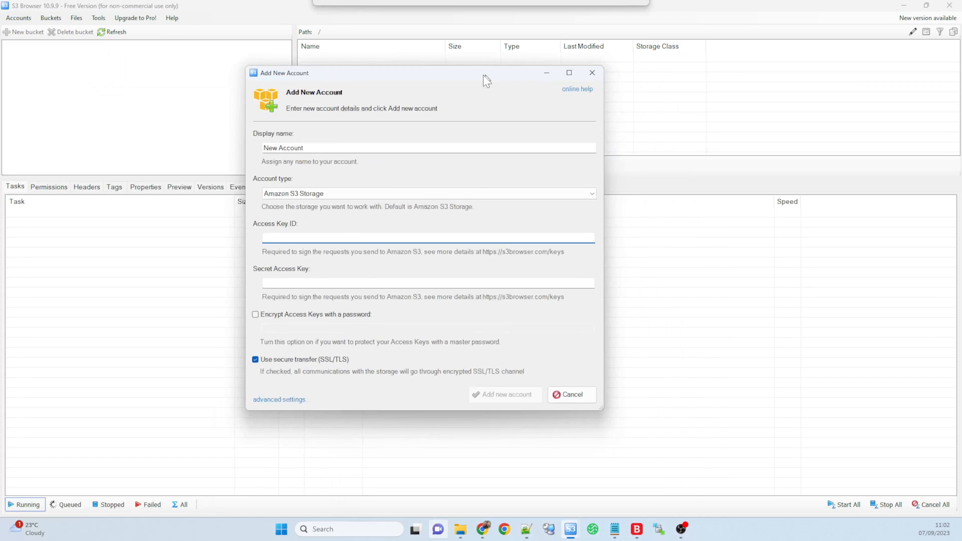
text(barley)
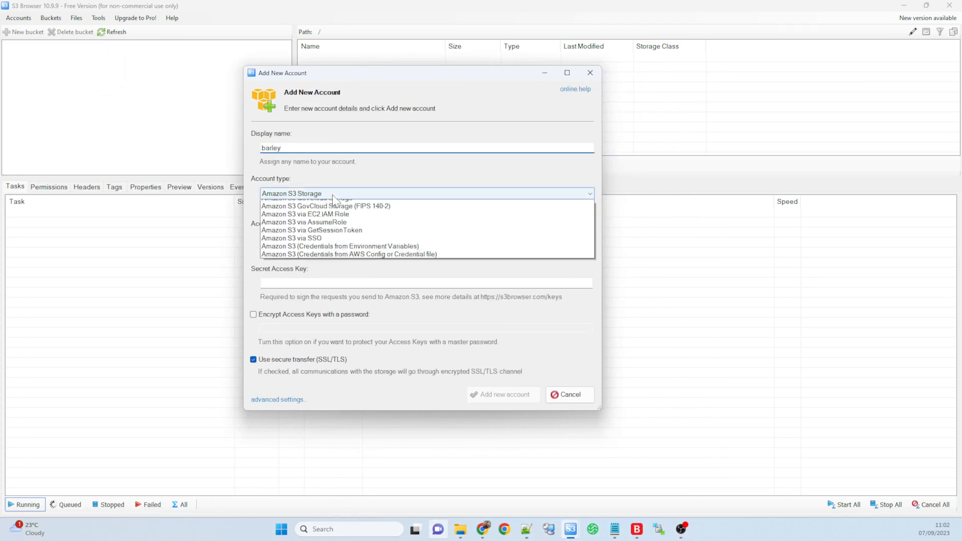
click(297, 197)
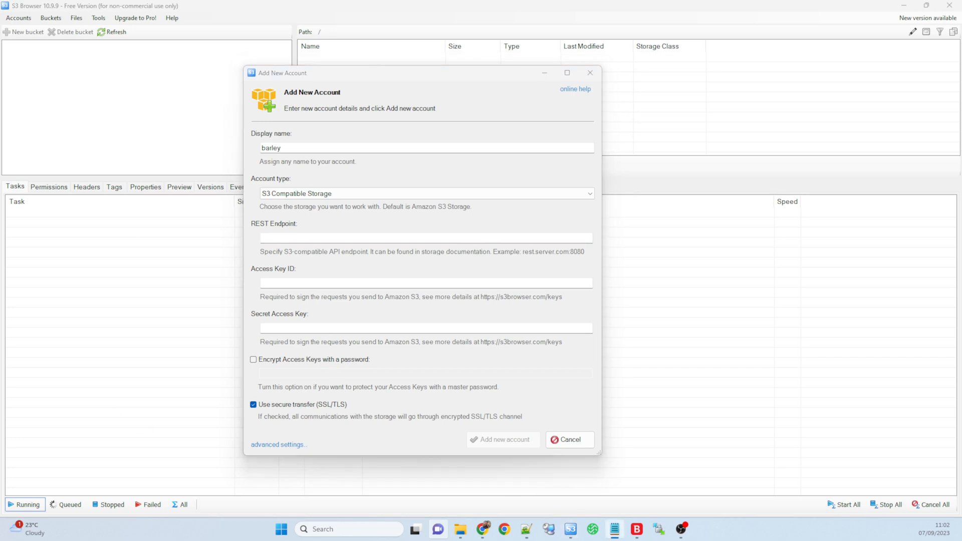
text(s3.eu-west-1.wasabisys.com)
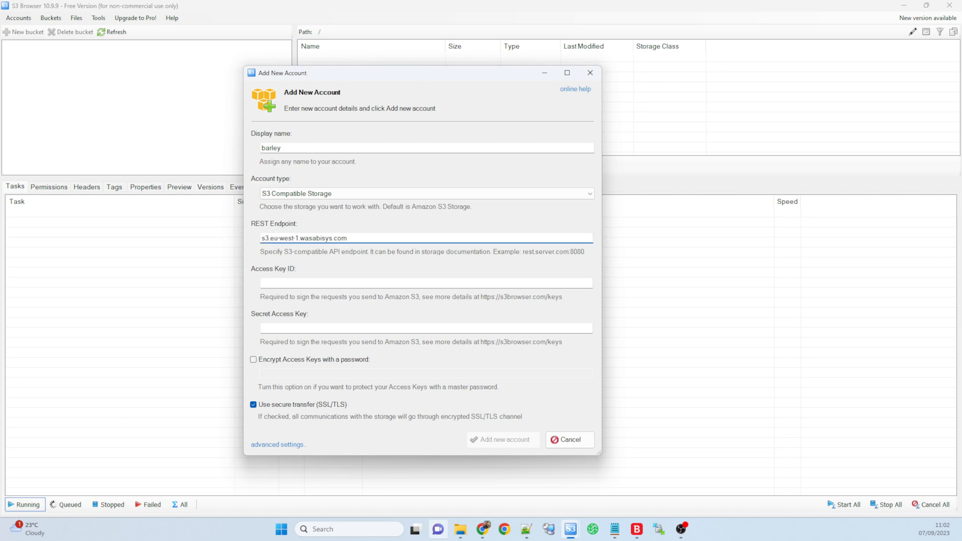
click(423, 239)
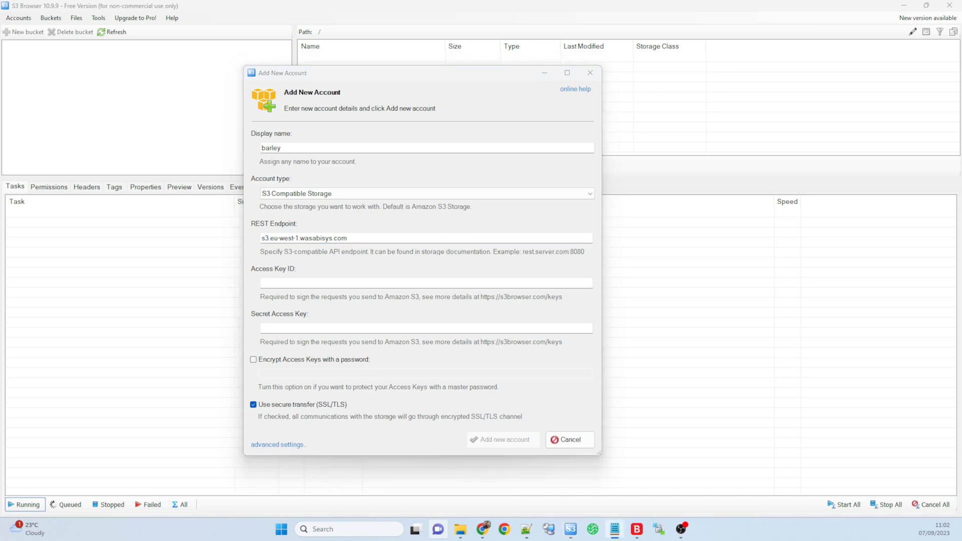
click(426, 282)
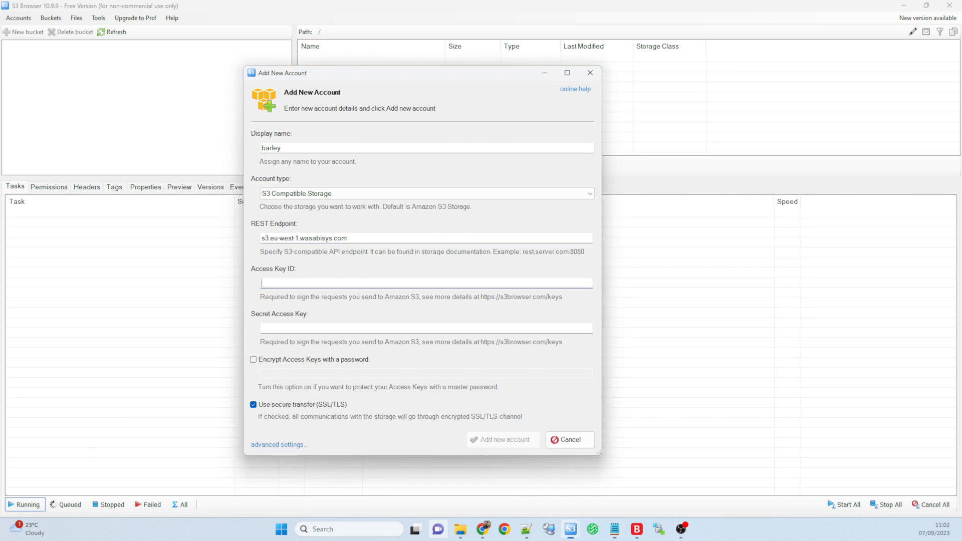
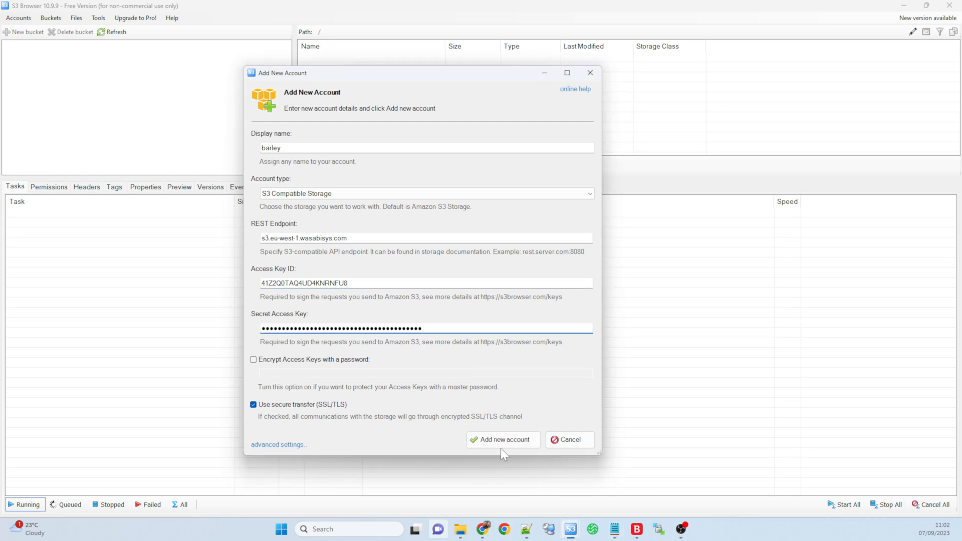
click(502, 439)
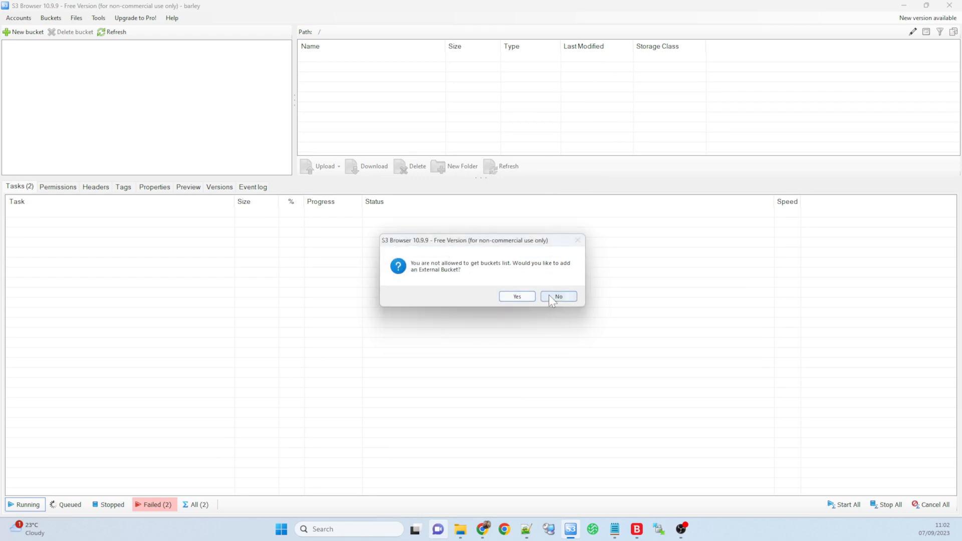
click(557, 297)
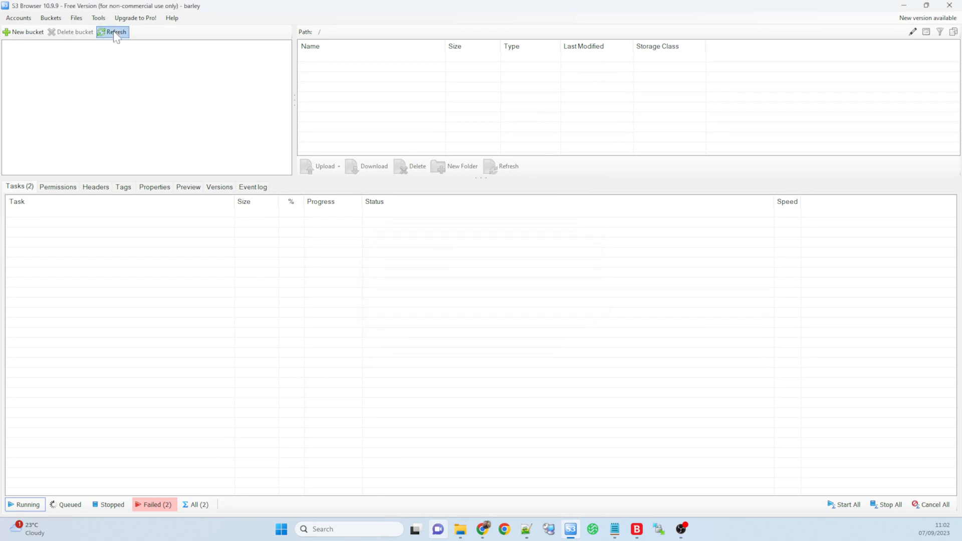
click(116, 32)
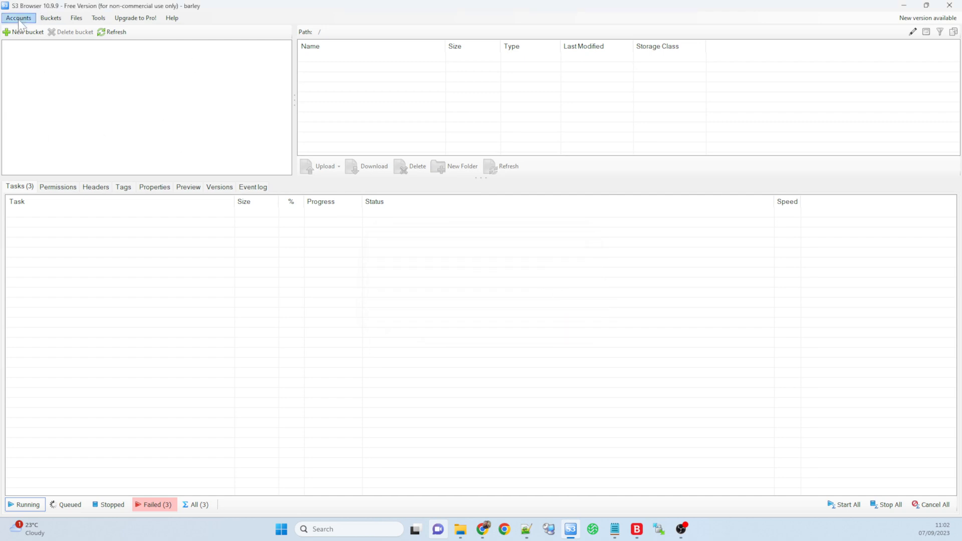
click(154, 505)
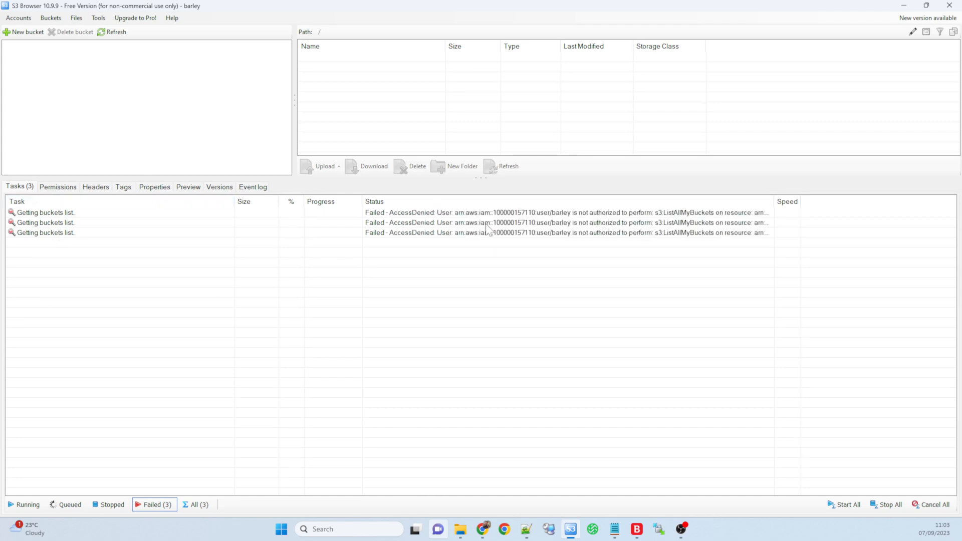
mouse_move(434, 328)
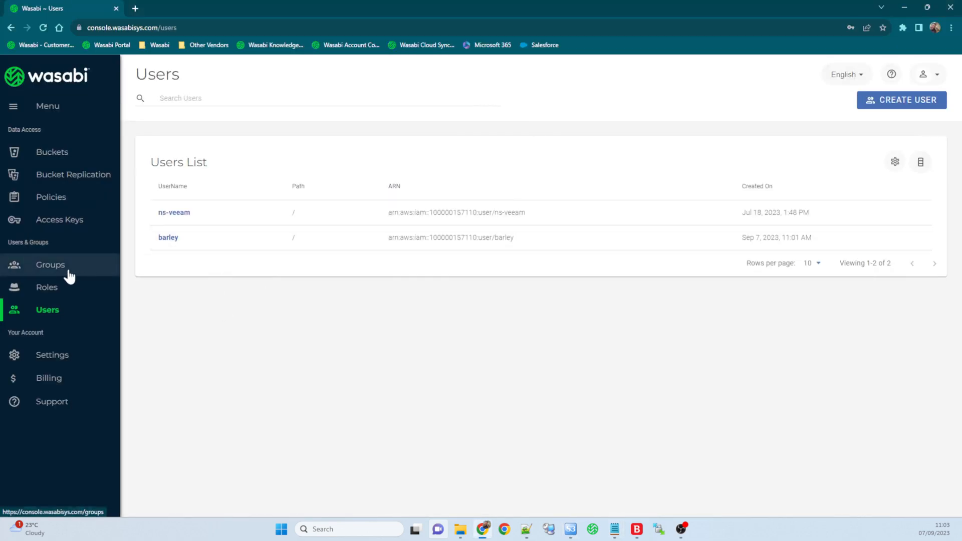
mouse_move(50, 197)
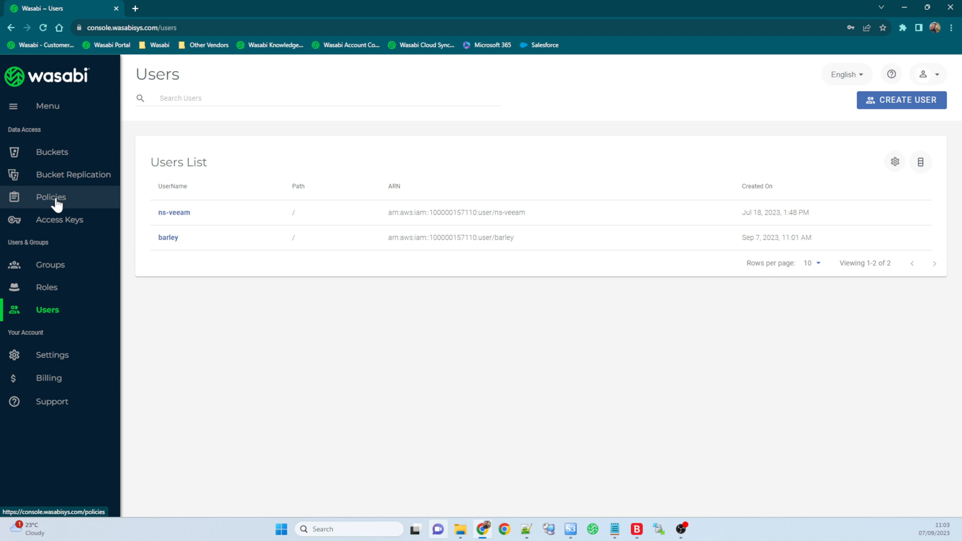
Step: From the Policies page, start a blank Create A New Policy form
click(50, 197)
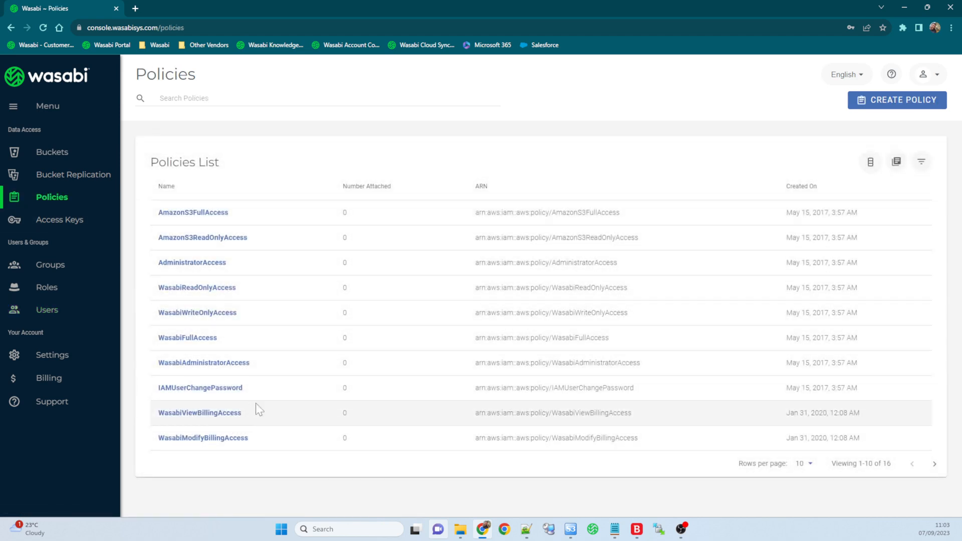
mouse_move(239, 271)
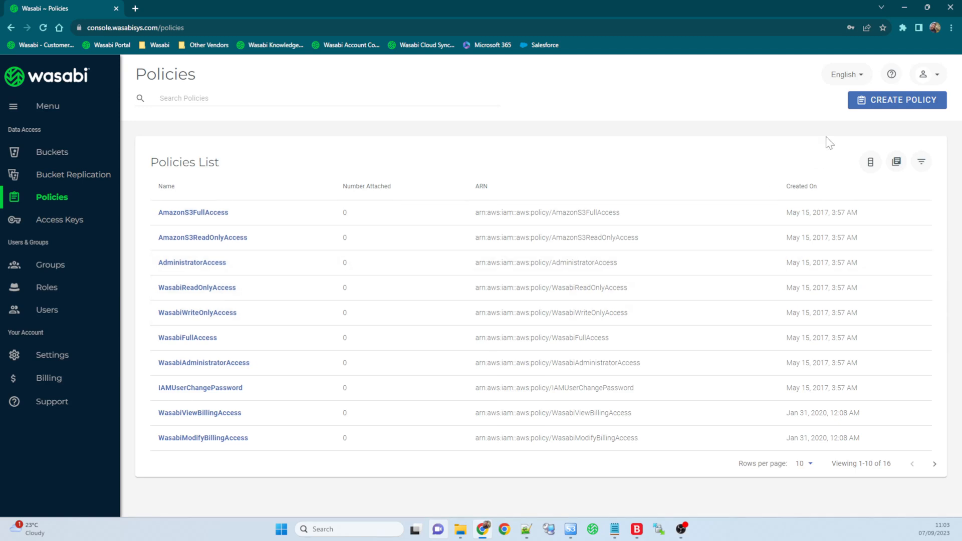
mouse_move(897, 100)
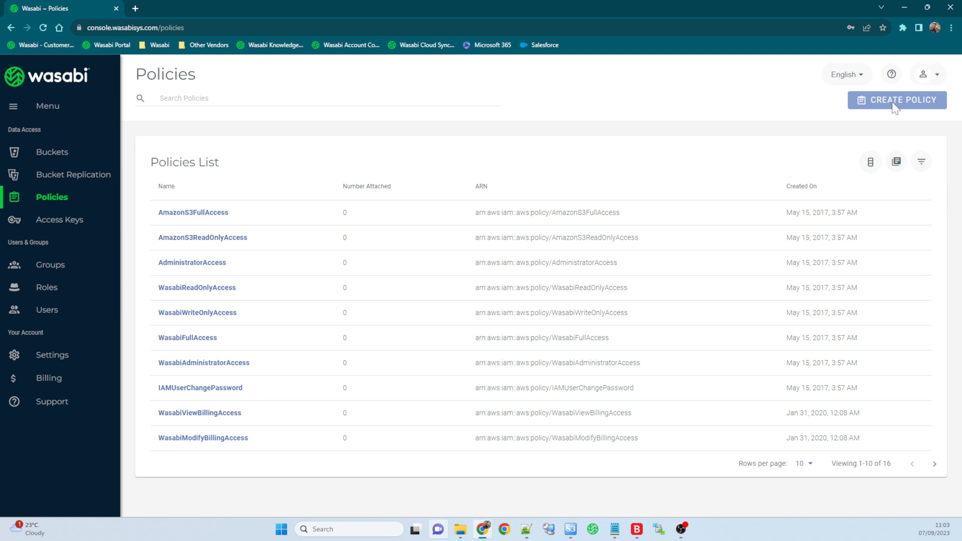
click(896, 101)
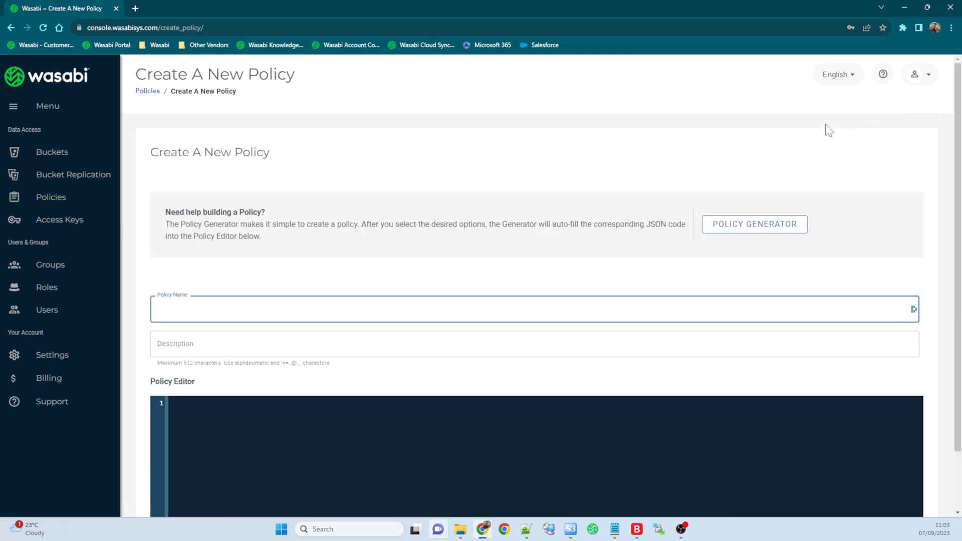
Step: Enter barley-access in the policy form and dismiss the Policy Generator without applying it
scroll(down, 3)
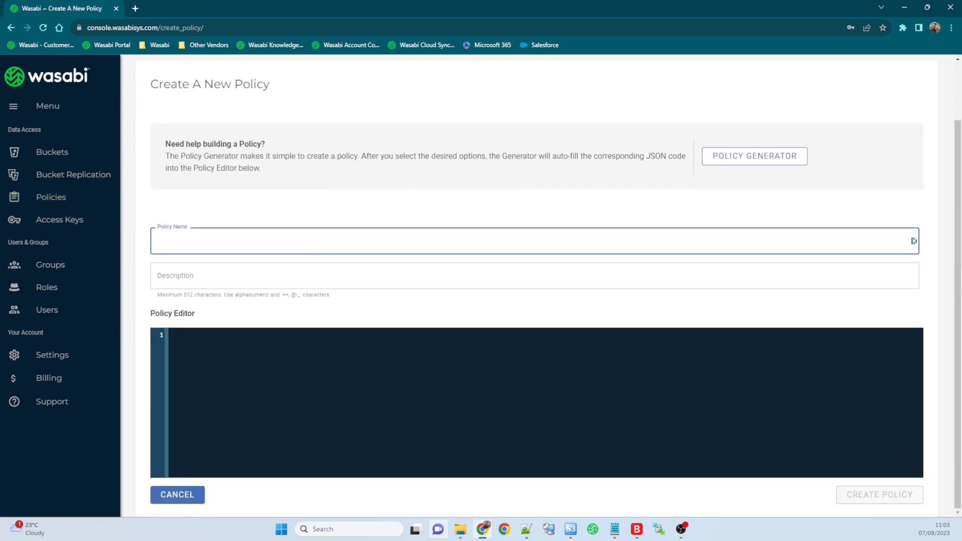
text(barley-a)
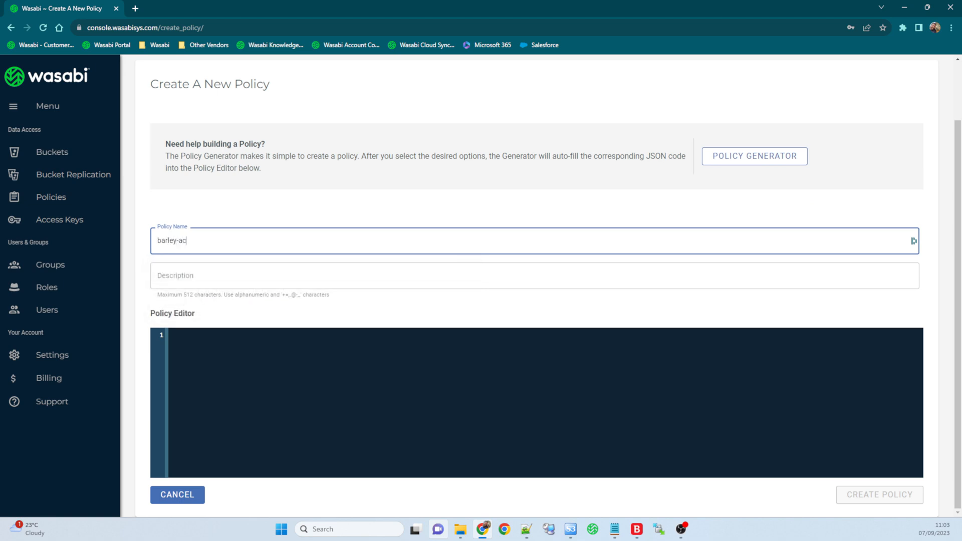
text(cess)
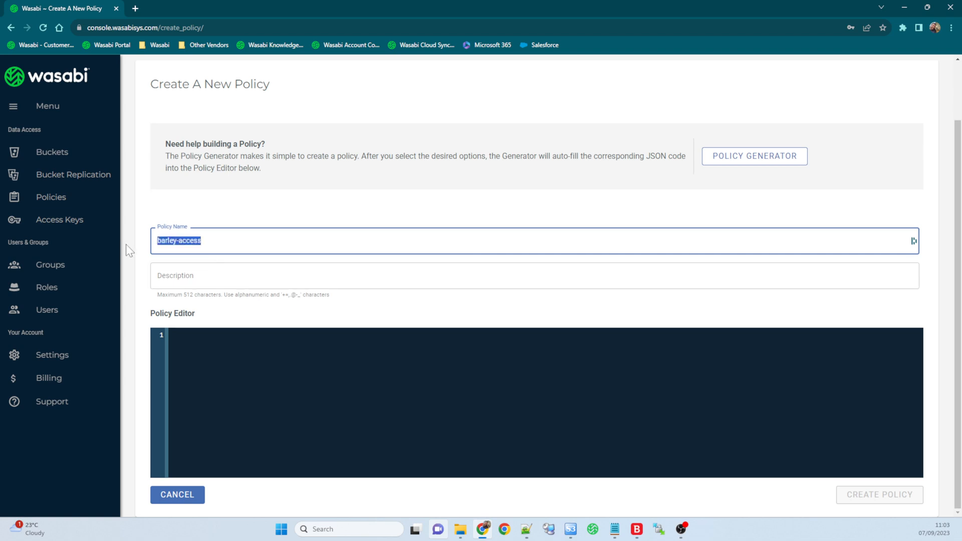
text(barley-access)
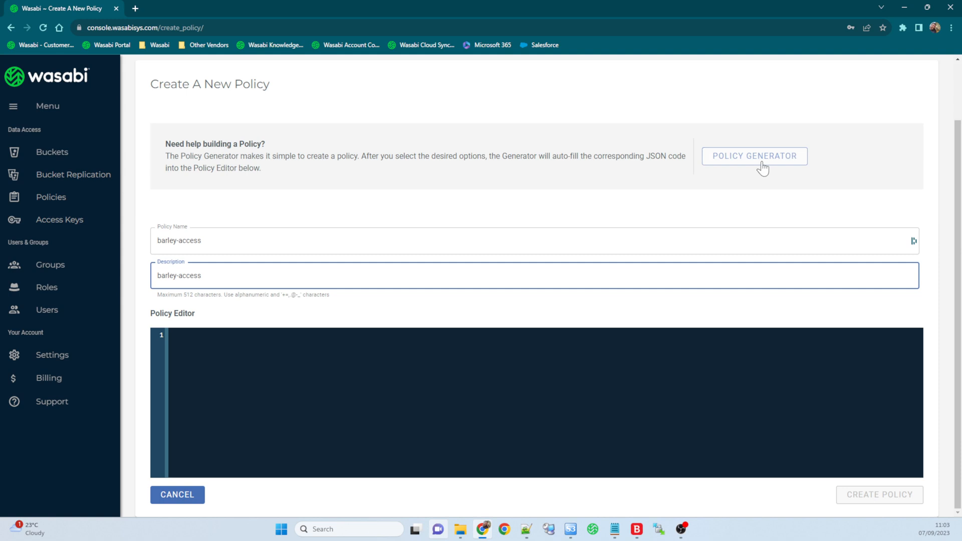
click(754, 156)
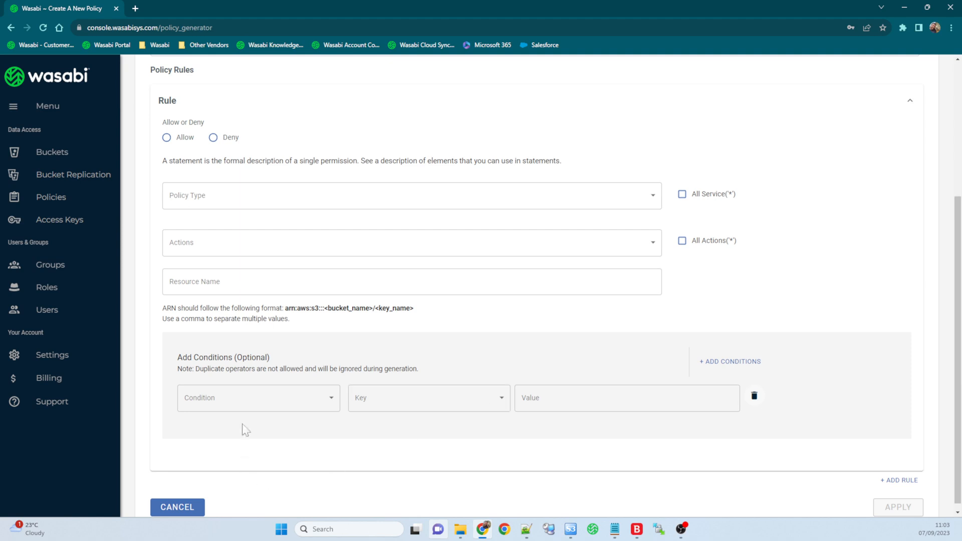
click(177, 507)
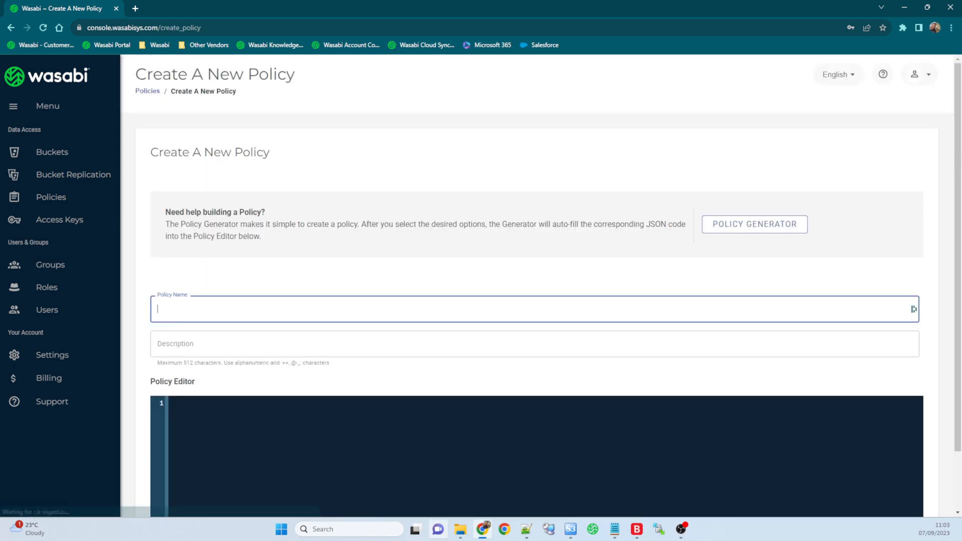
Step: Set the policy name and description to barley-access, with JSON allowing full access to bucket-for-barley
scroll(down, 3)
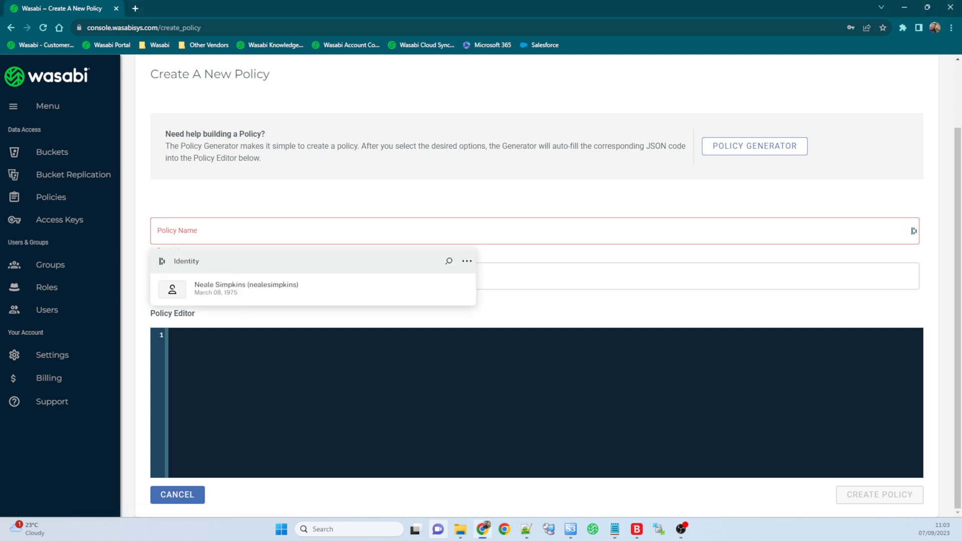
text(barley)
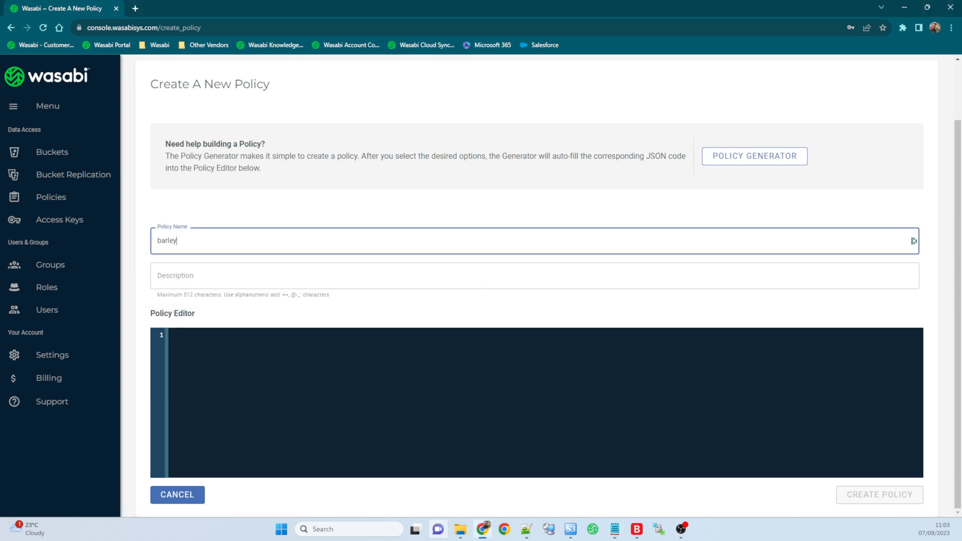
text(-access)
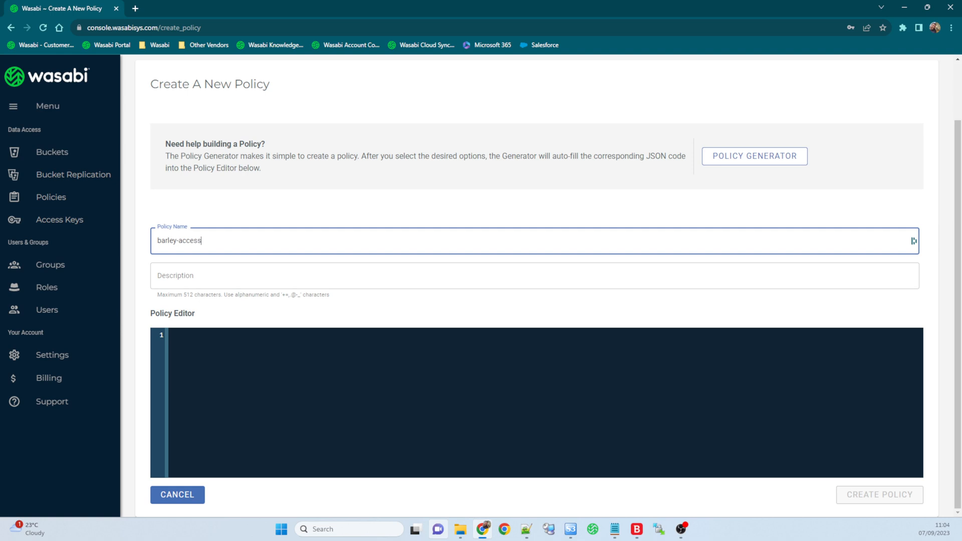
click(534, 274)
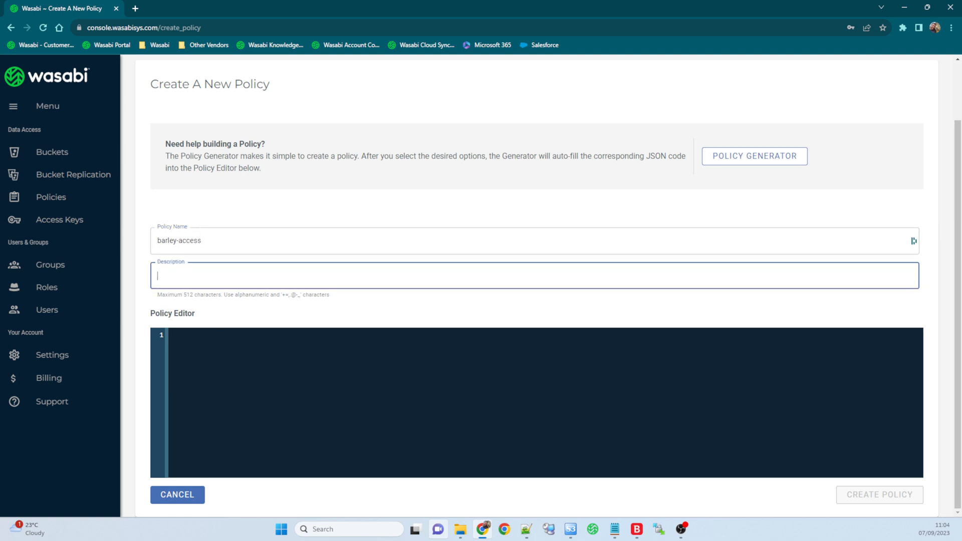
text(barley-)
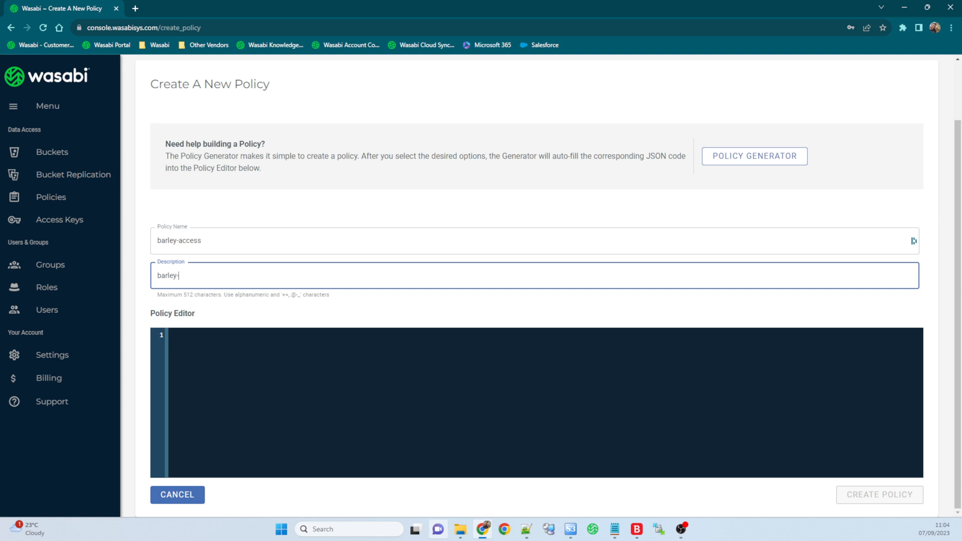
text(access)
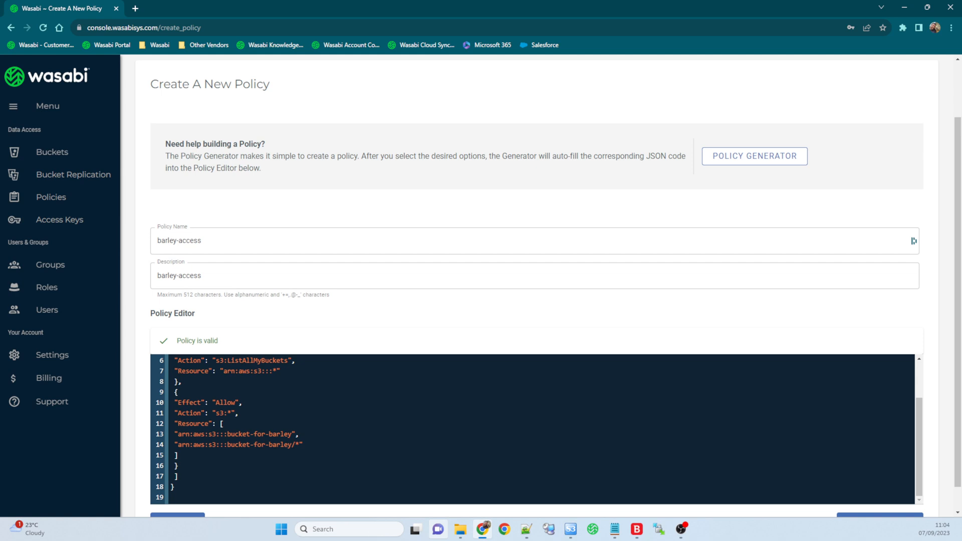
Step: Save the barley-access policy so it appears in the Policies list
scroll(down, 3)
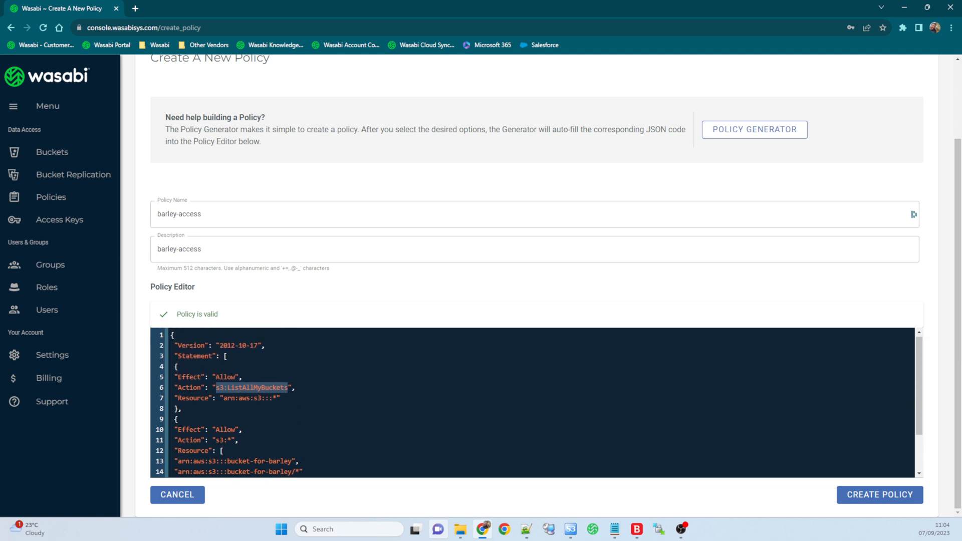
scroll(down, 3)
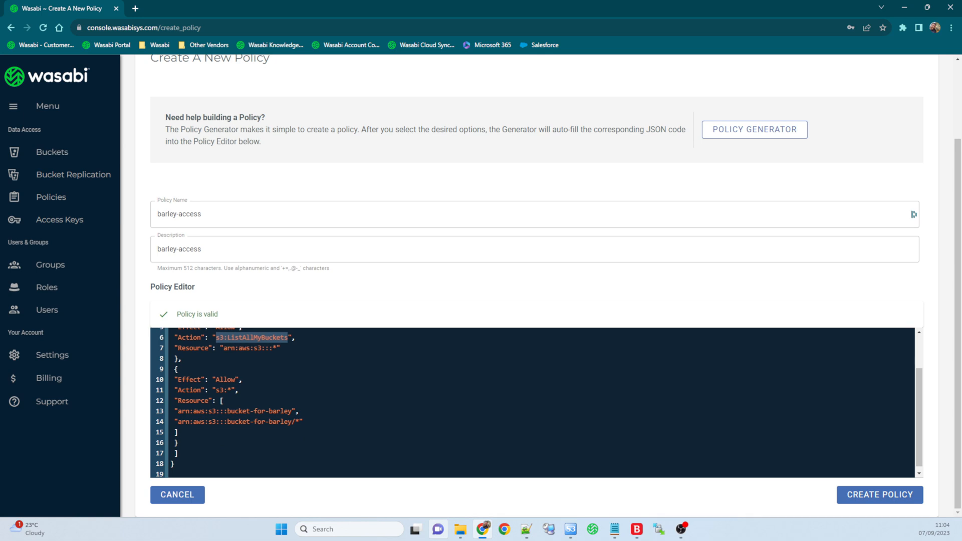
click(879, 495)
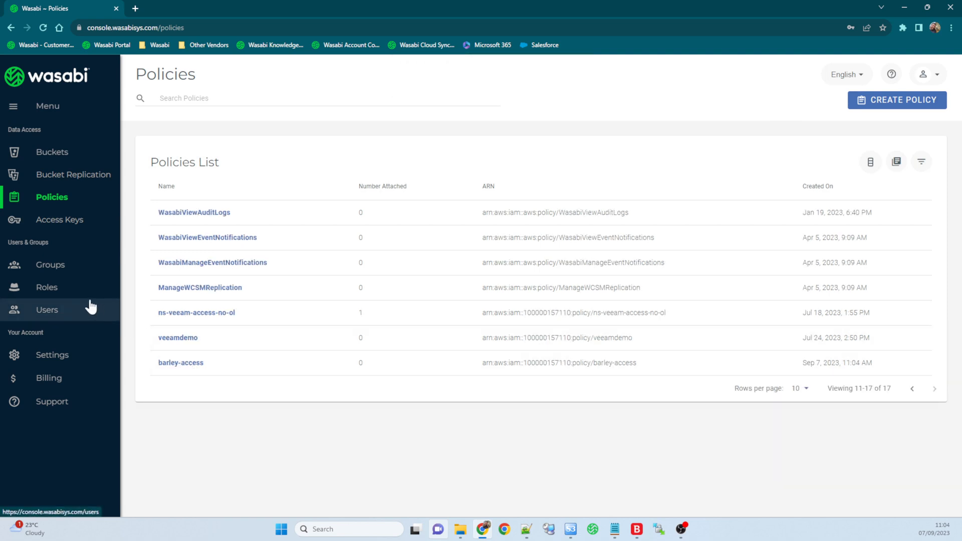
Step: Show user barley's details with its attached Policies section expanded
click(47, 309)
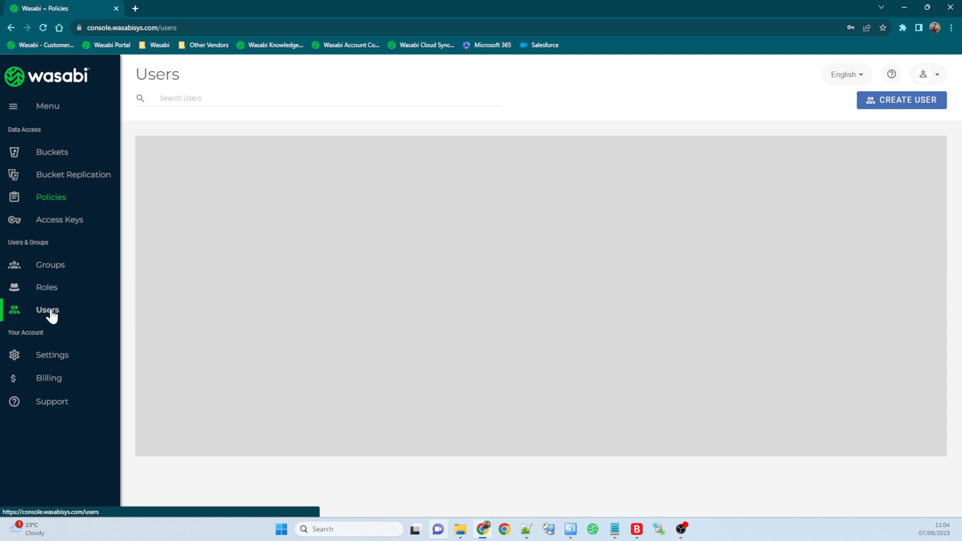
click(47, 309)
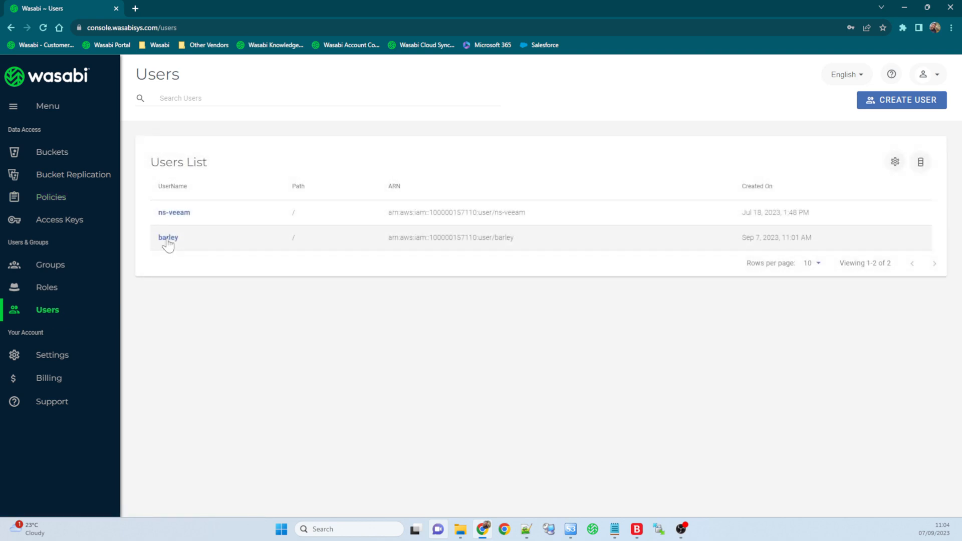
click(167, 237)
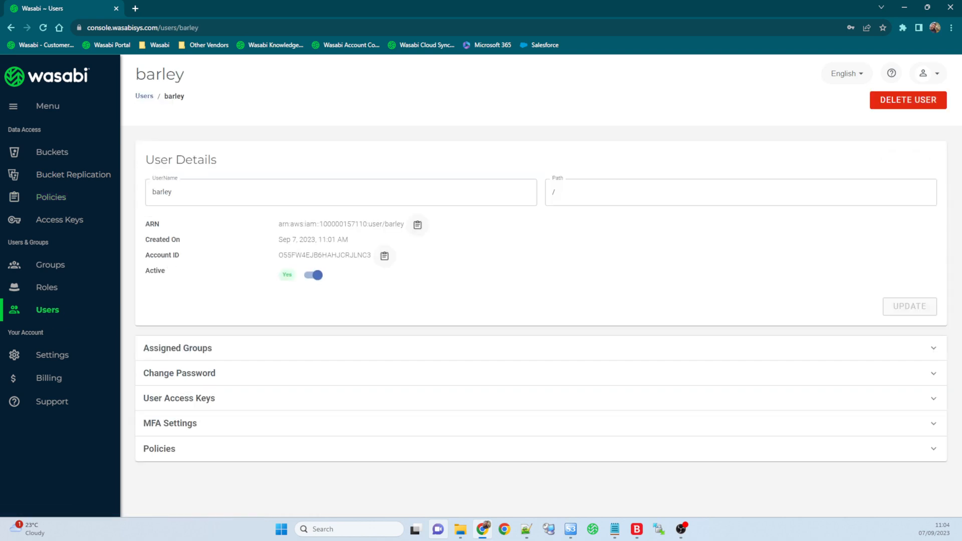
click(159, 450)
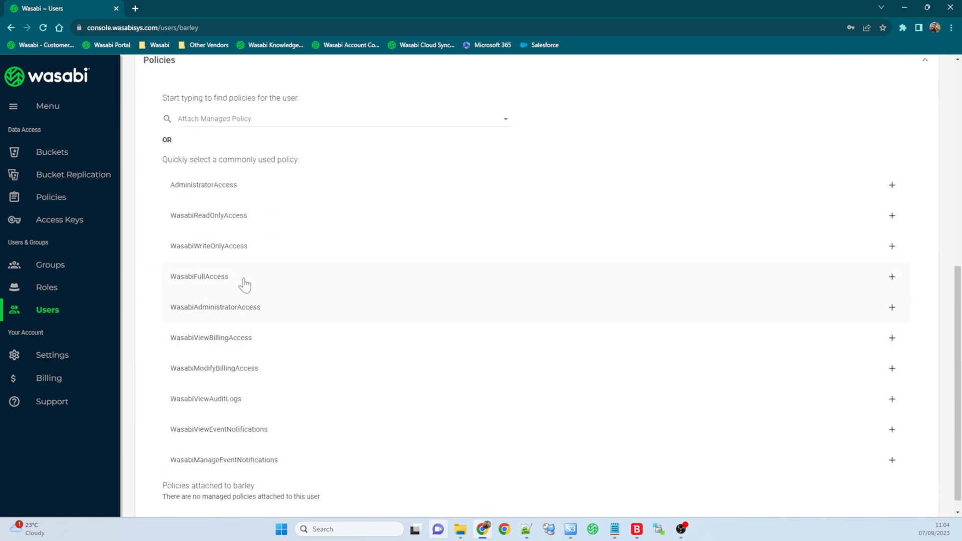
Step: Search 'bar' and pick the barley-access policy for barley, then move to the Roles page
click(335, 119)
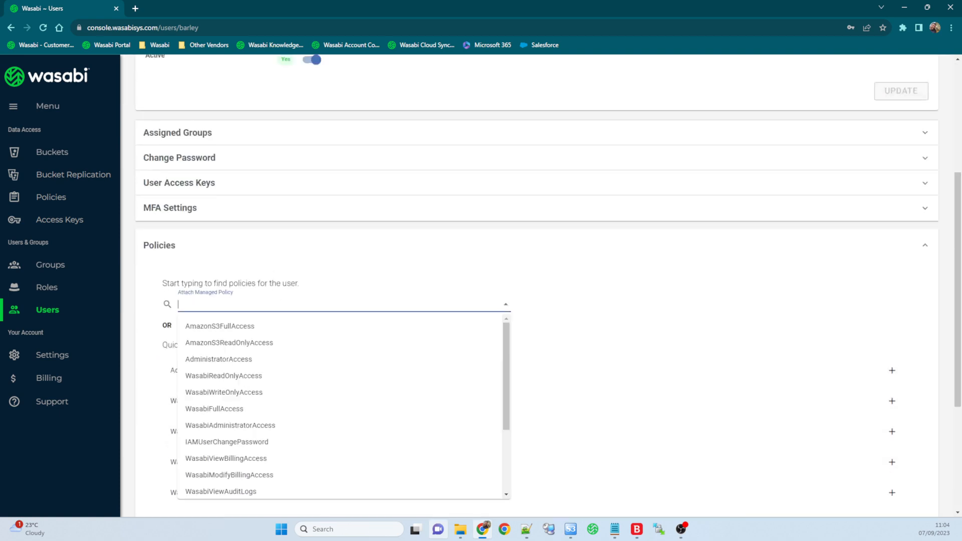
text(bar)
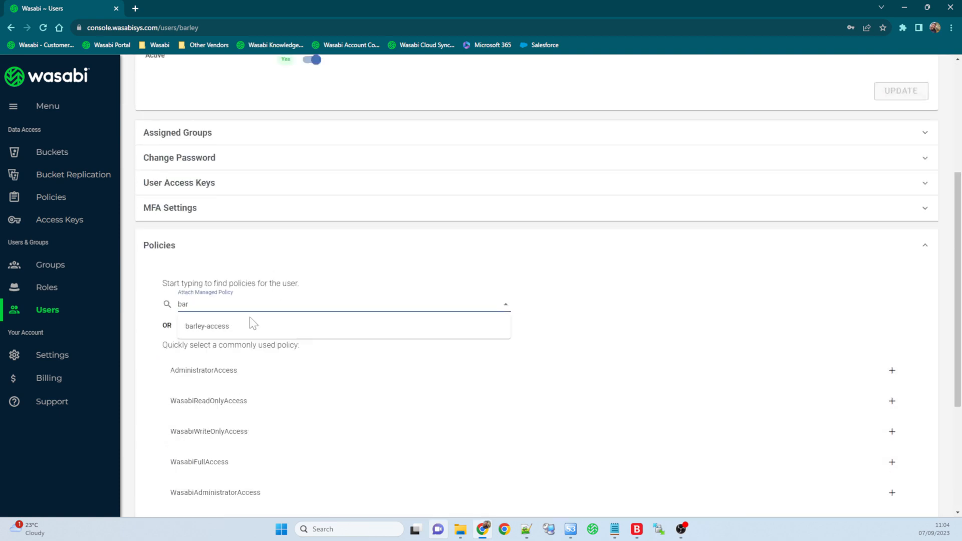
click(207, 326)
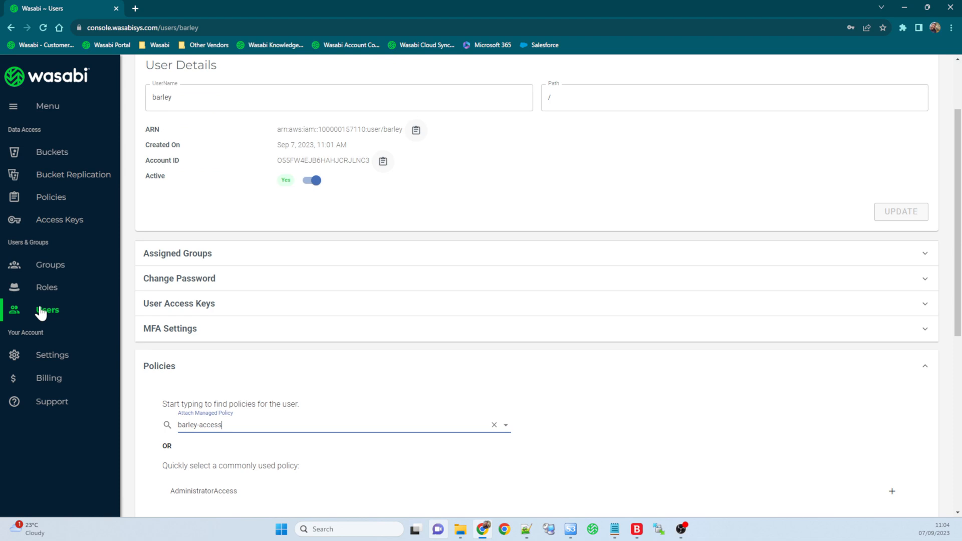
click(47, 287)
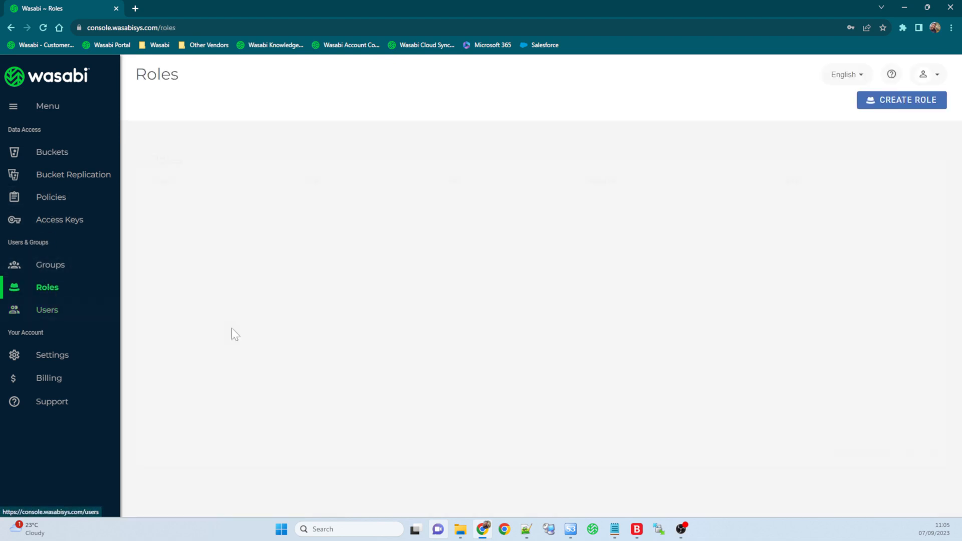
click(48, 310)
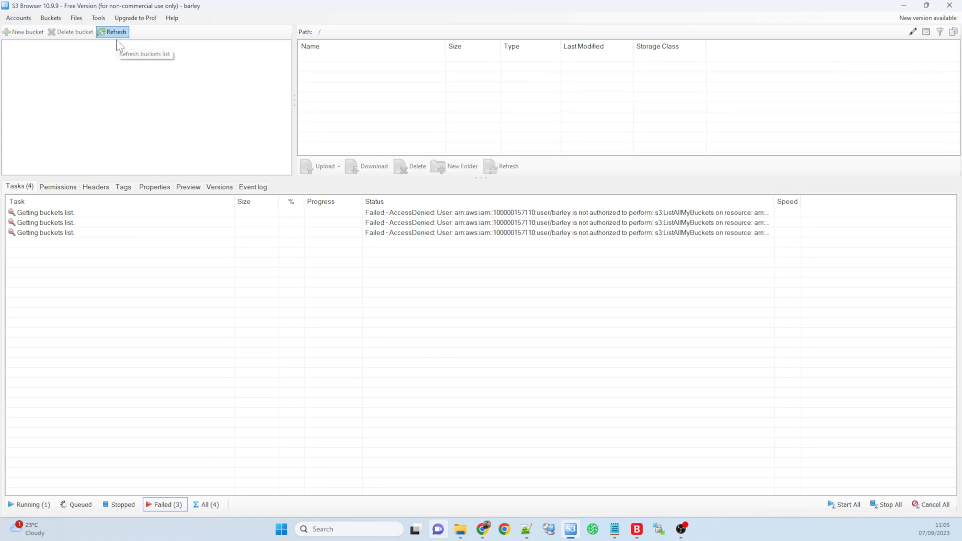
Step: Refresh barley's bucket list to show bucket-for-barley and begin a new folder inside it
click(114, 32)
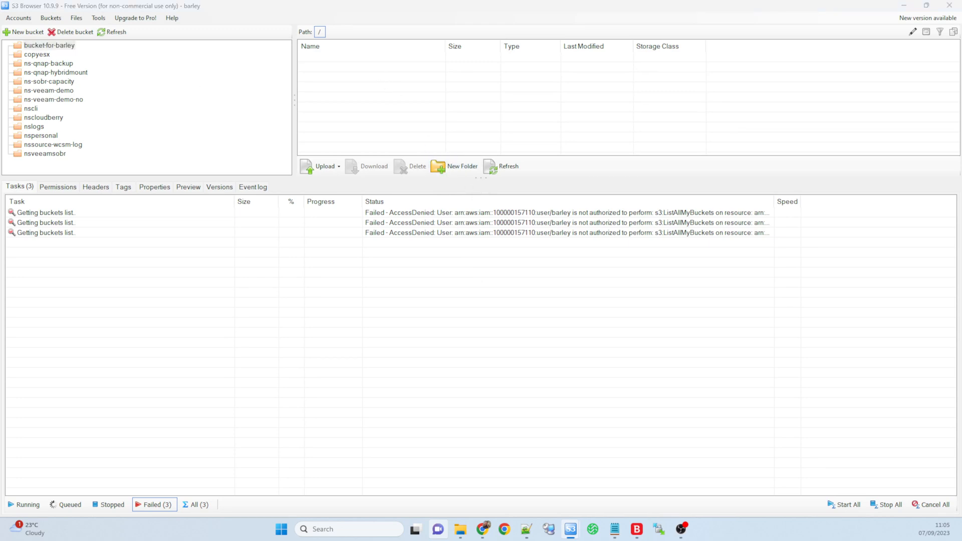
click(461, 166)
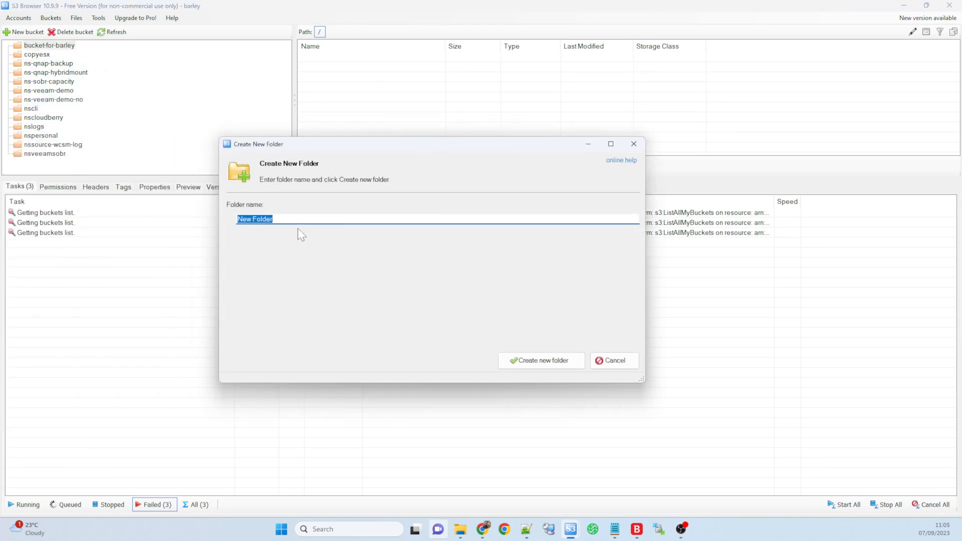
Step: Create a folder named nealespictures inside bucket-for-barley
text(neale)
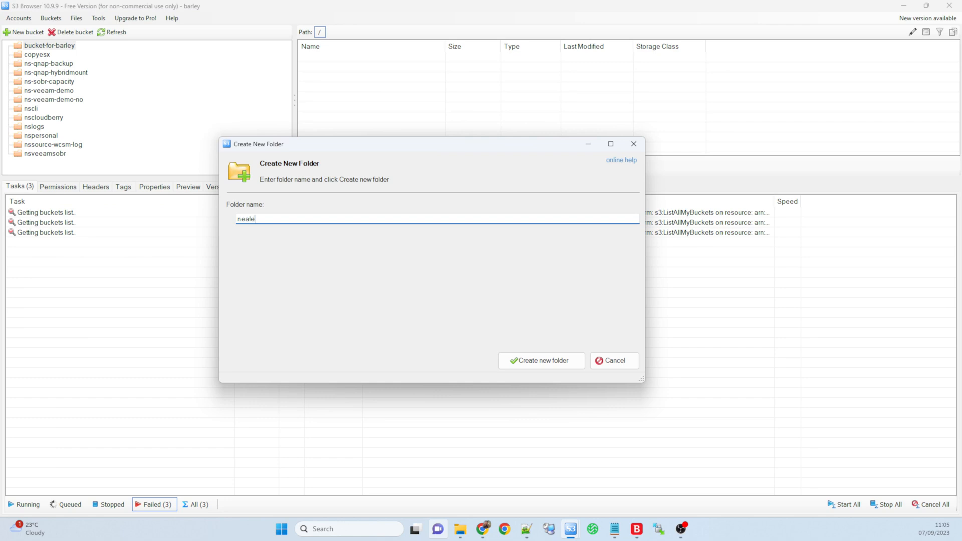
text(spictu)
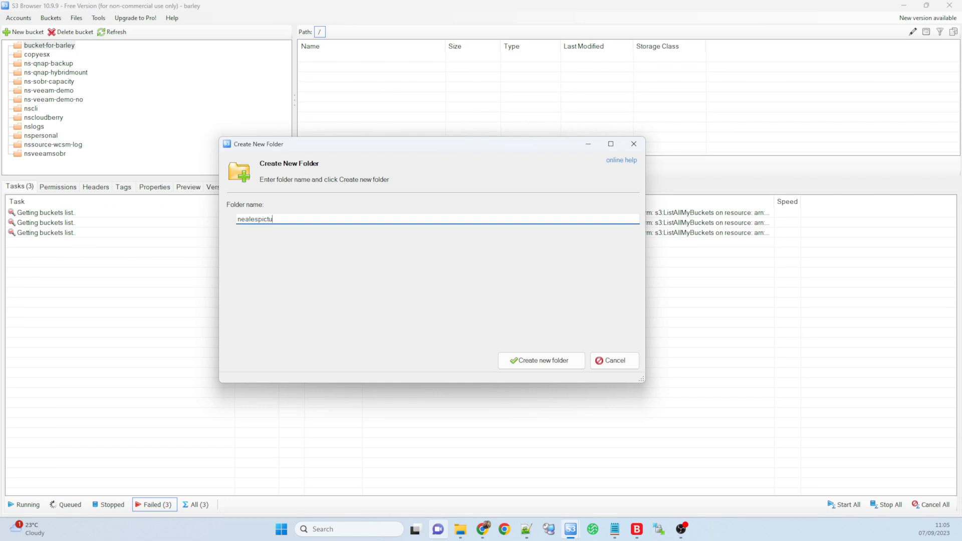
click(540, 360)
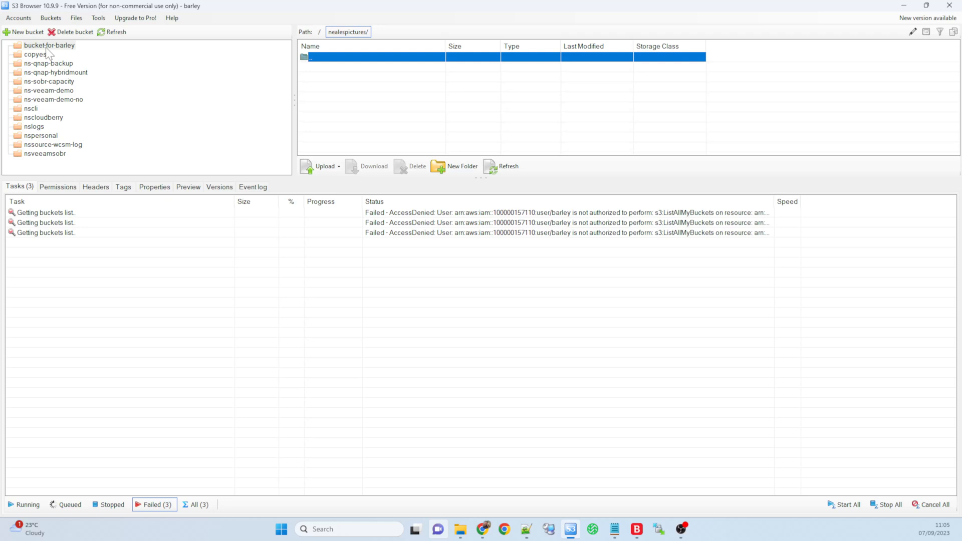
mouse_move(67, 52)
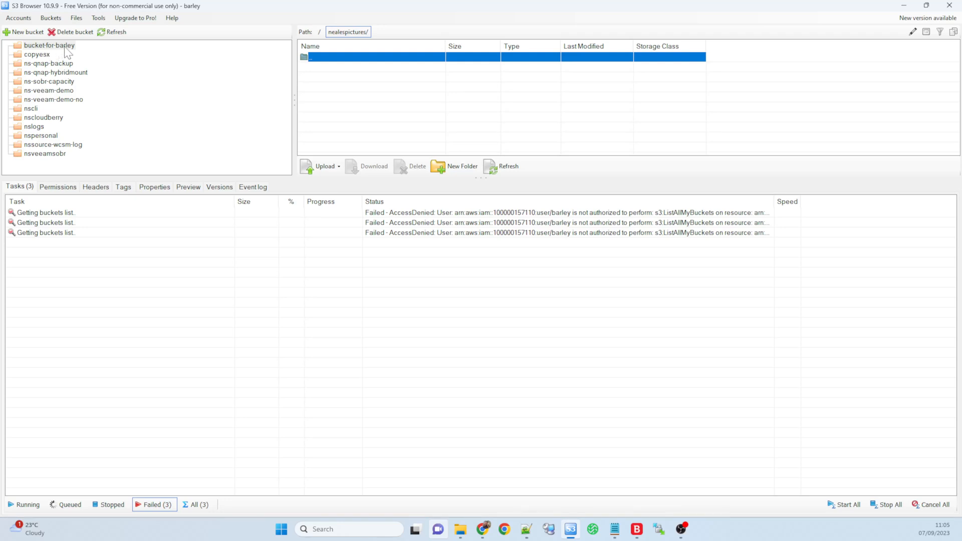
mouse_move(39, 122)
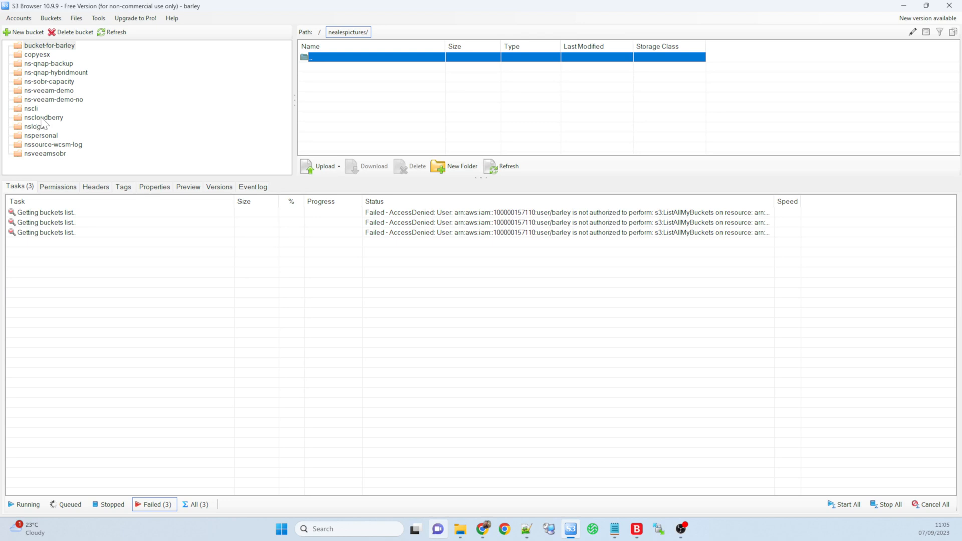
Step: Attempt to list nscloudberry and ns-veeam-demo-no, both denied despite requester-pays retries
double_click(43, 118)
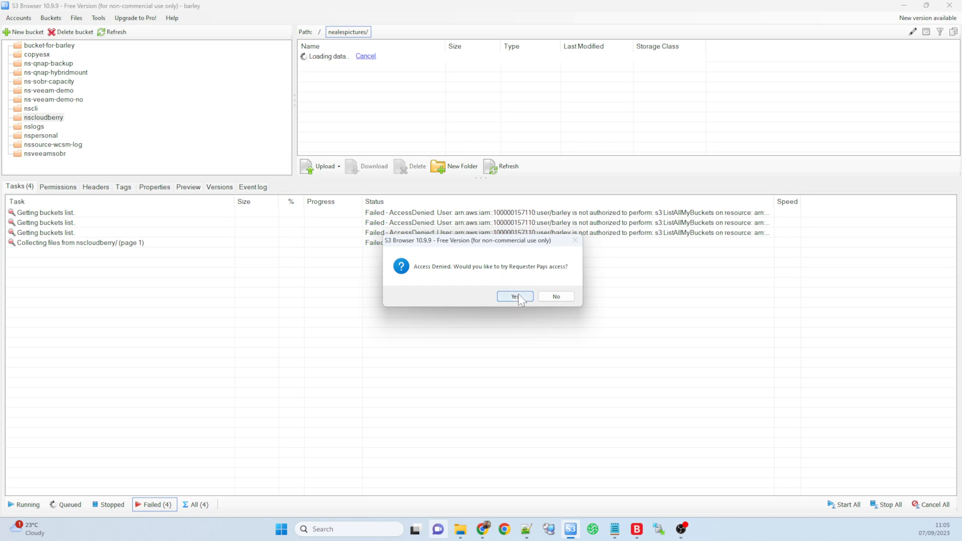
click(514, 297)
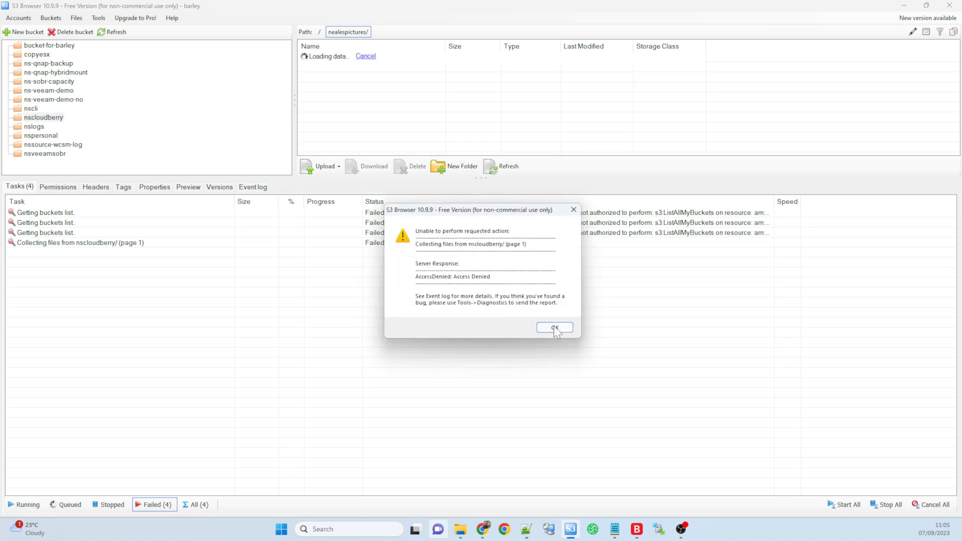
click(554, 327)
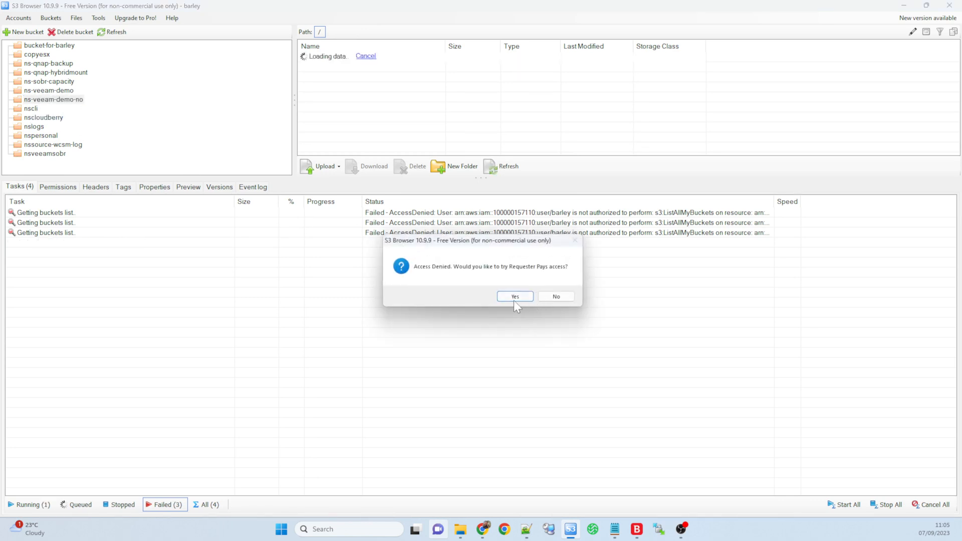
click(514, 297)
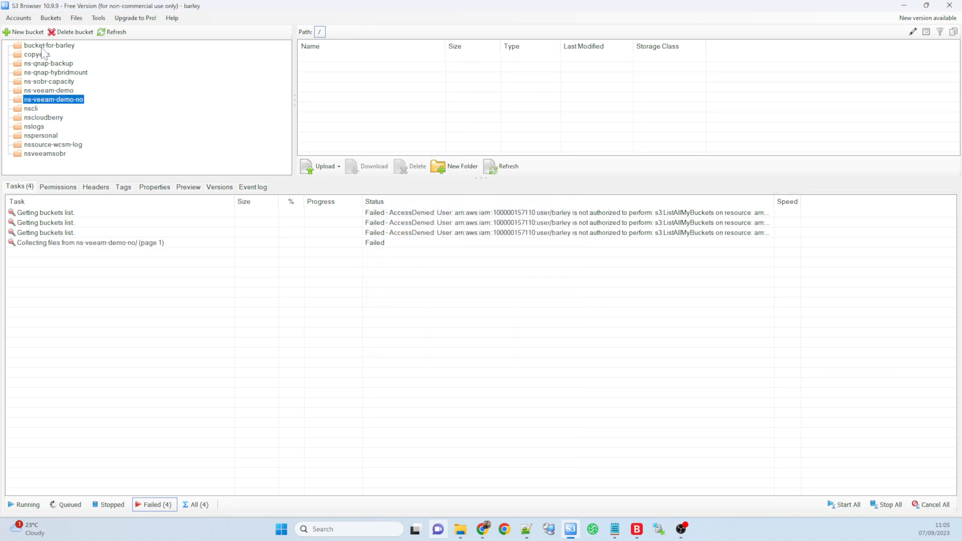
Step: List bucket-for-barley showing nealespictures, then return to the Wasabi users list
click(49, 45)
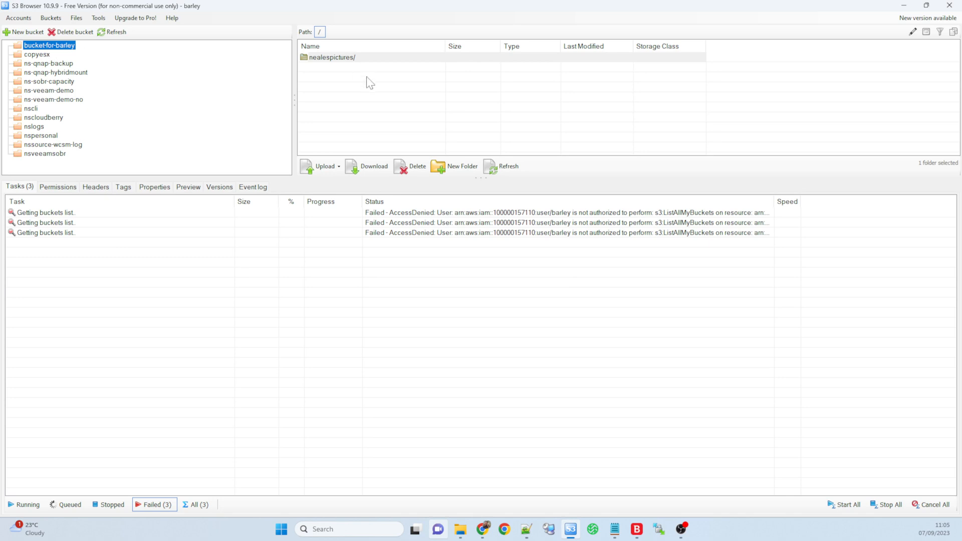
mouse_move(836, 6)
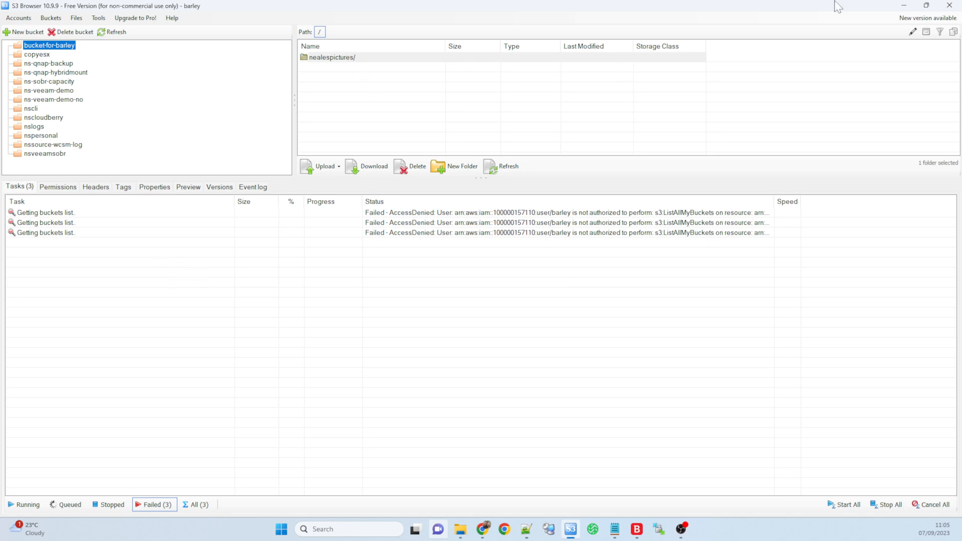
click(504, 530)
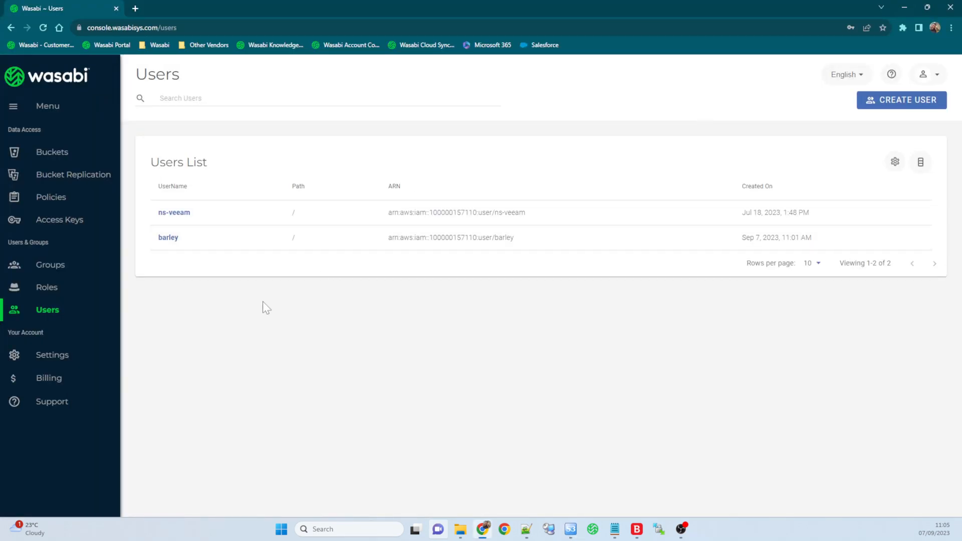
mouse_move(247, 320)
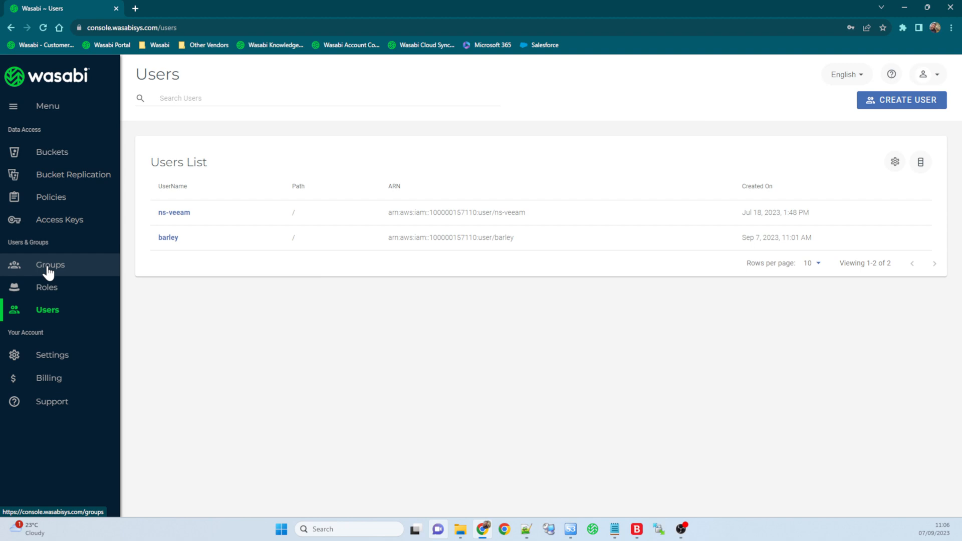
mouse_move(49, 269)
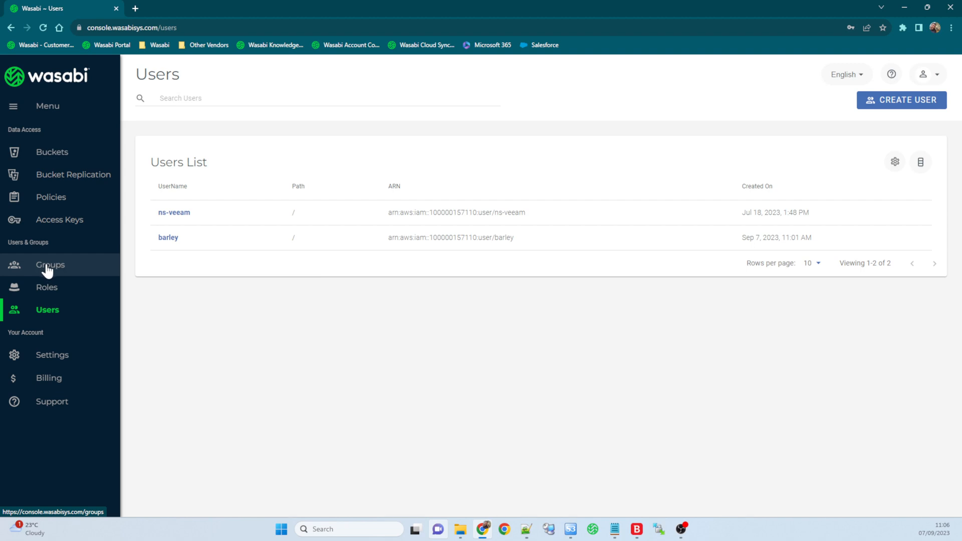
Step: Detach the barley-access policy from user barley and go to the Groups list
click(167, 238)
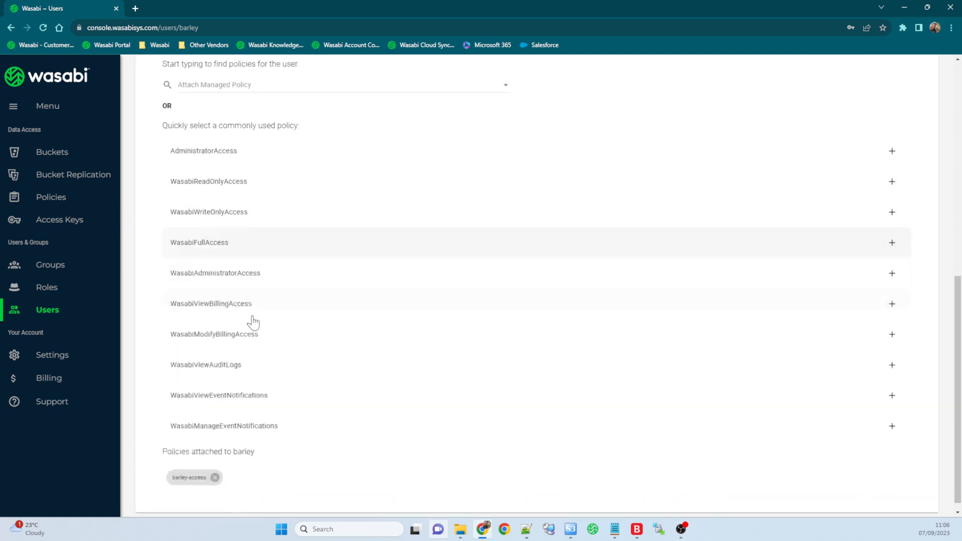
click(215, 477)
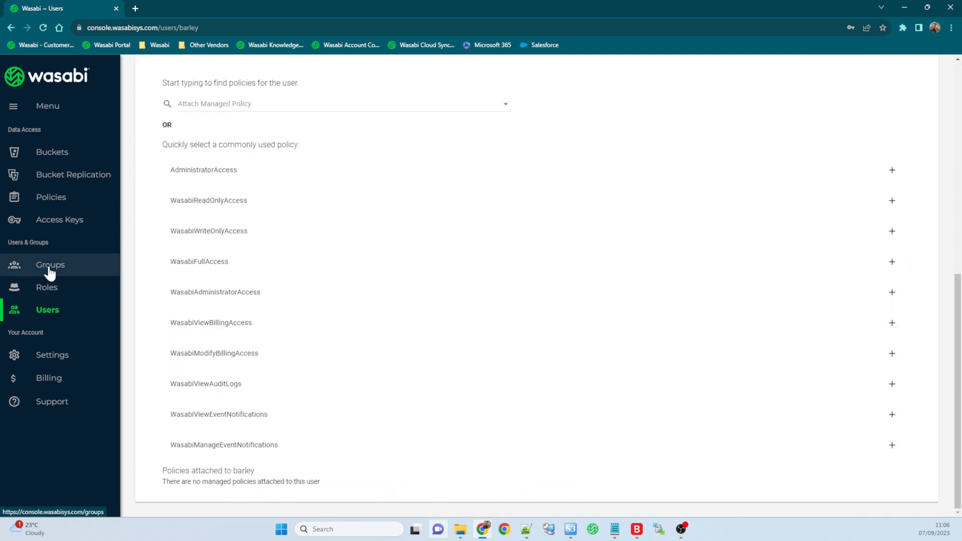
click(50, 265)
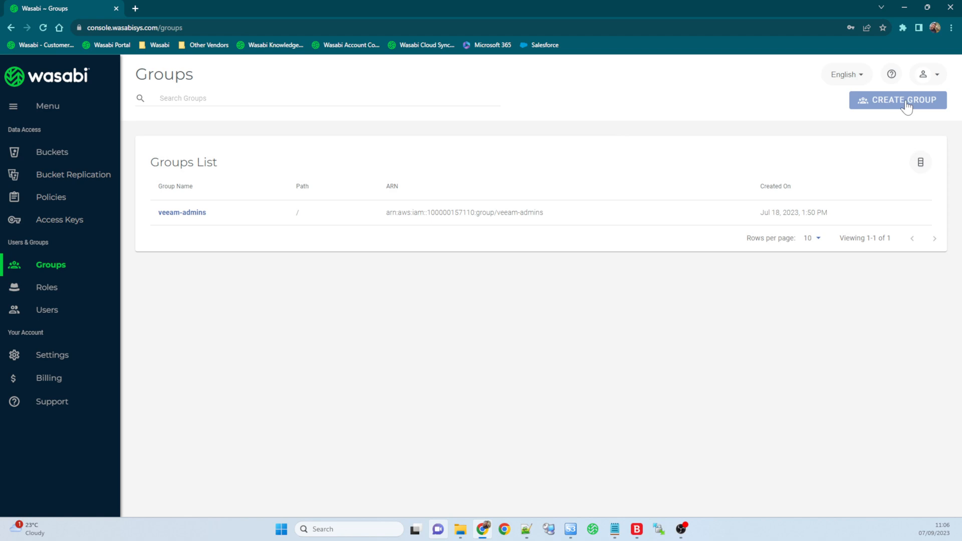
Step: Create a new group named barley-bucket-access
click(898, 101)
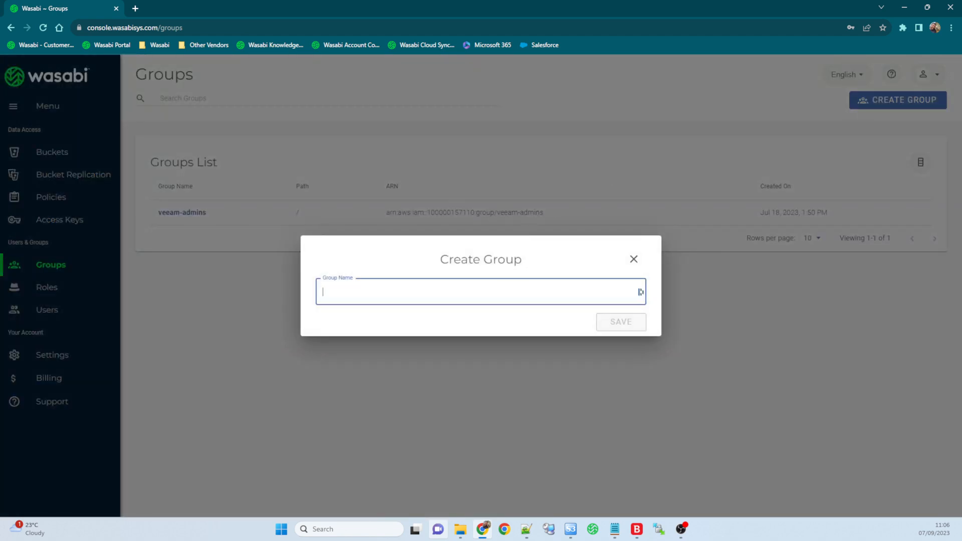
text(barley-)
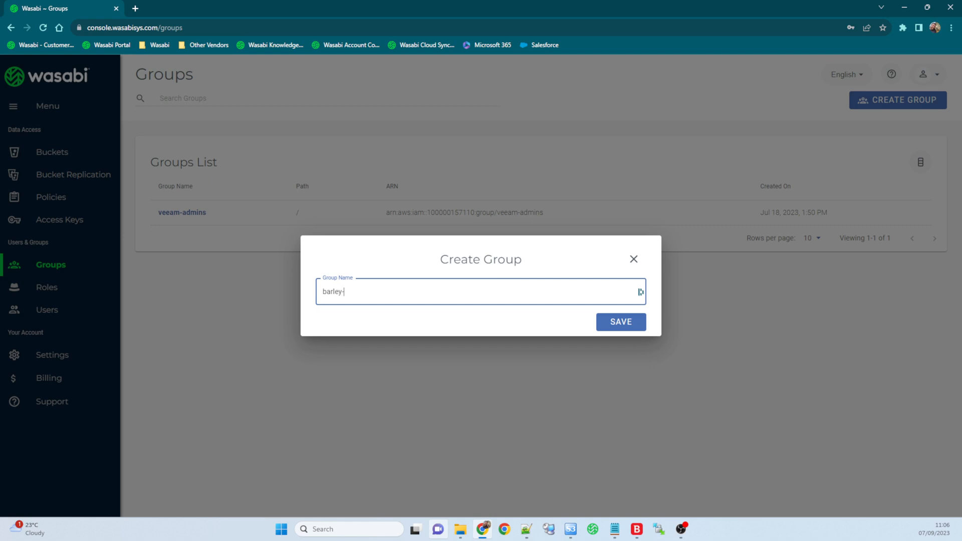
text(bucket-)
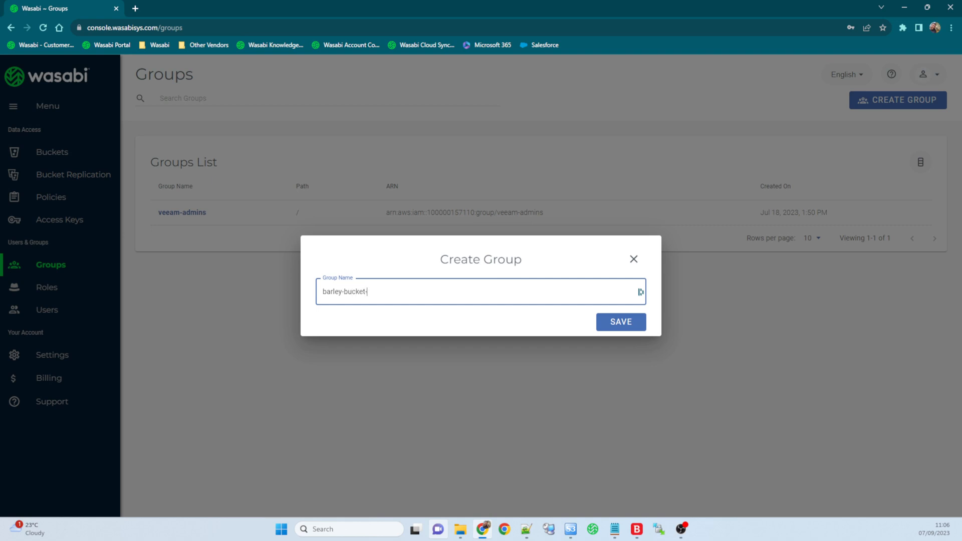
text(access)
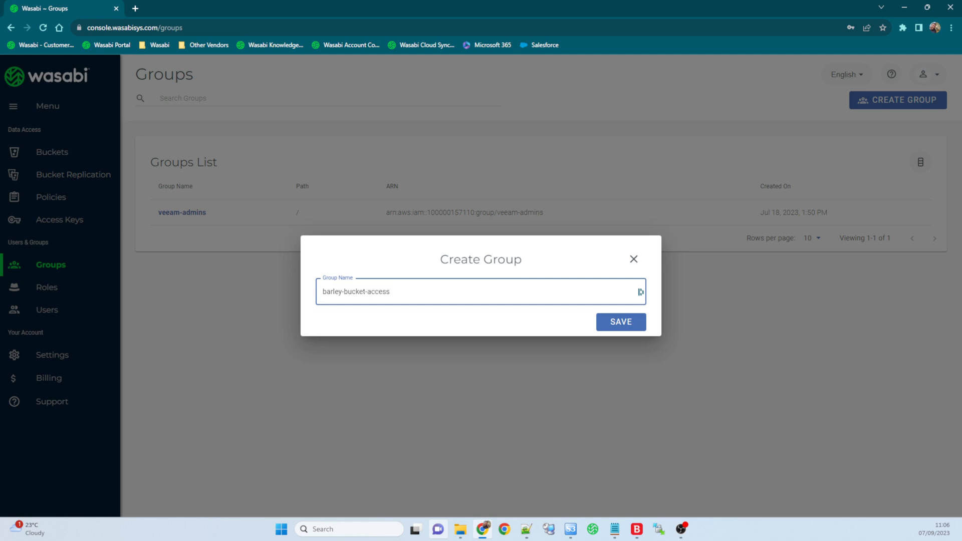
click(620, 322)
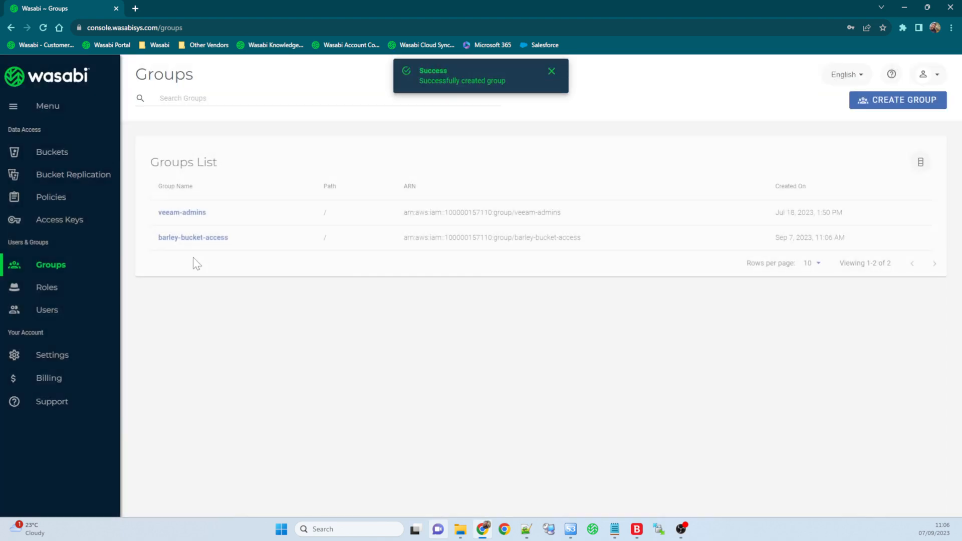
Step: Add user barley to barley-bucket-access and attach the barley-access policy to the group
click(192, 237)
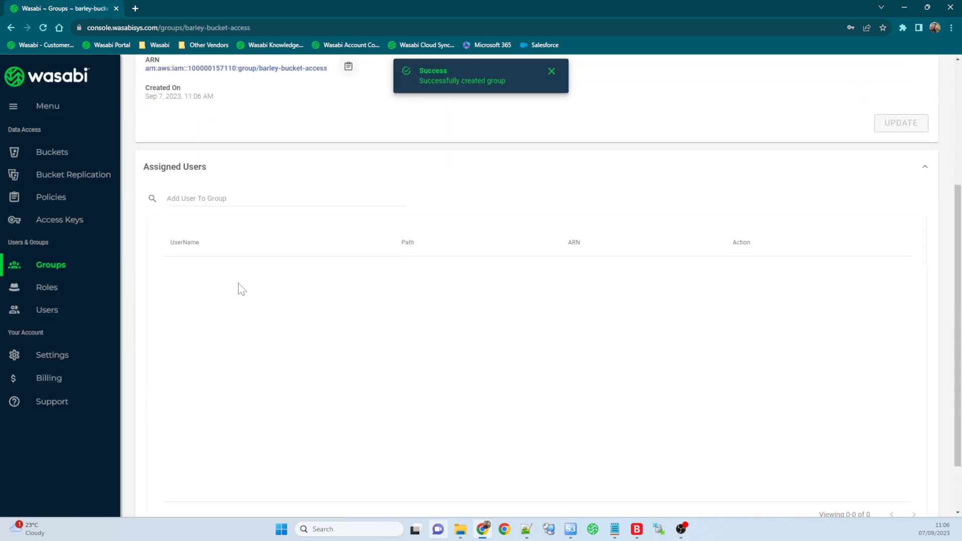
click(285, 199)
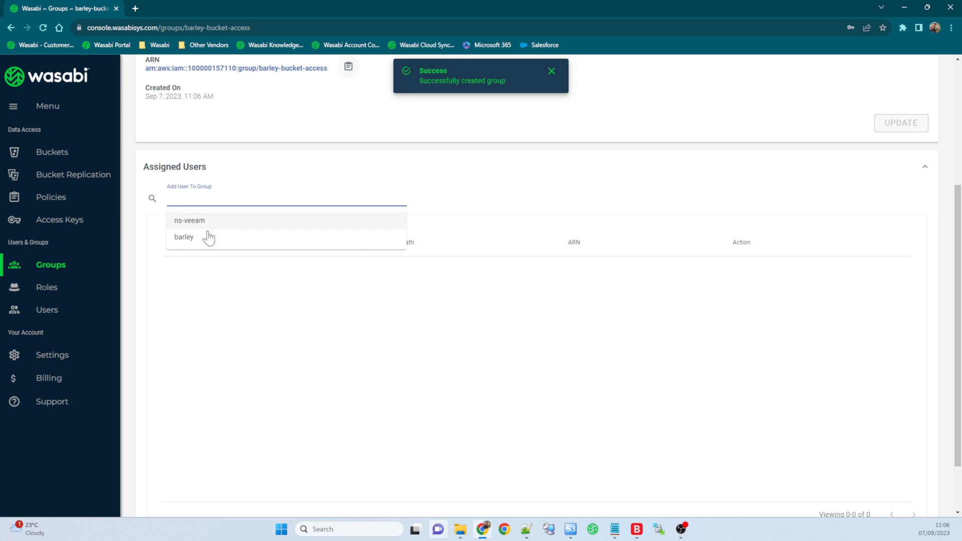
click(183, 237)
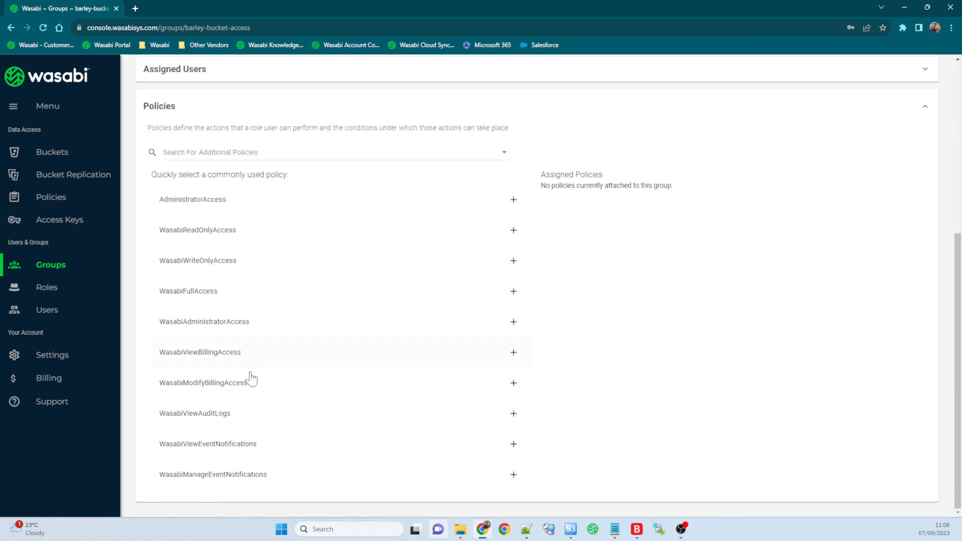
text(b)
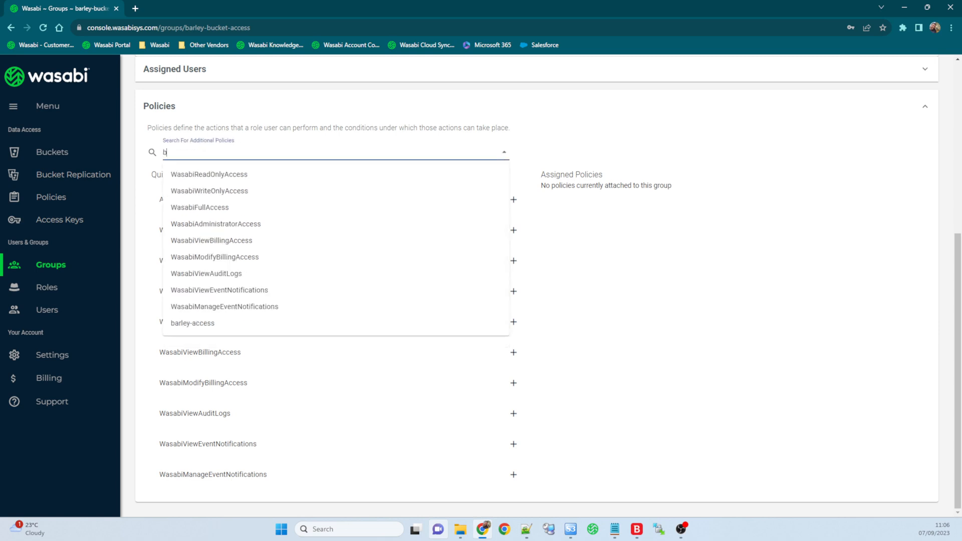
click(193, 323)
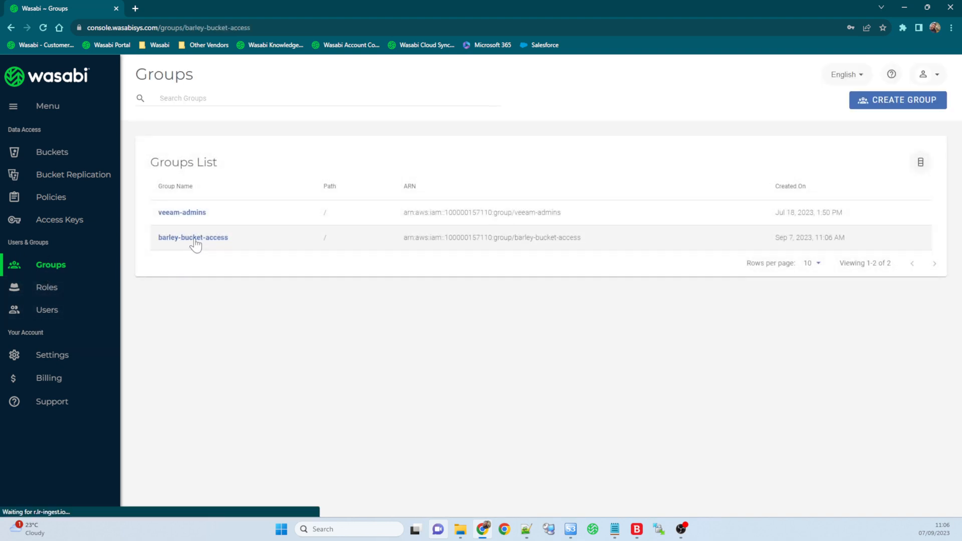
Step: Reopen the barley-bucket-access group to confirm barley-access is assigned
click(192, 237)
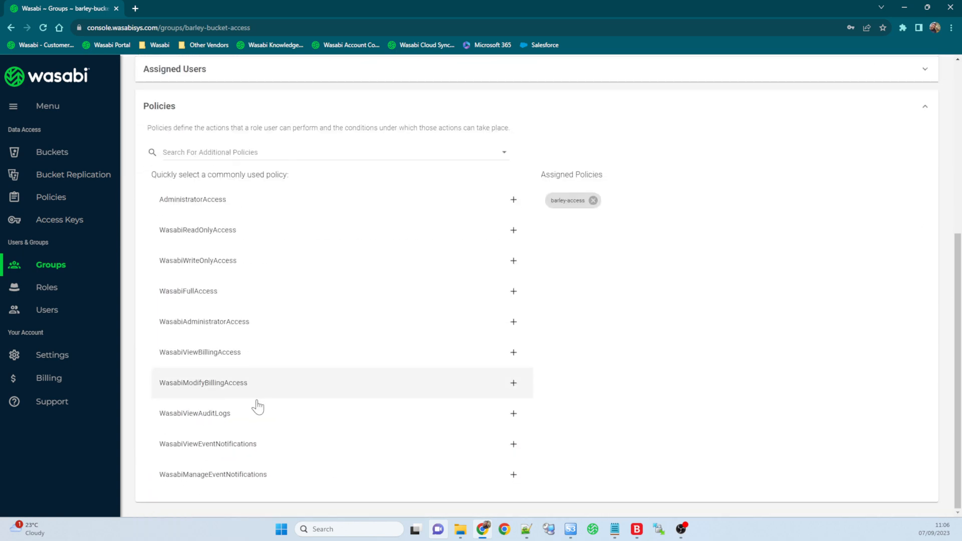
mouse_move(425, 203)
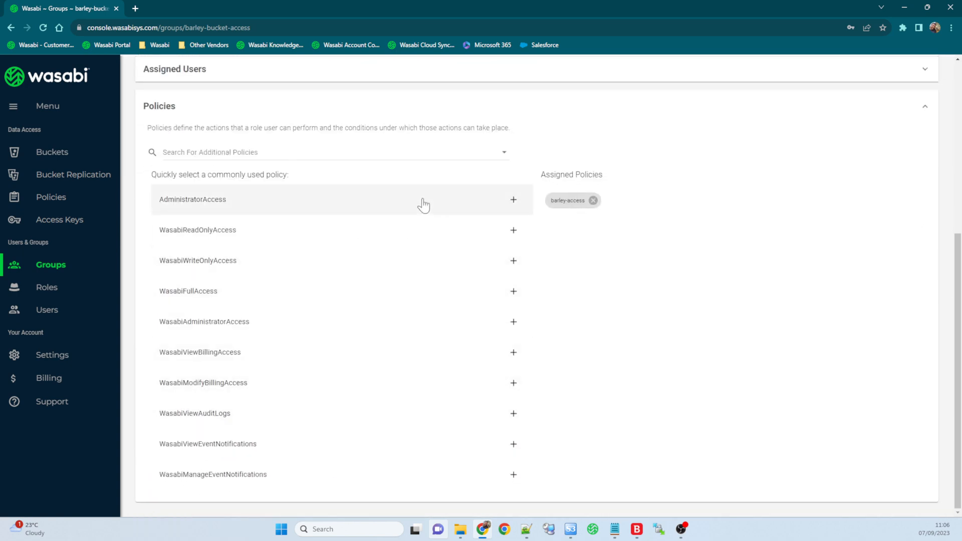
scroll(up, 3)
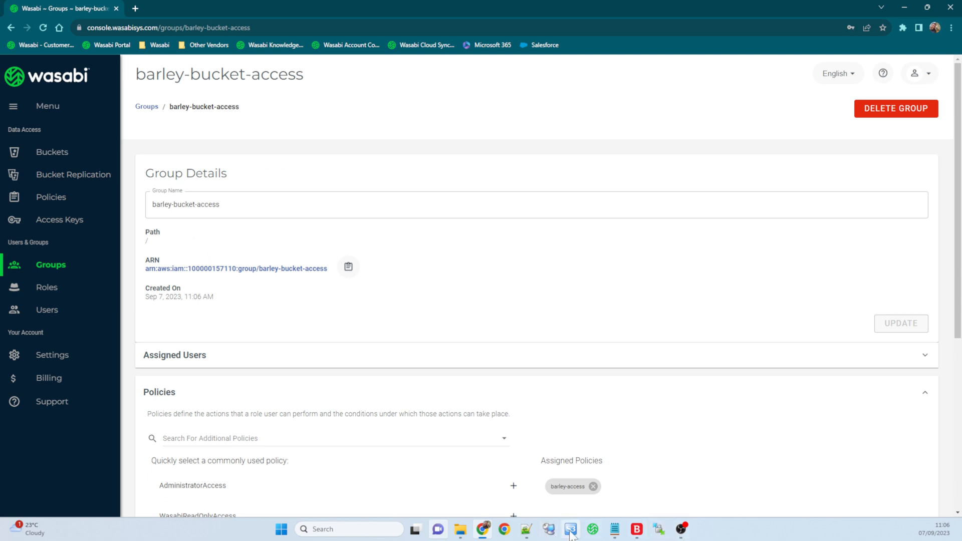
Step: In S3 Browser, try listing nspersonal as barley and acknowledge the Access Denied error
click(570, 529)
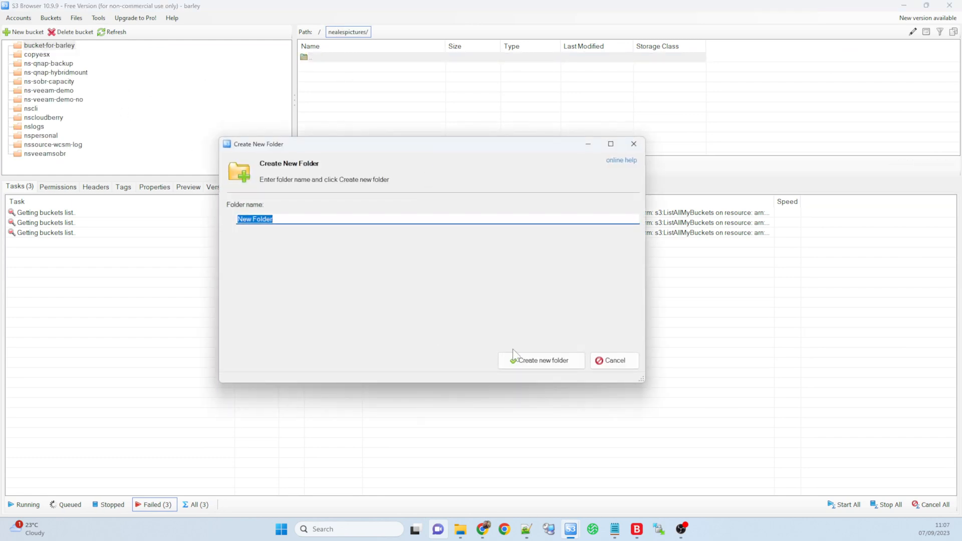
click(540, 360)
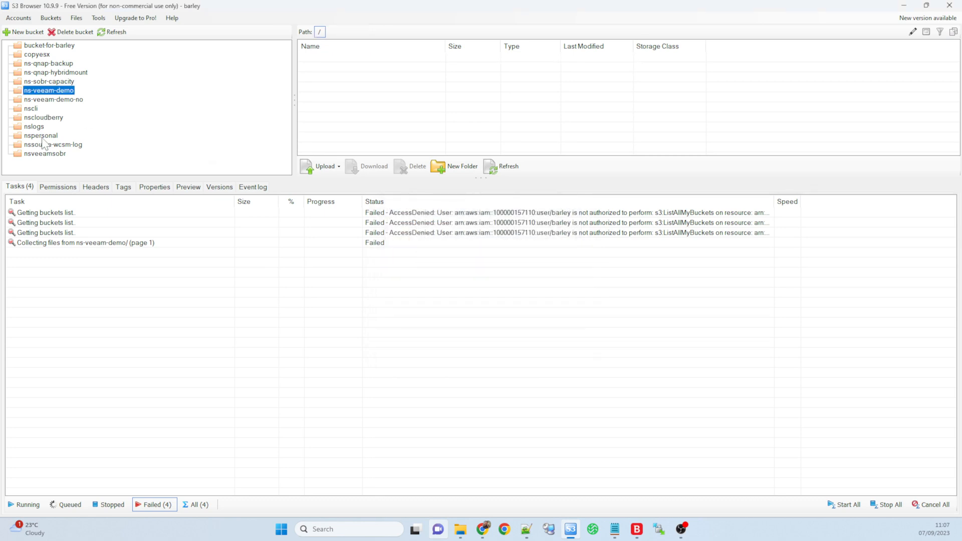
click(41, 135)
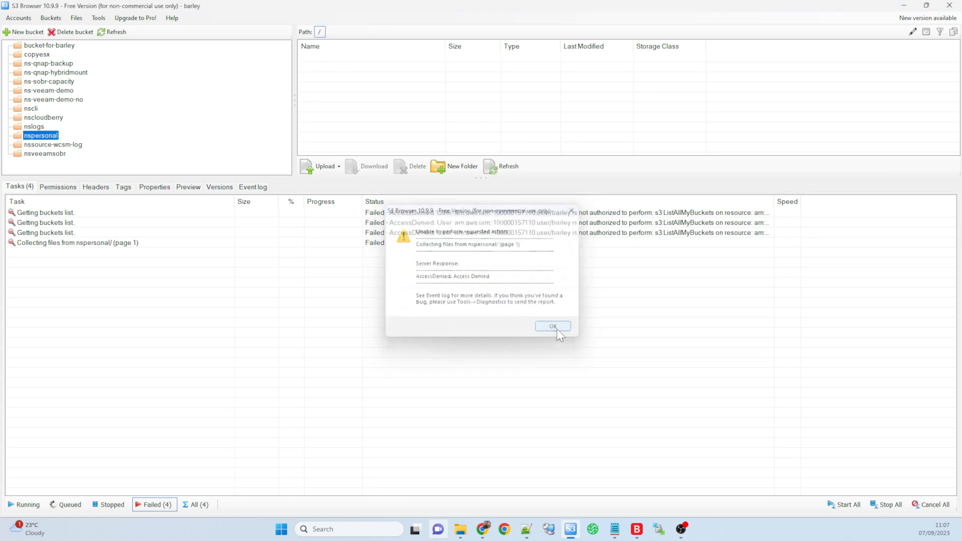
click(551, 326)
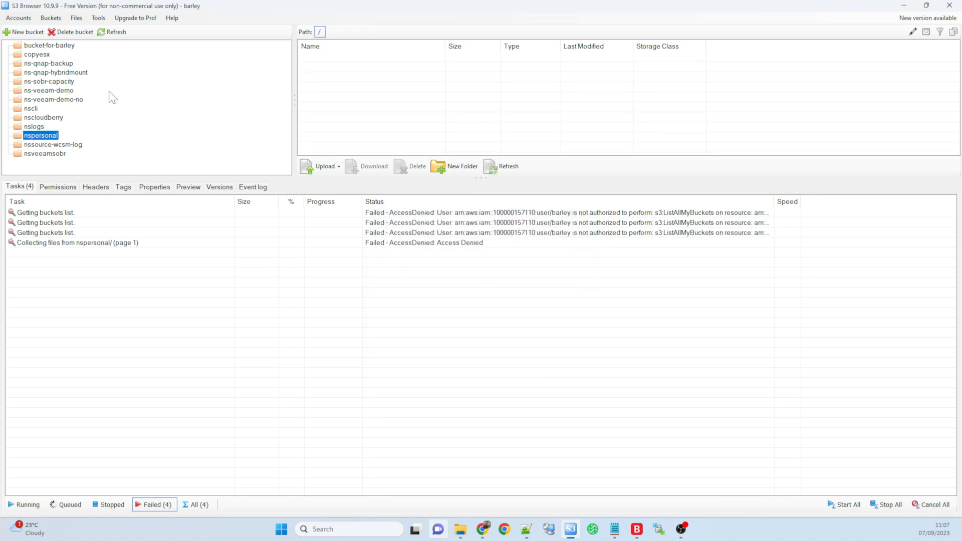
mouse_move(798, 59)
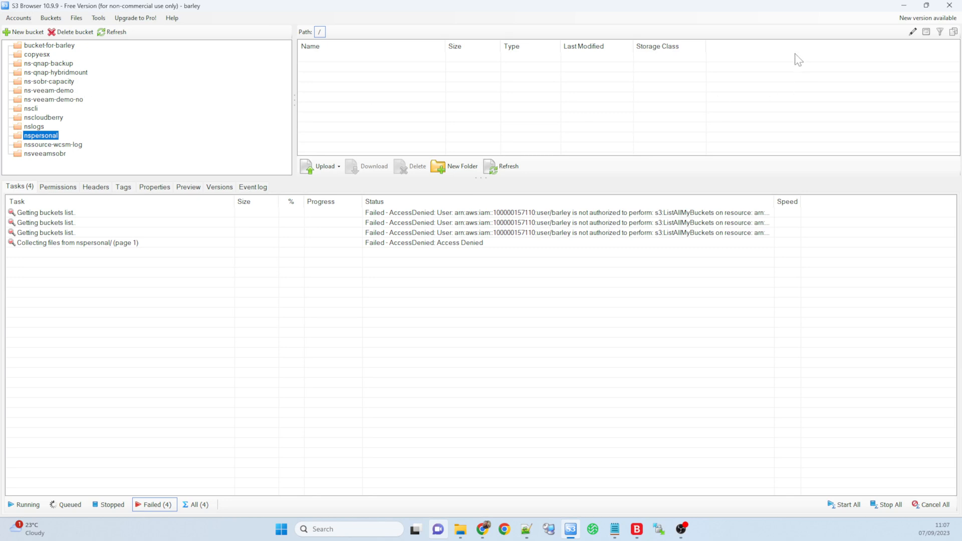
mouse_move(906, 9)
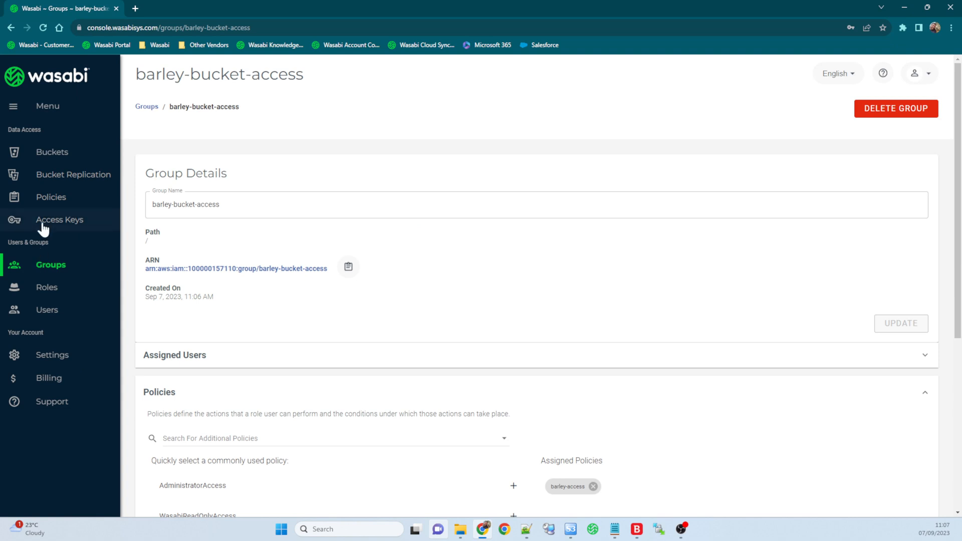
mouse_move(47, 310)
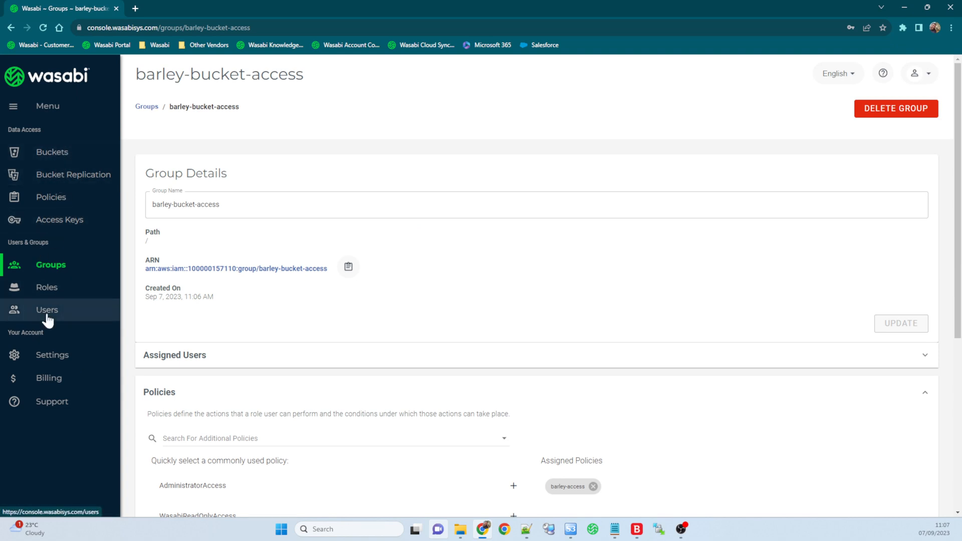
Step: Open the barley-access policy from the second page of the Policies list
click(51, 197)
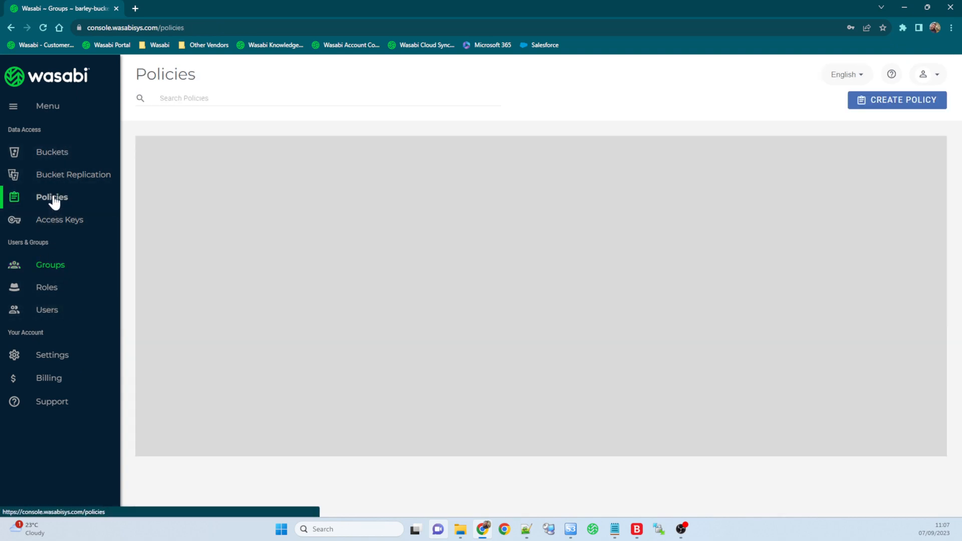
click(51, 198)
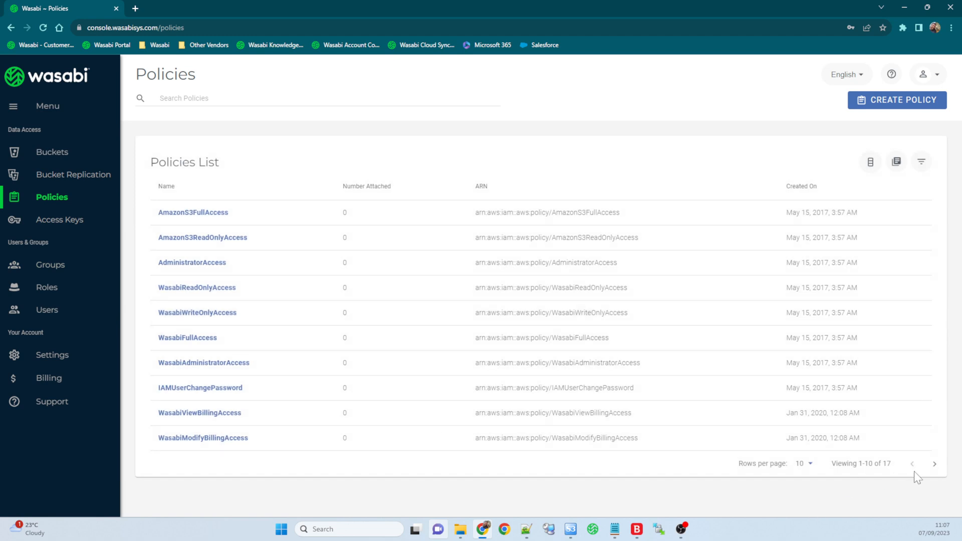
click(933, 464)
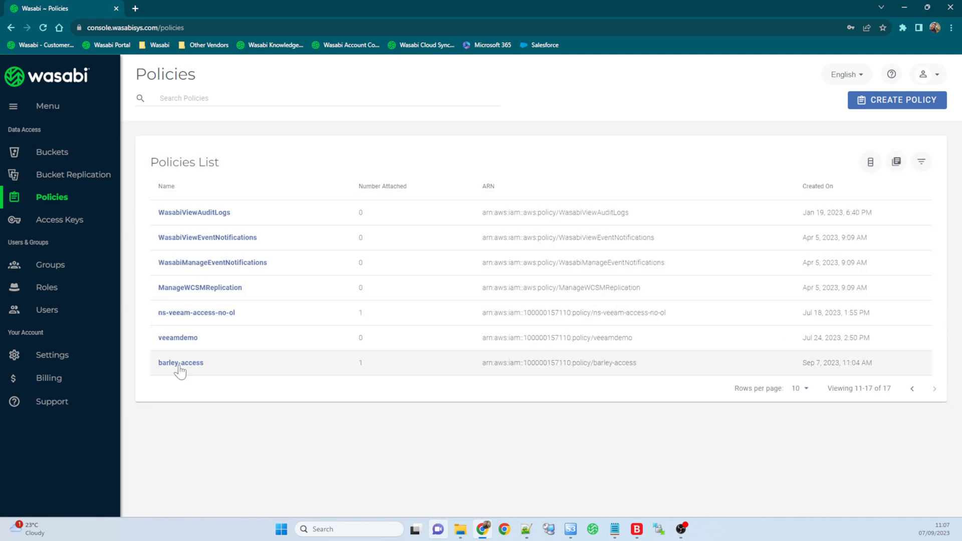
click(180, 363)
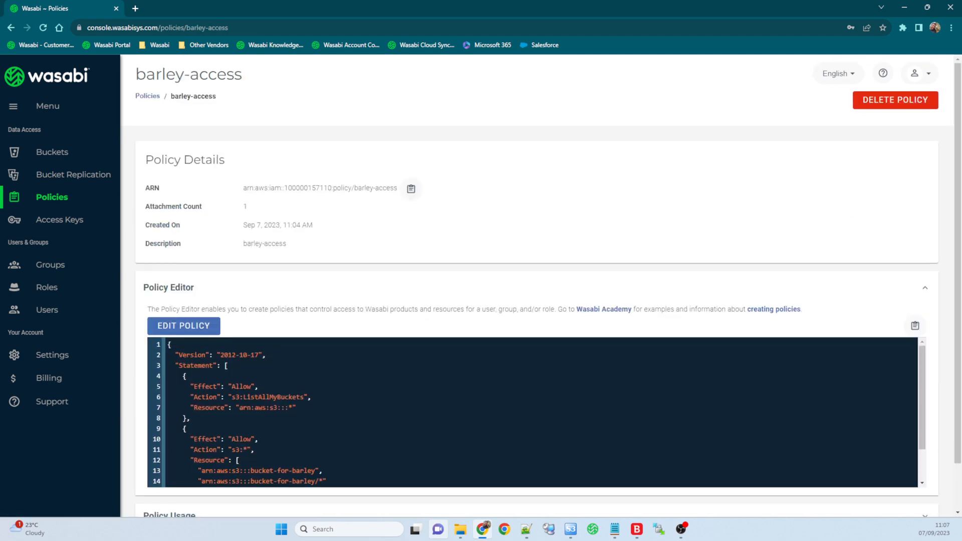
Step: Search the Wasabi Knowledge Base for 'seperation' and open the bucket-level access article
click(133, 8)
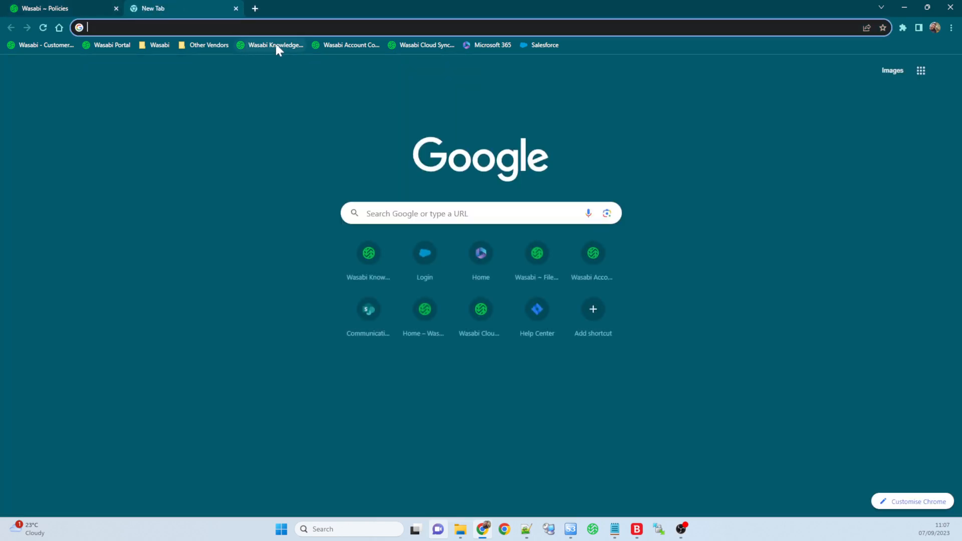
click(274, 45)
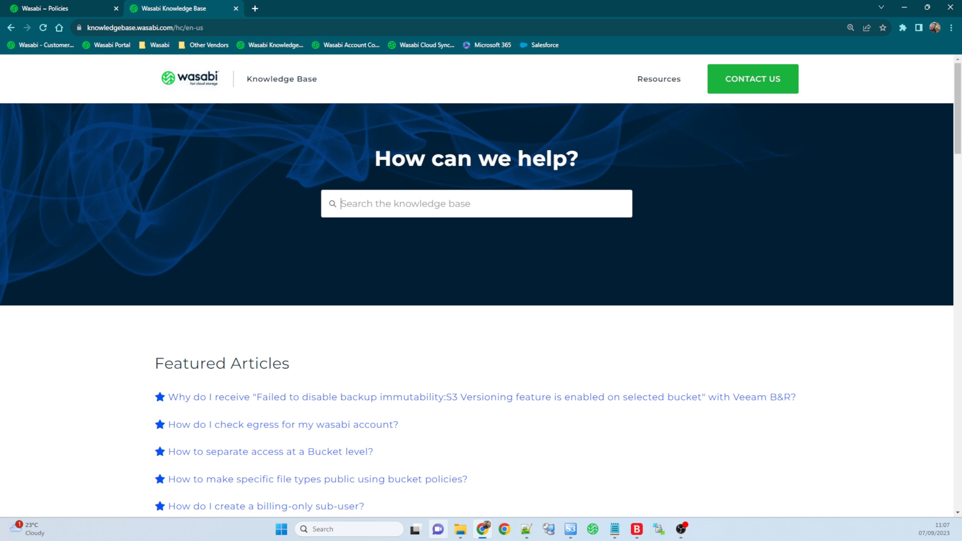
text(seperation)
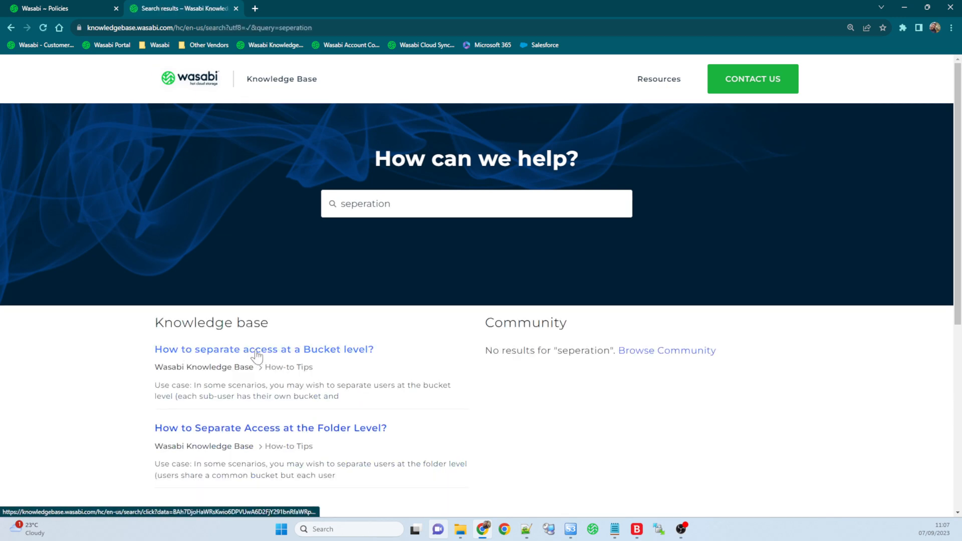
click(263, 349)
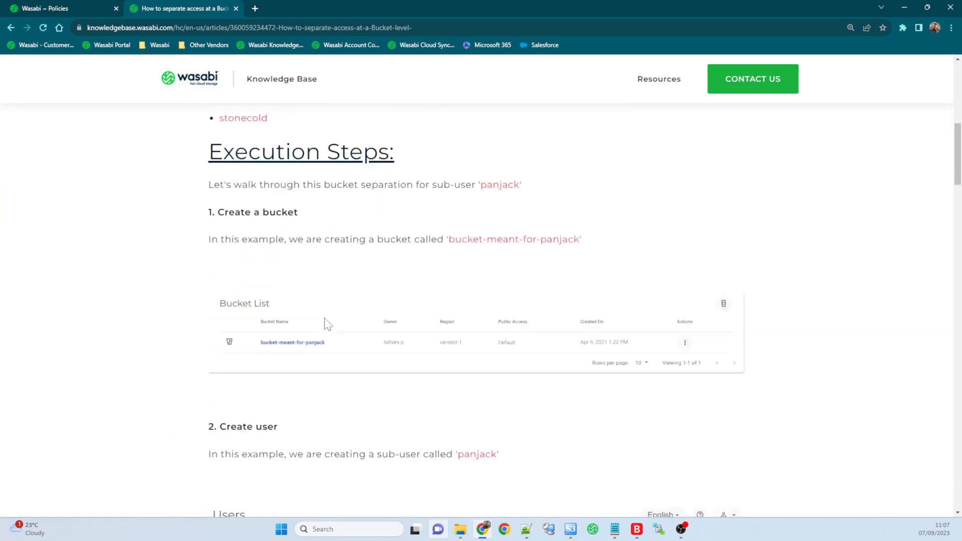
Step: Select the article's example policy JSON
scroll(down, 3)
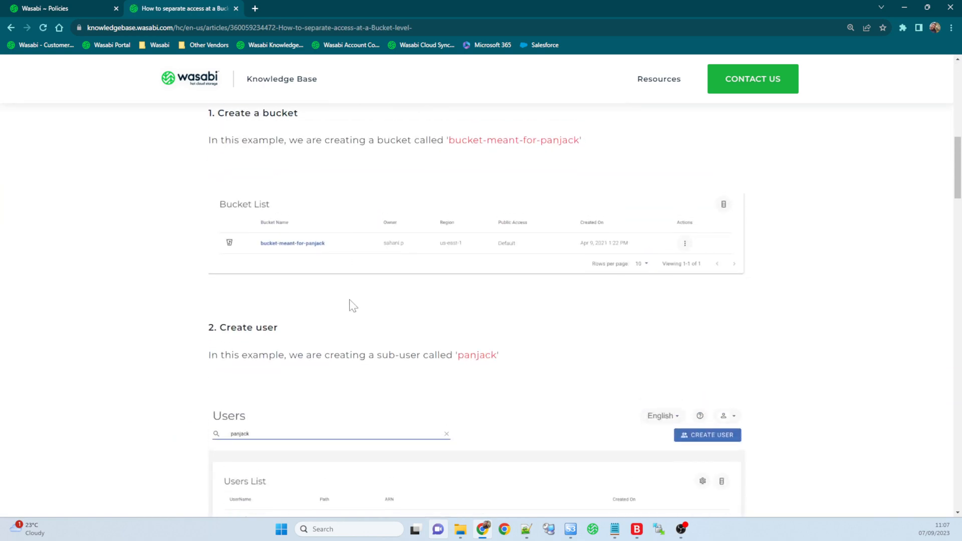
scroll(down, 3)
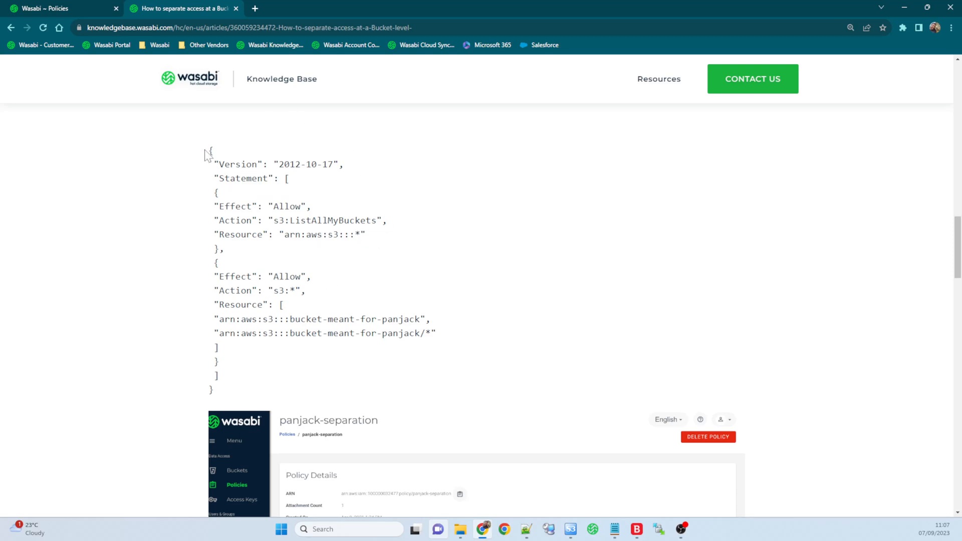
drag(209, 151, 213, 389)
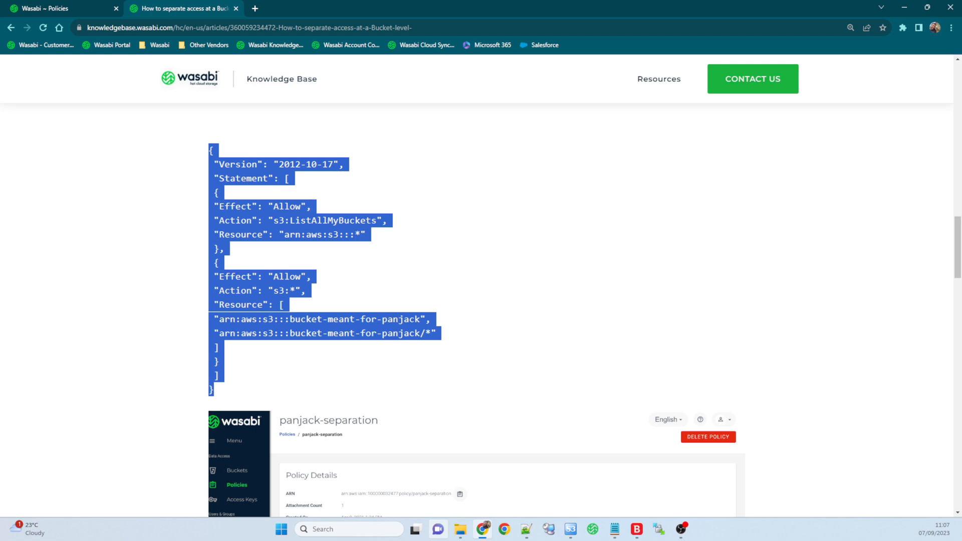
mouse_move(337, 332)
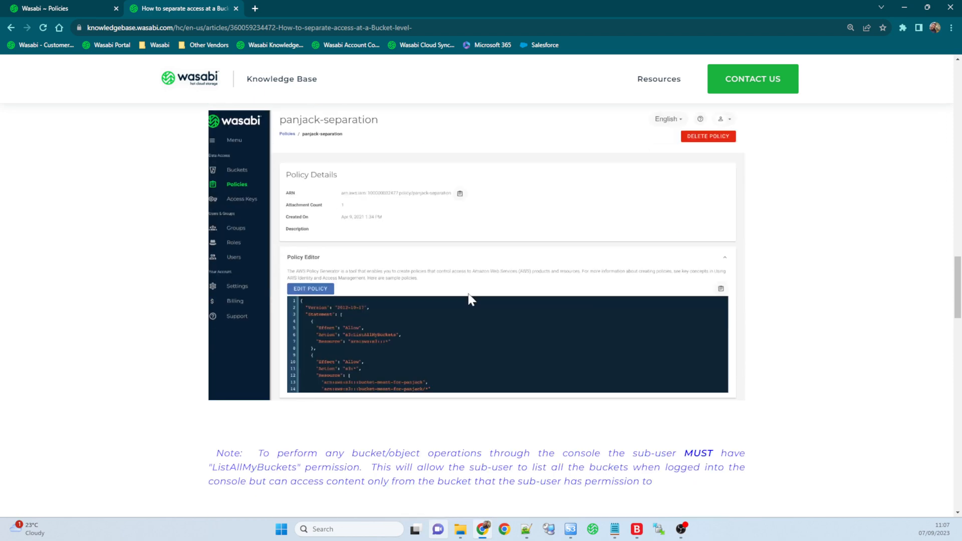
scroll(down, 3)
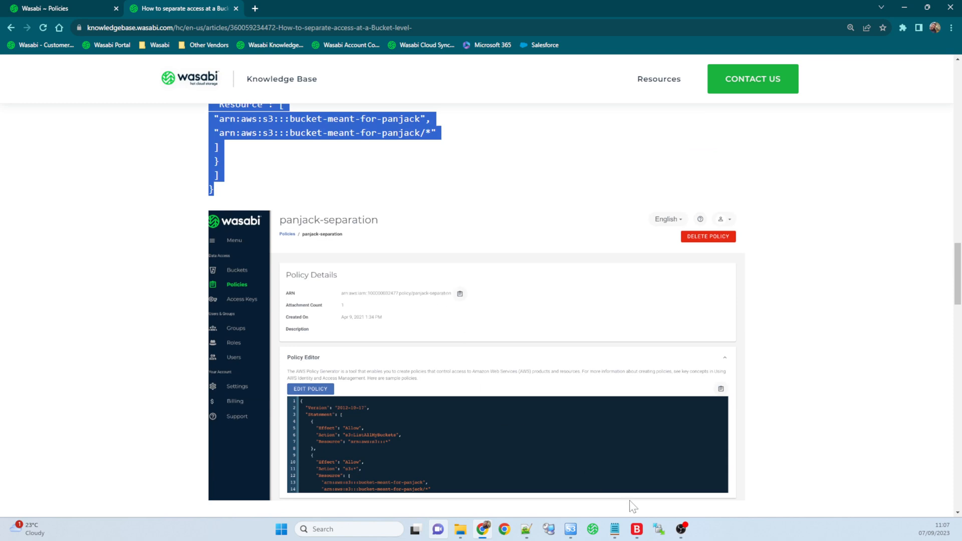
mouse_move(897, 14)
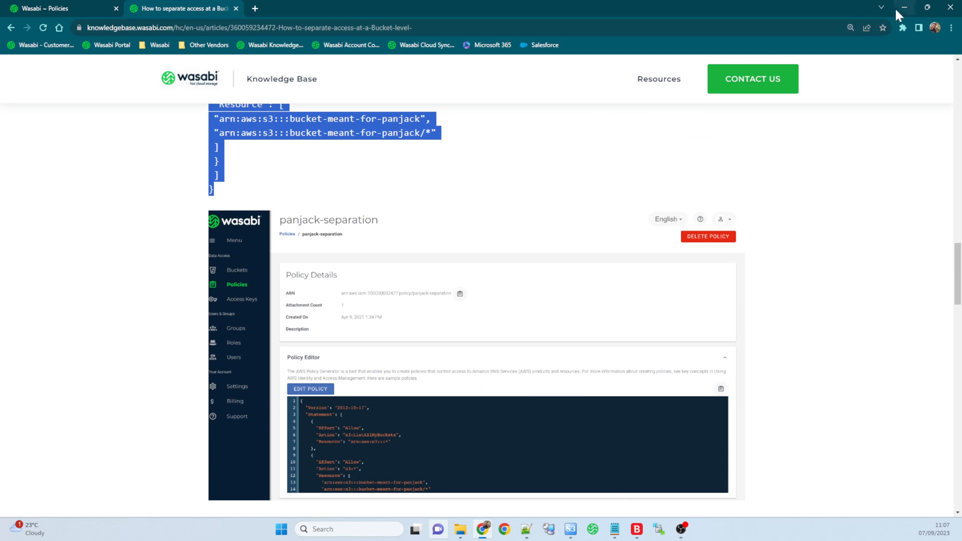
mouse_move(173, 188)
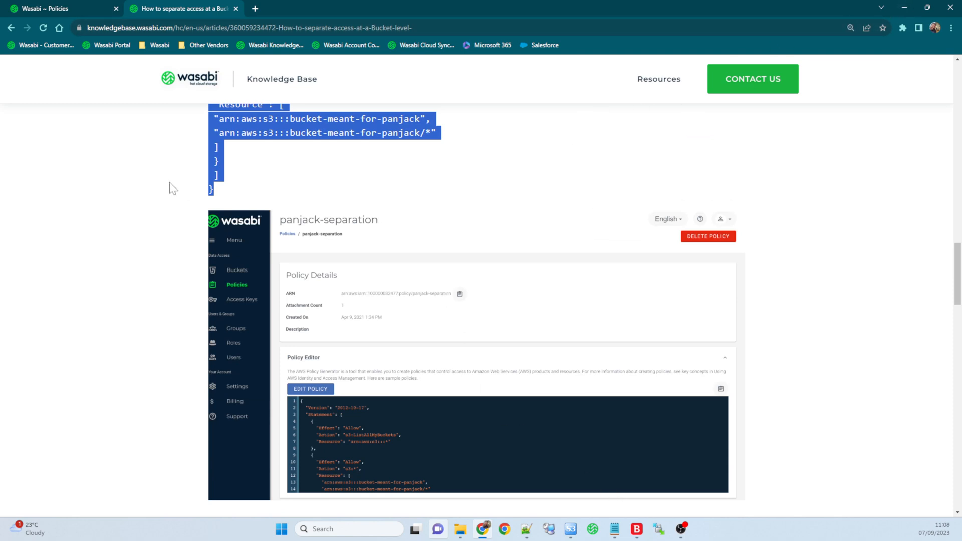
mouse_move(130, 275)
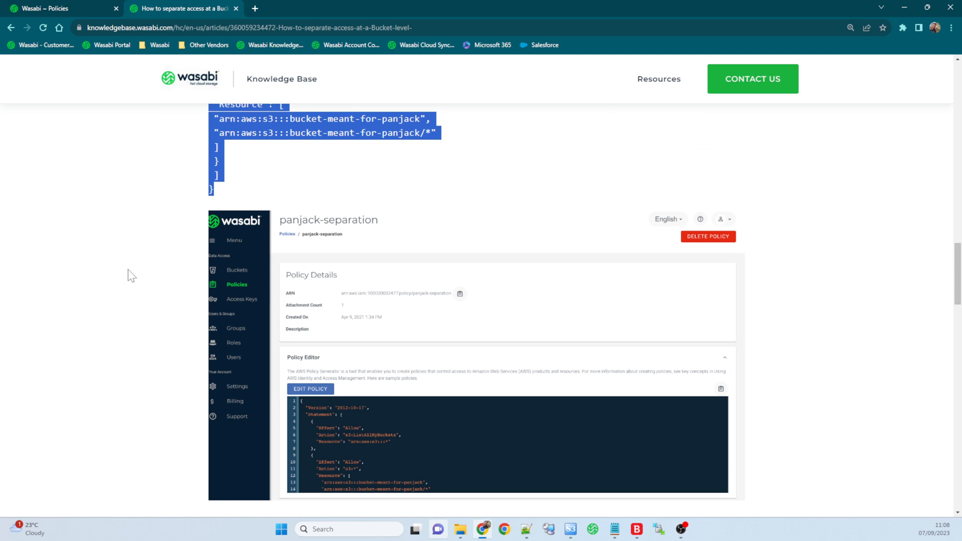